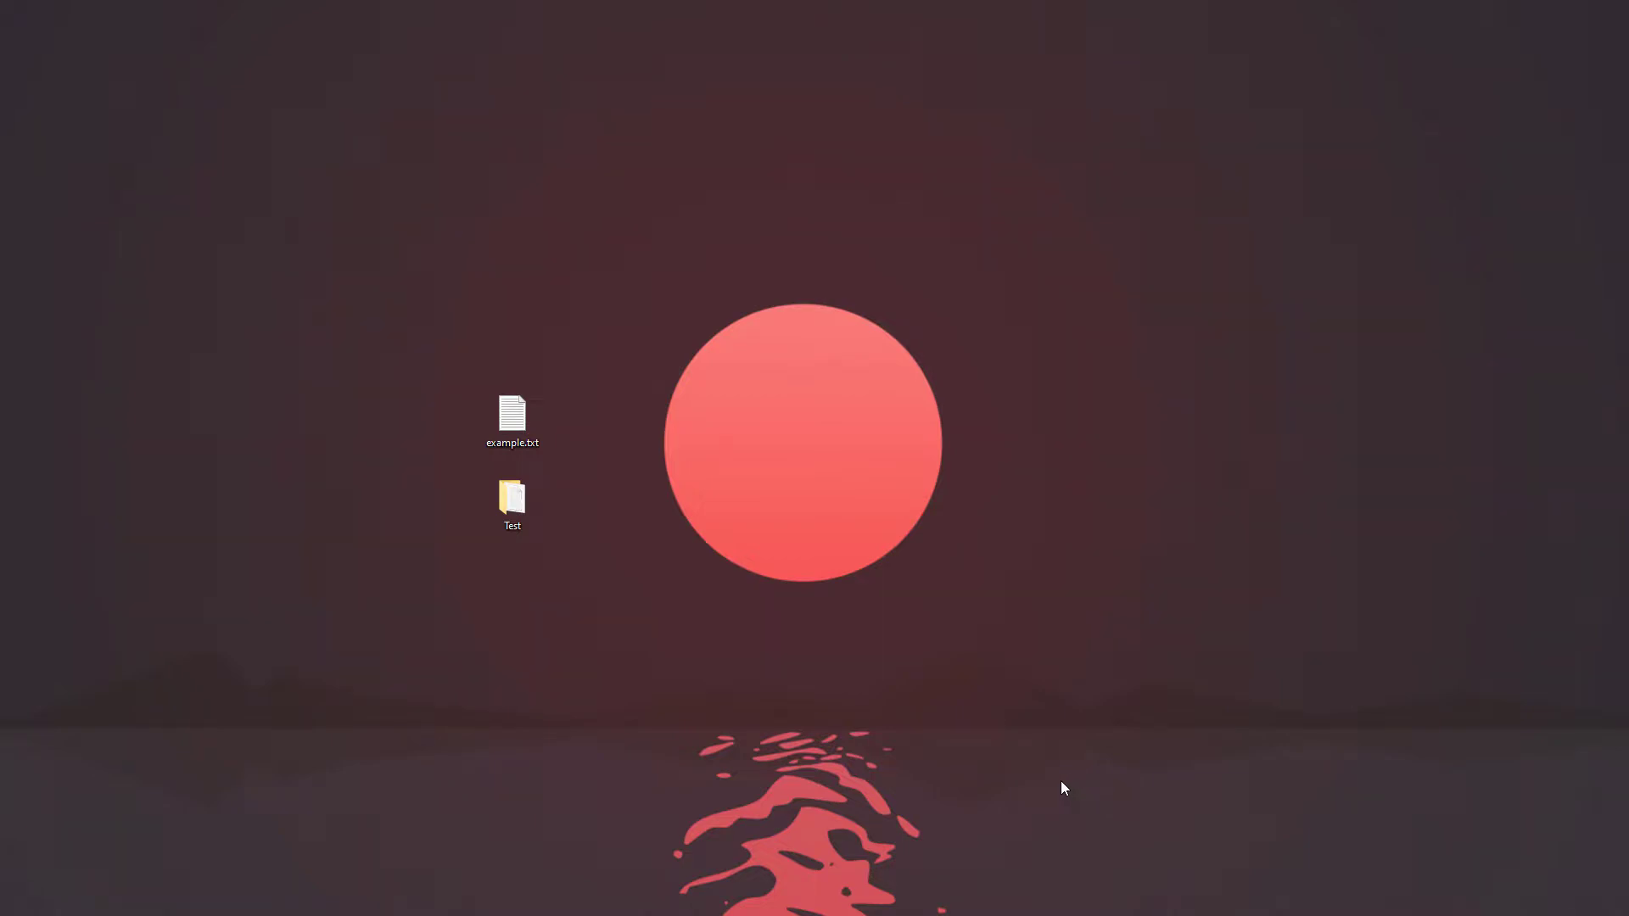
mouse_move(974, 713)
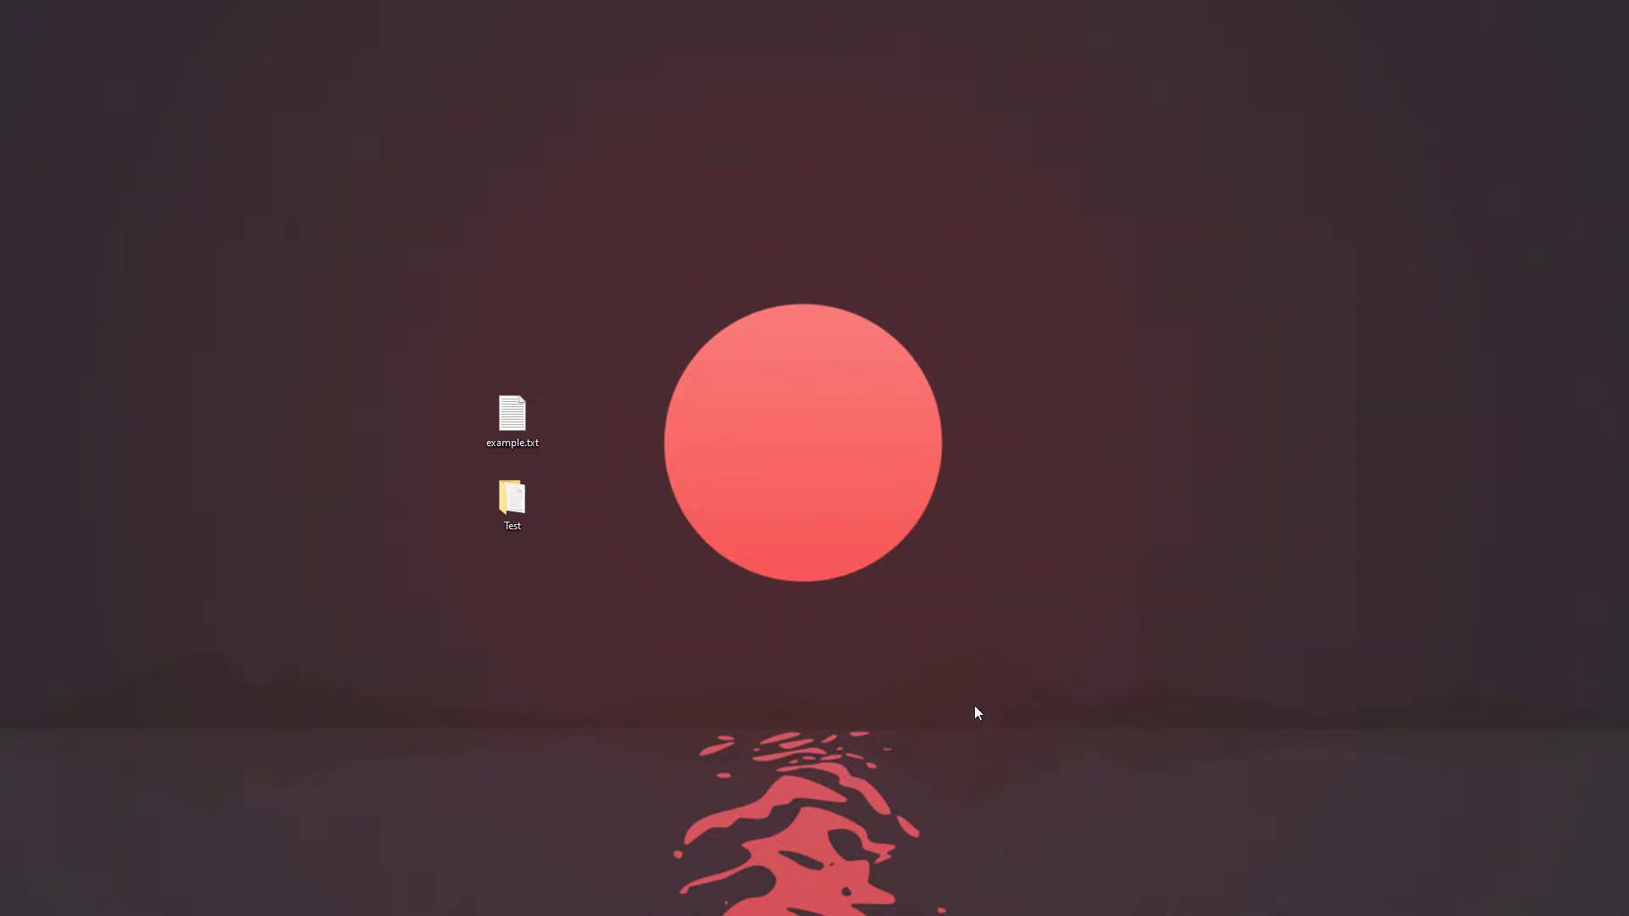
mouse_move(979, 644)
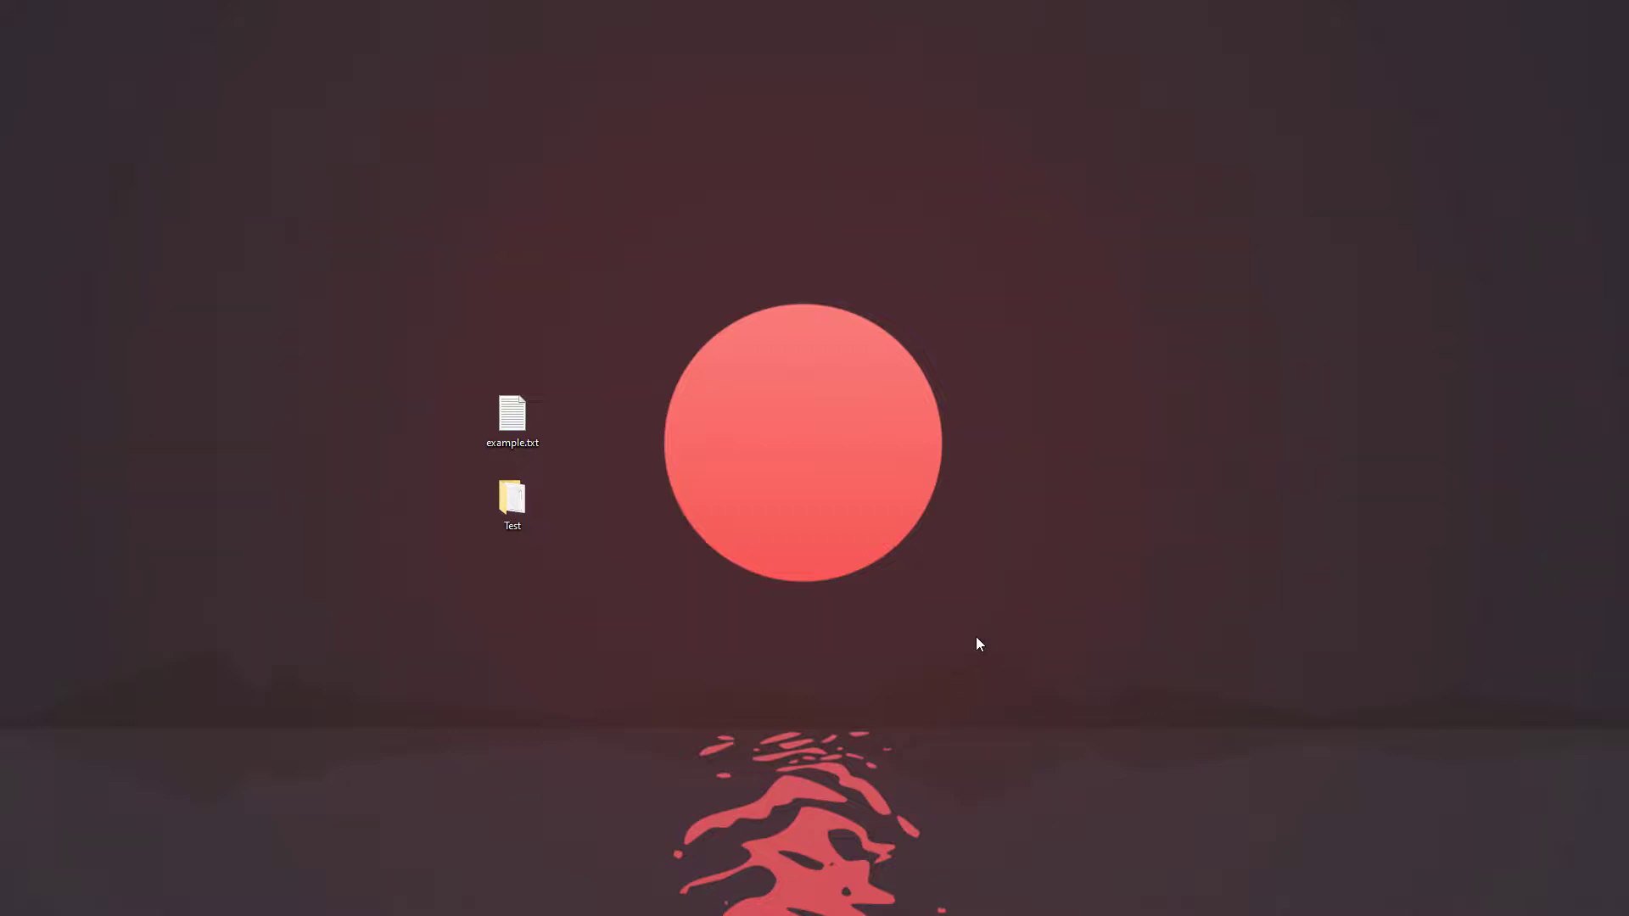
mouse_move(932, 666)
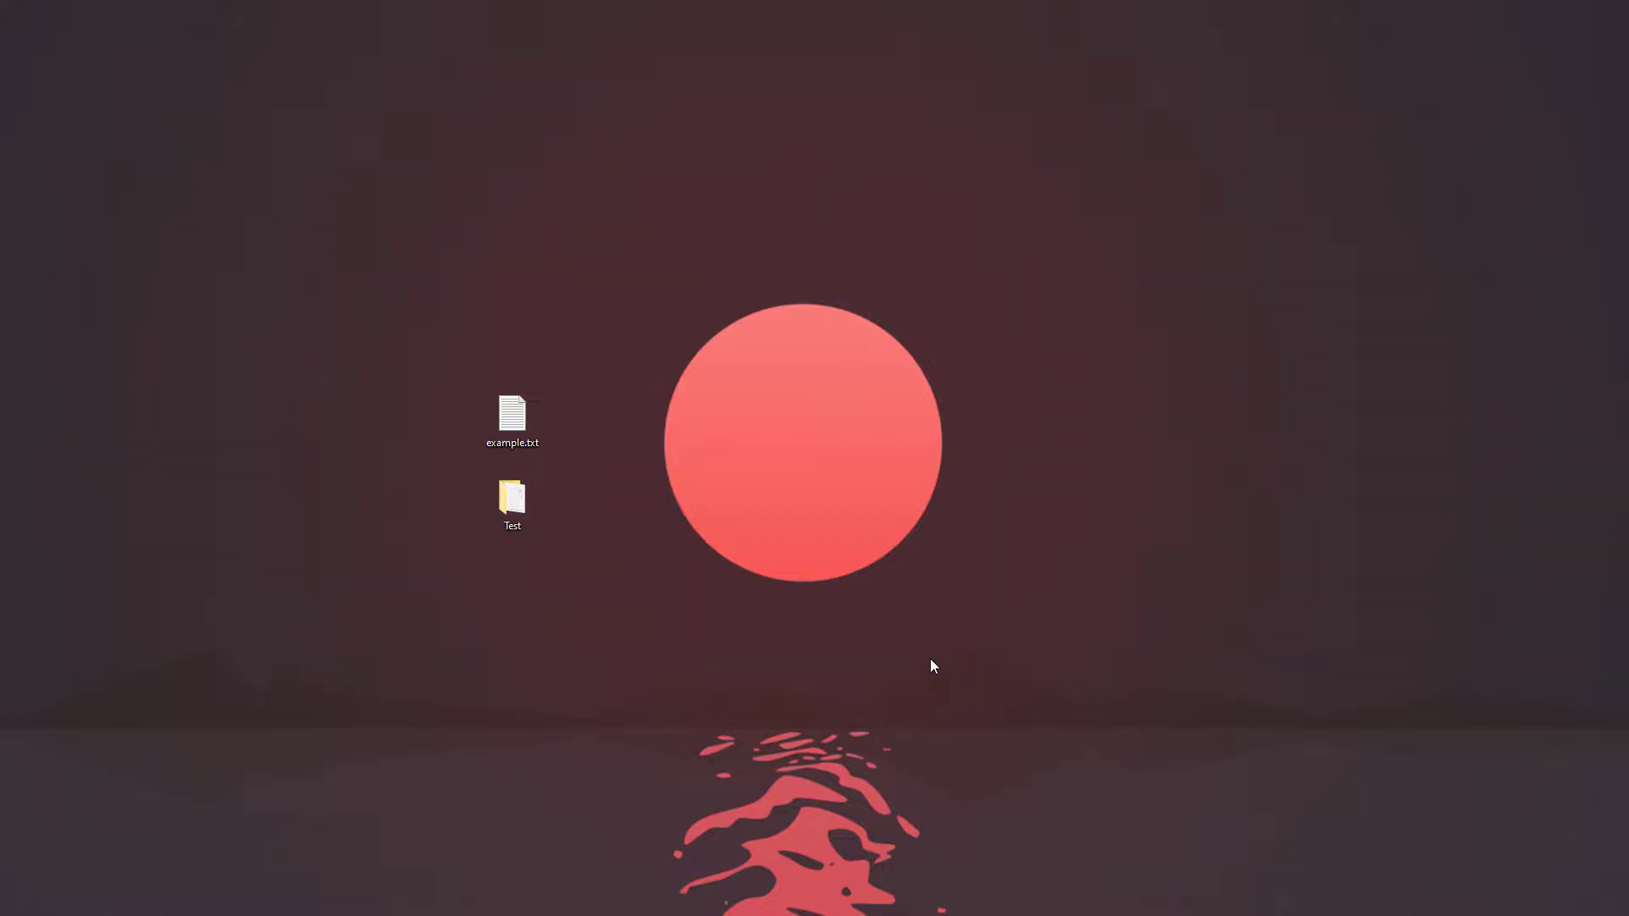
mouse_move(919, 677)
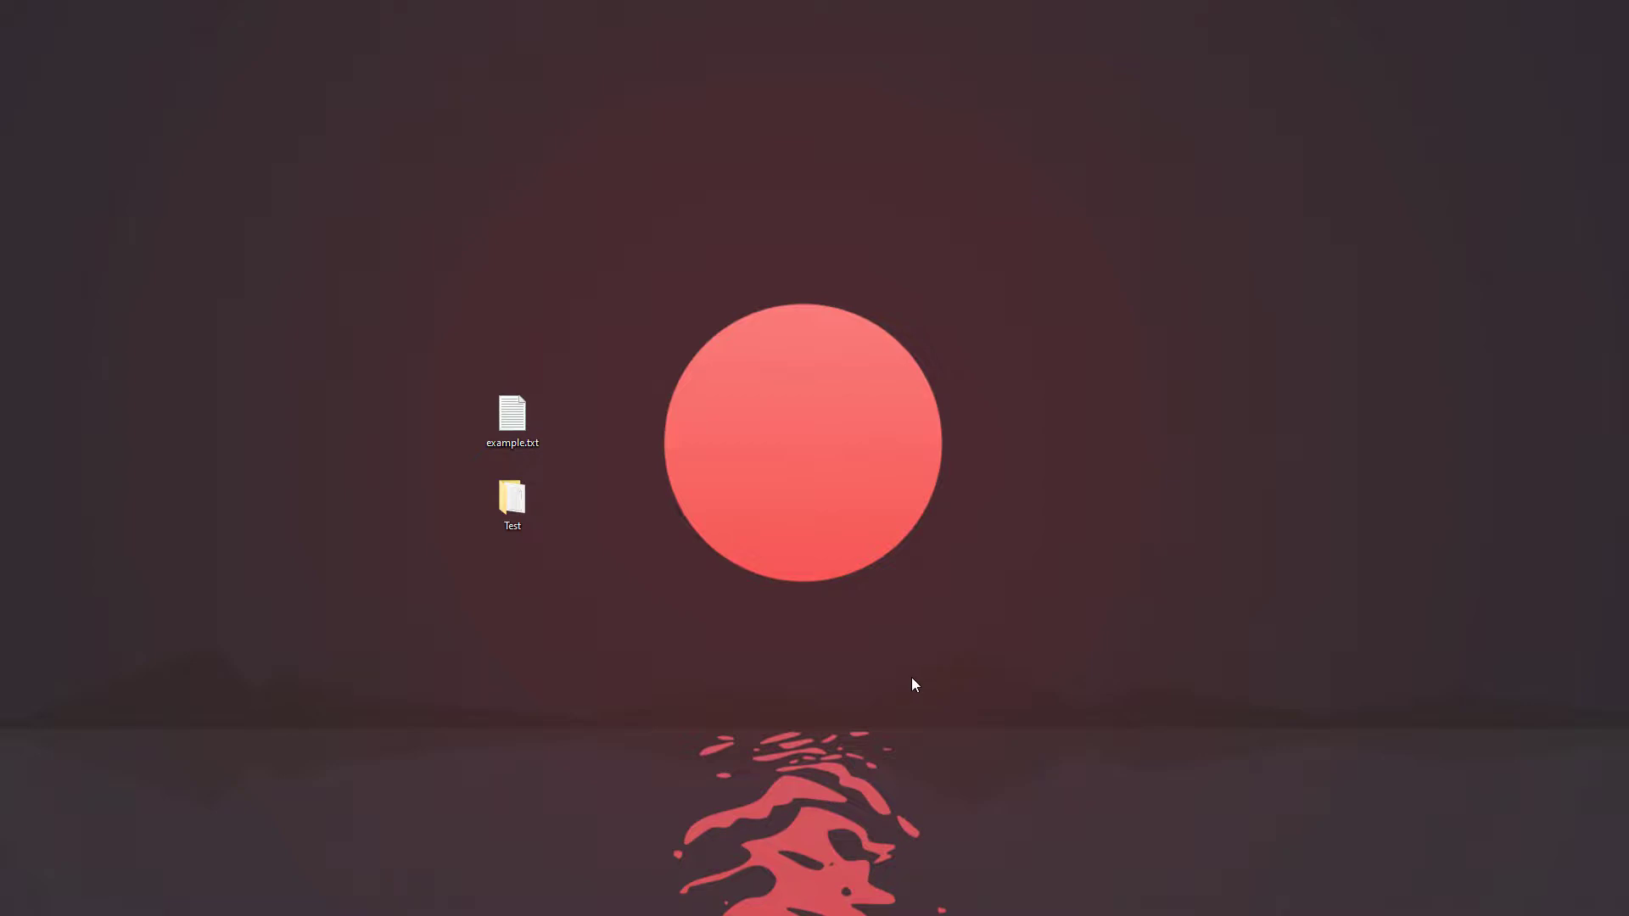
mouse_move(906, 675)
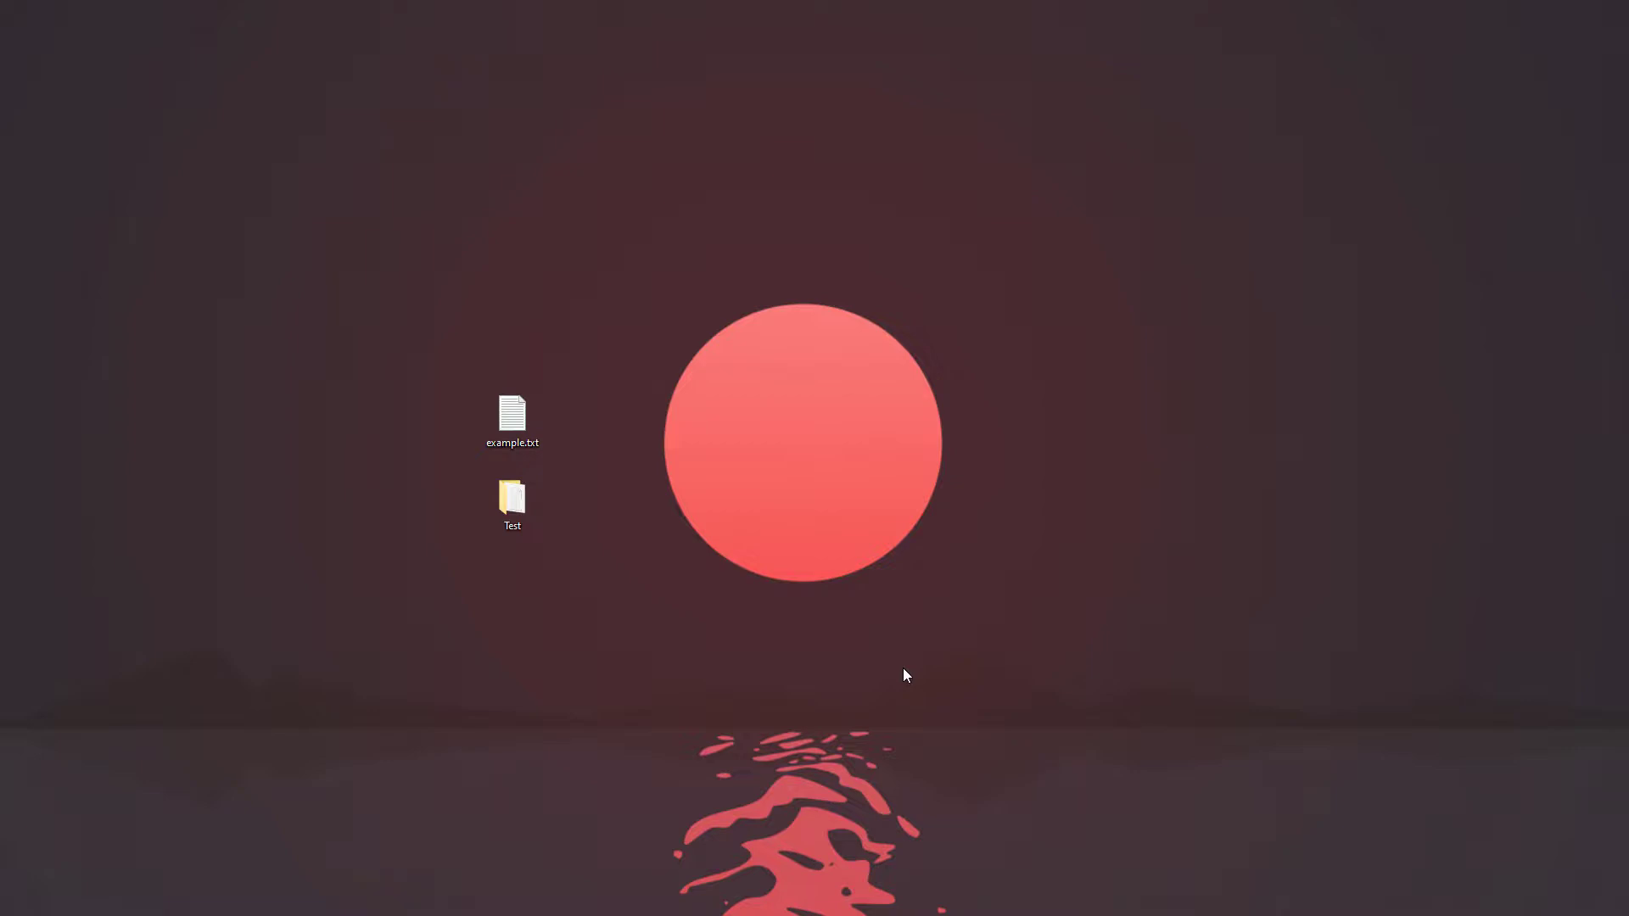
mouse_move(902, 679)
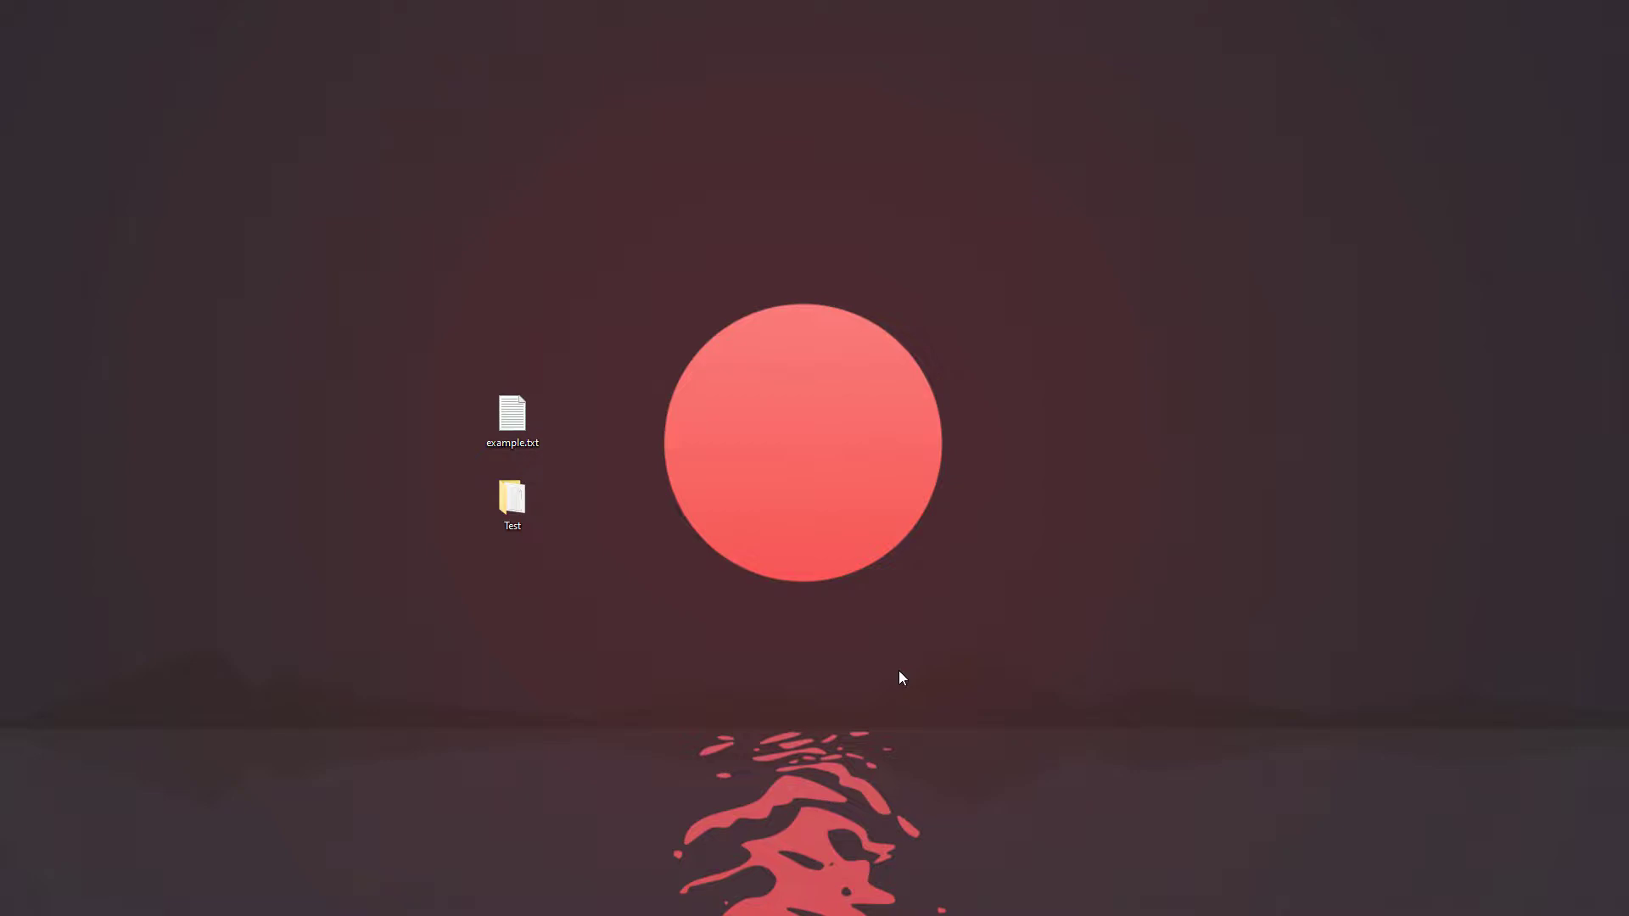
mouse_move(812, 660)
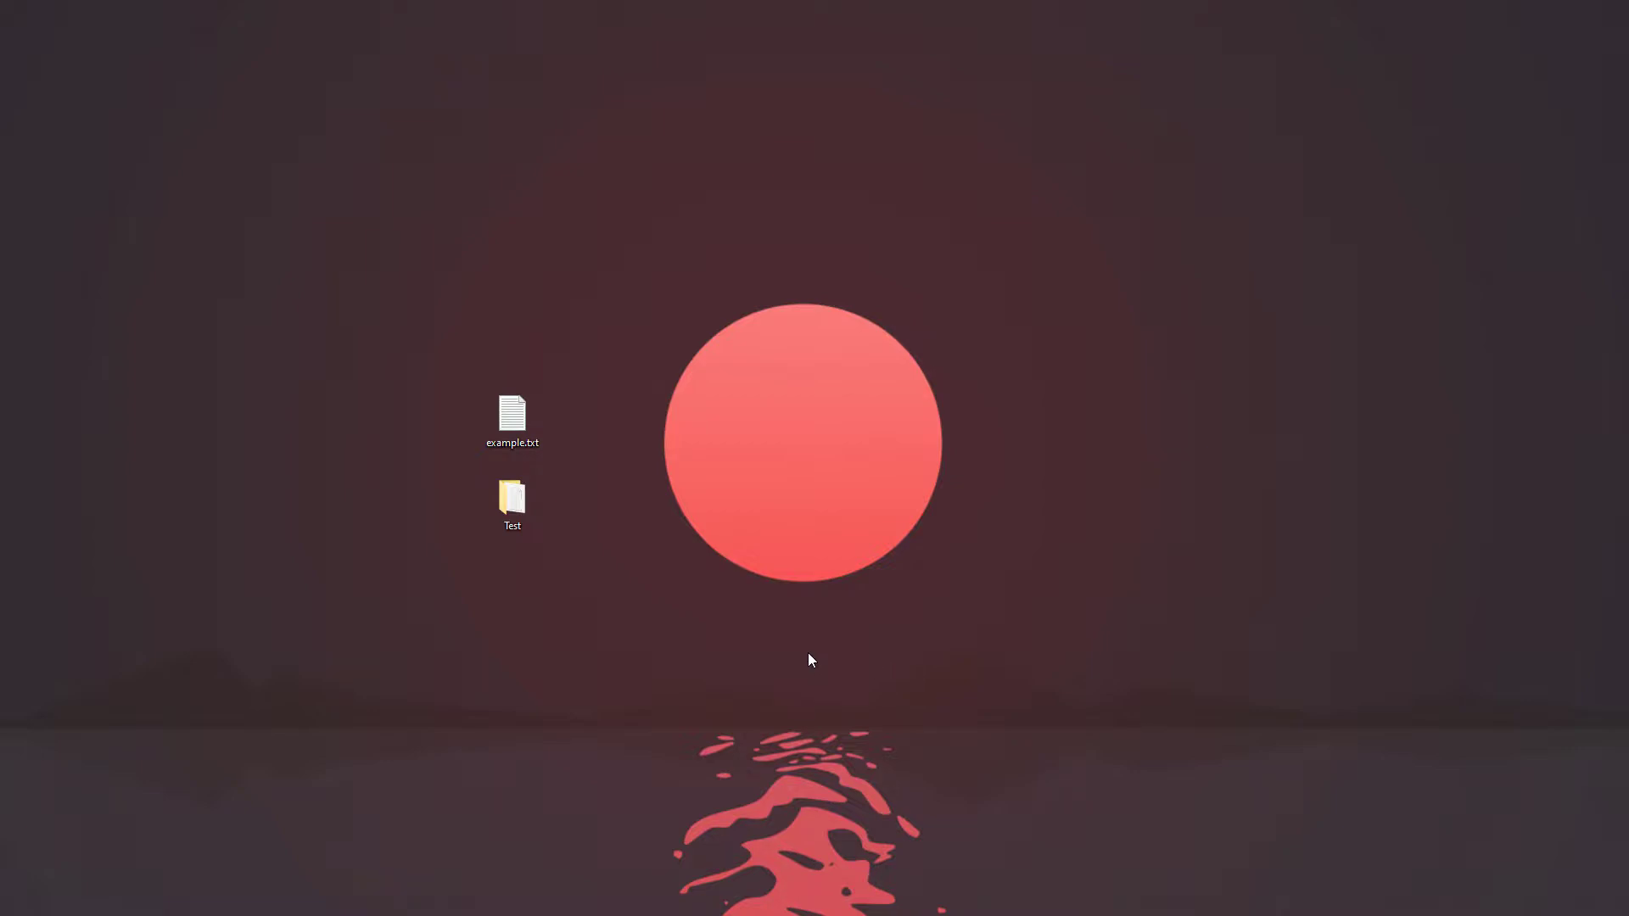
mouse_move(332, 586)
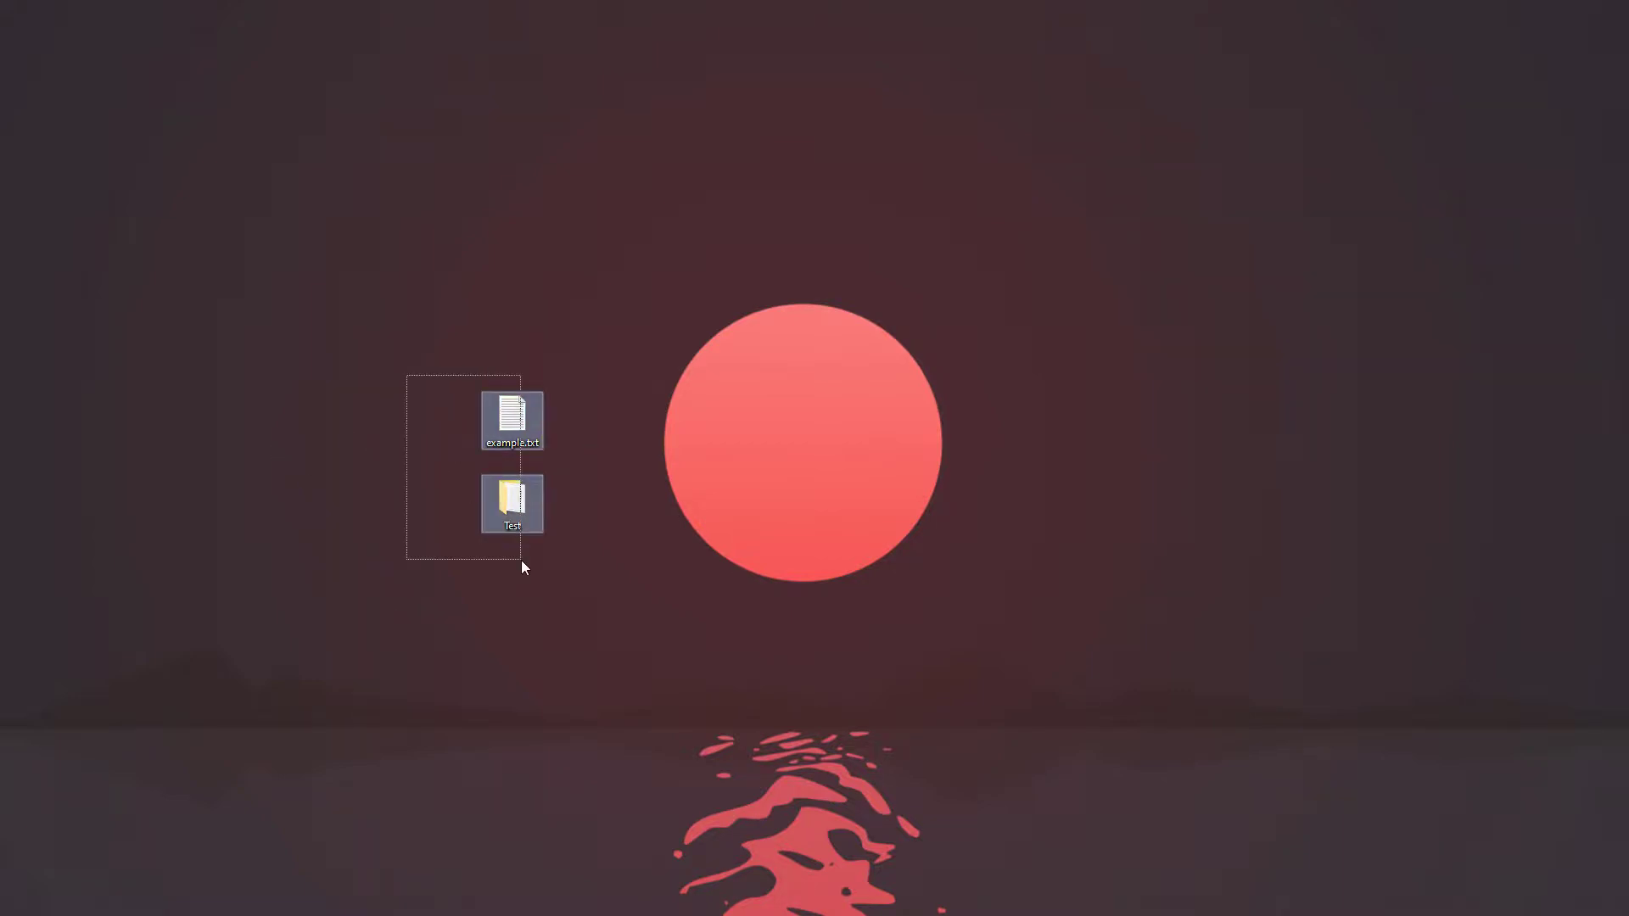
Select example.txt on the desktop and bring up its context menu
click(511, 419)
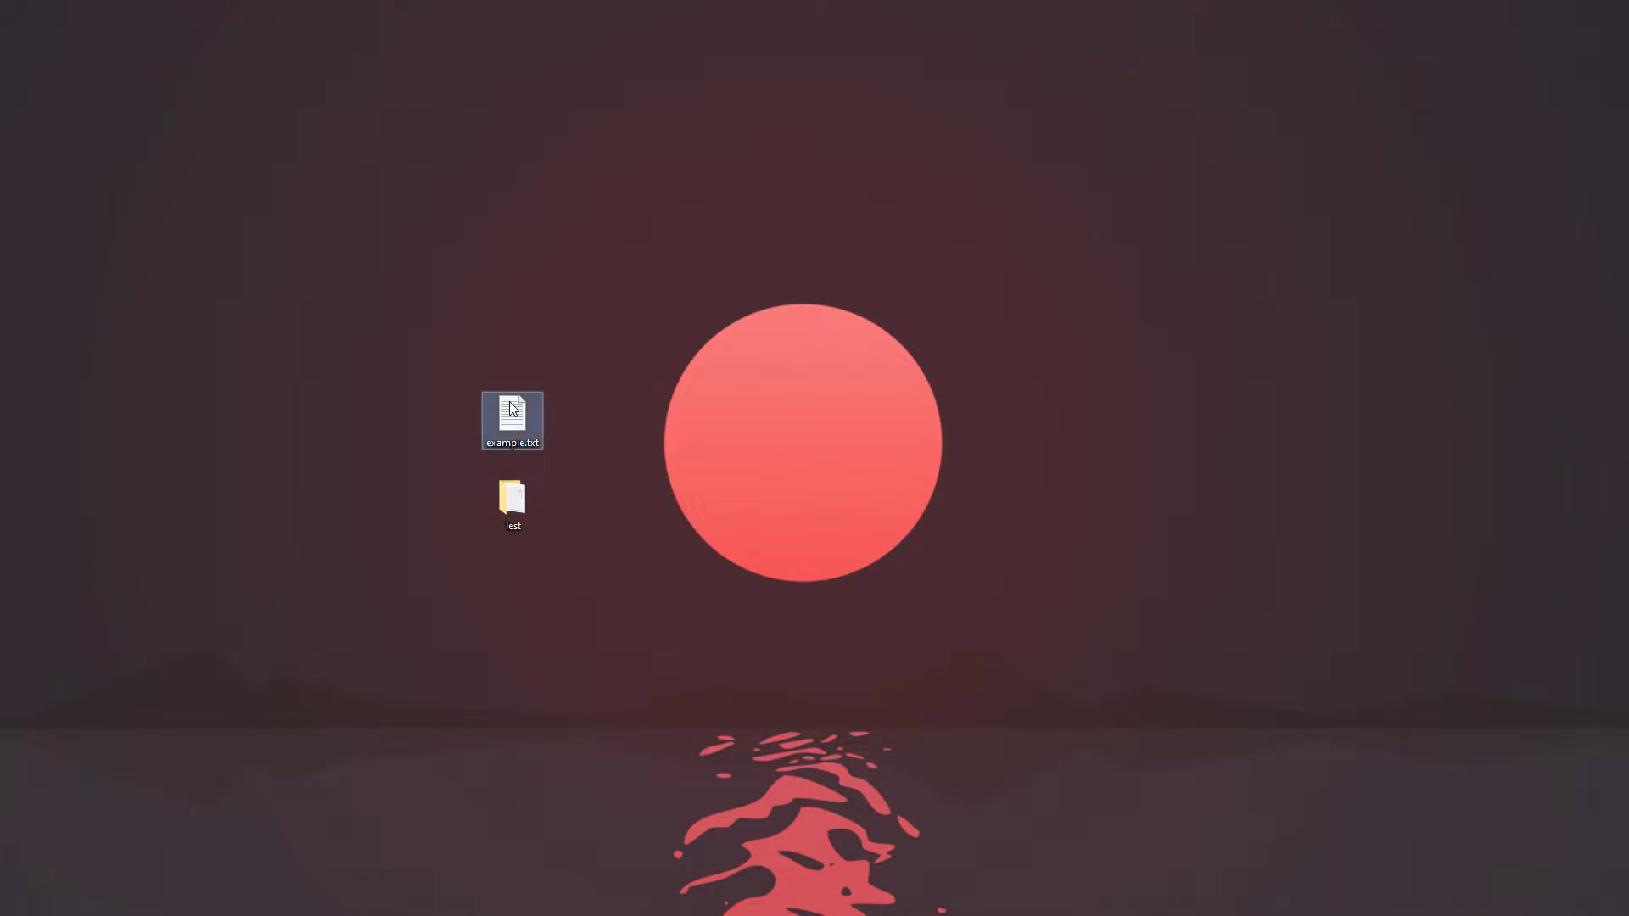
right_click(513, 420)
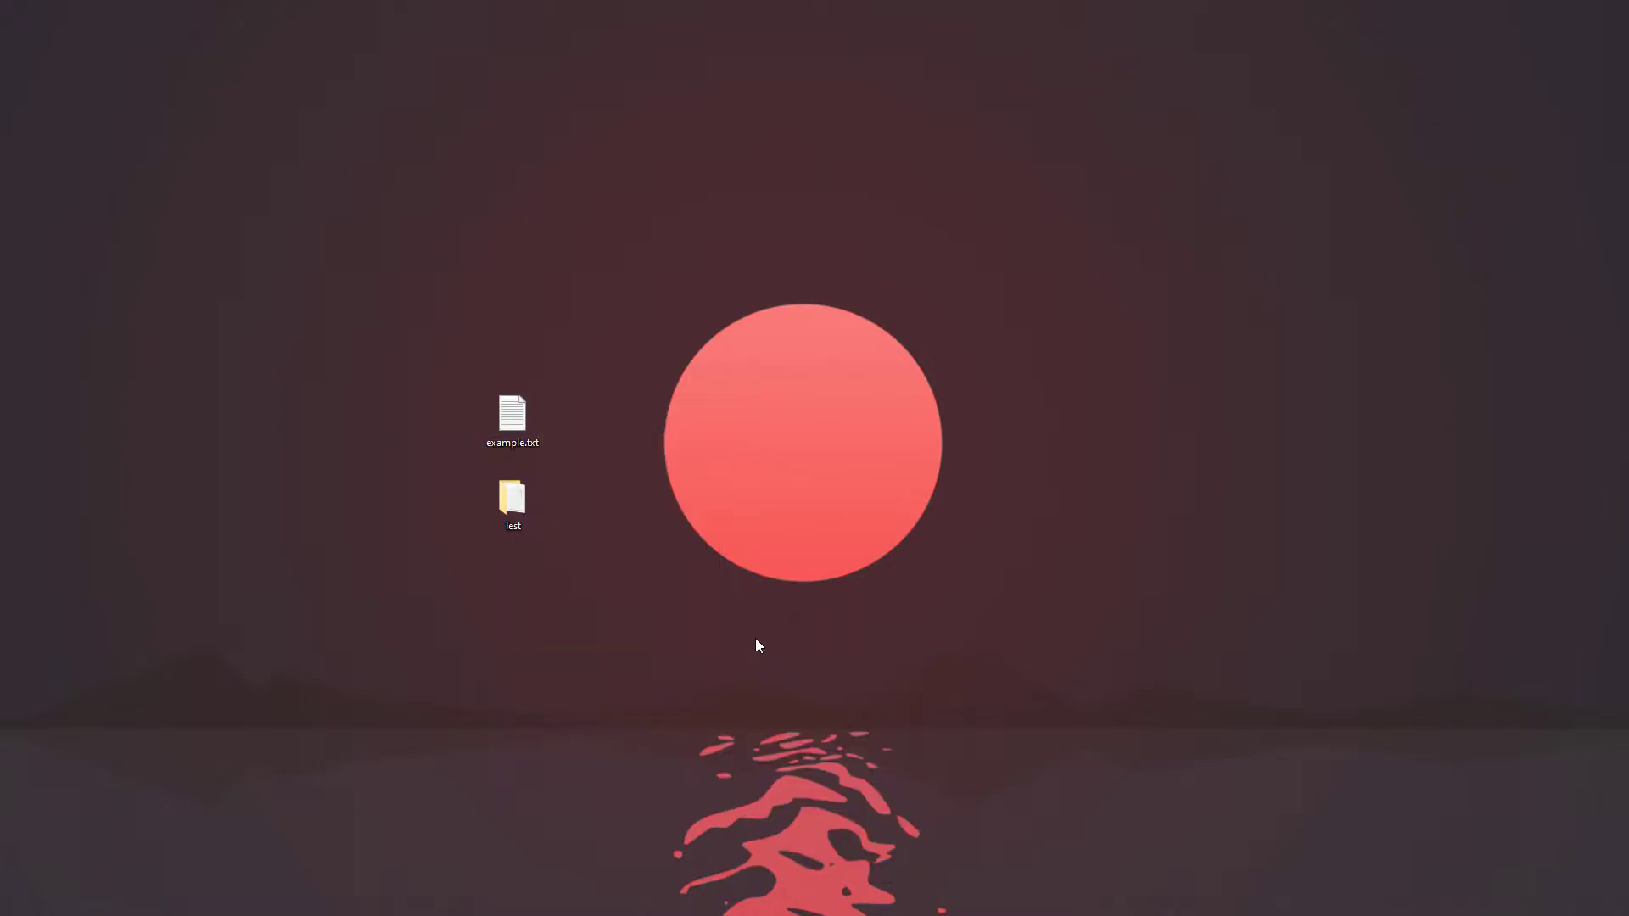
mouse_move(549, 367)
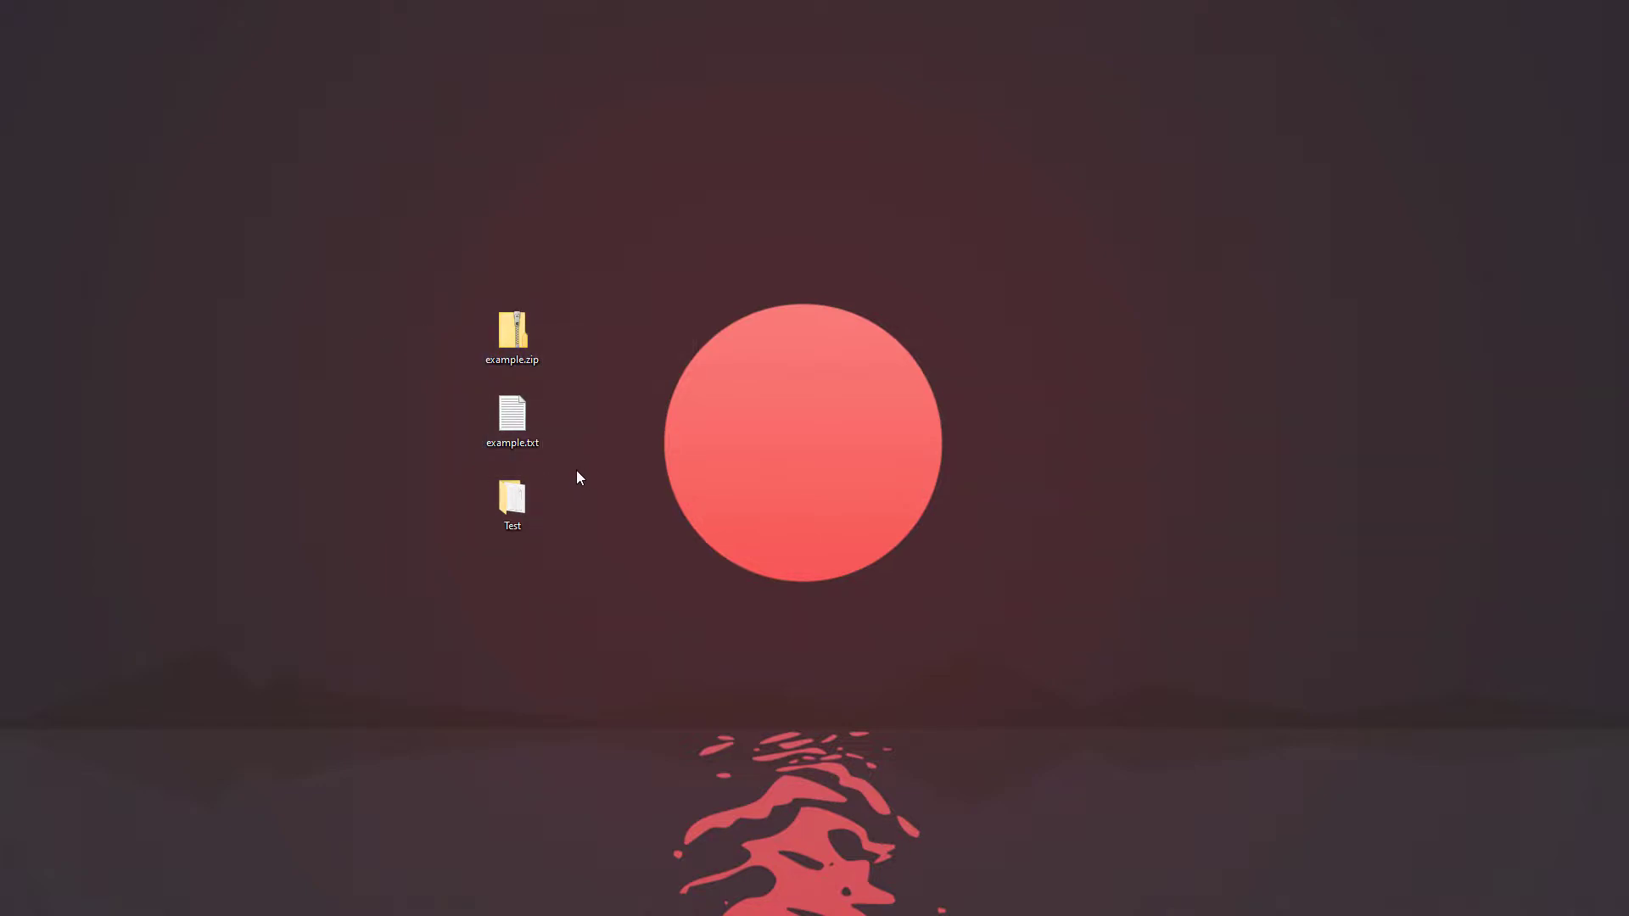
mouse_move(517, 343)
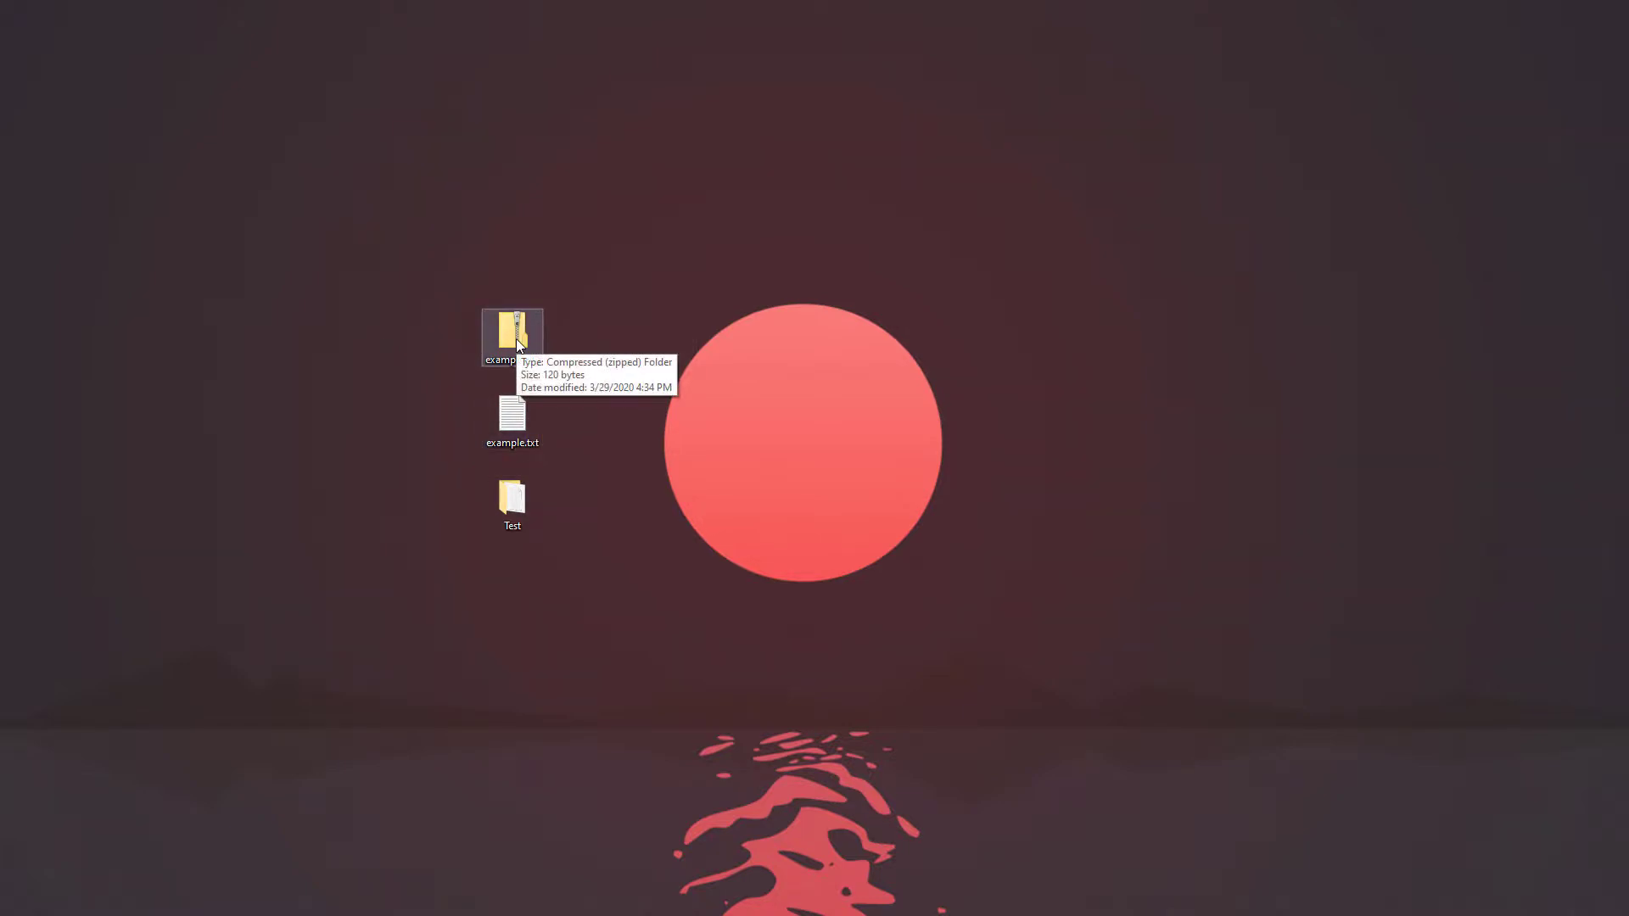
Open example.zip and copy example.txt out, skipping the overwrite of the existing copy
double_click(512, 337)
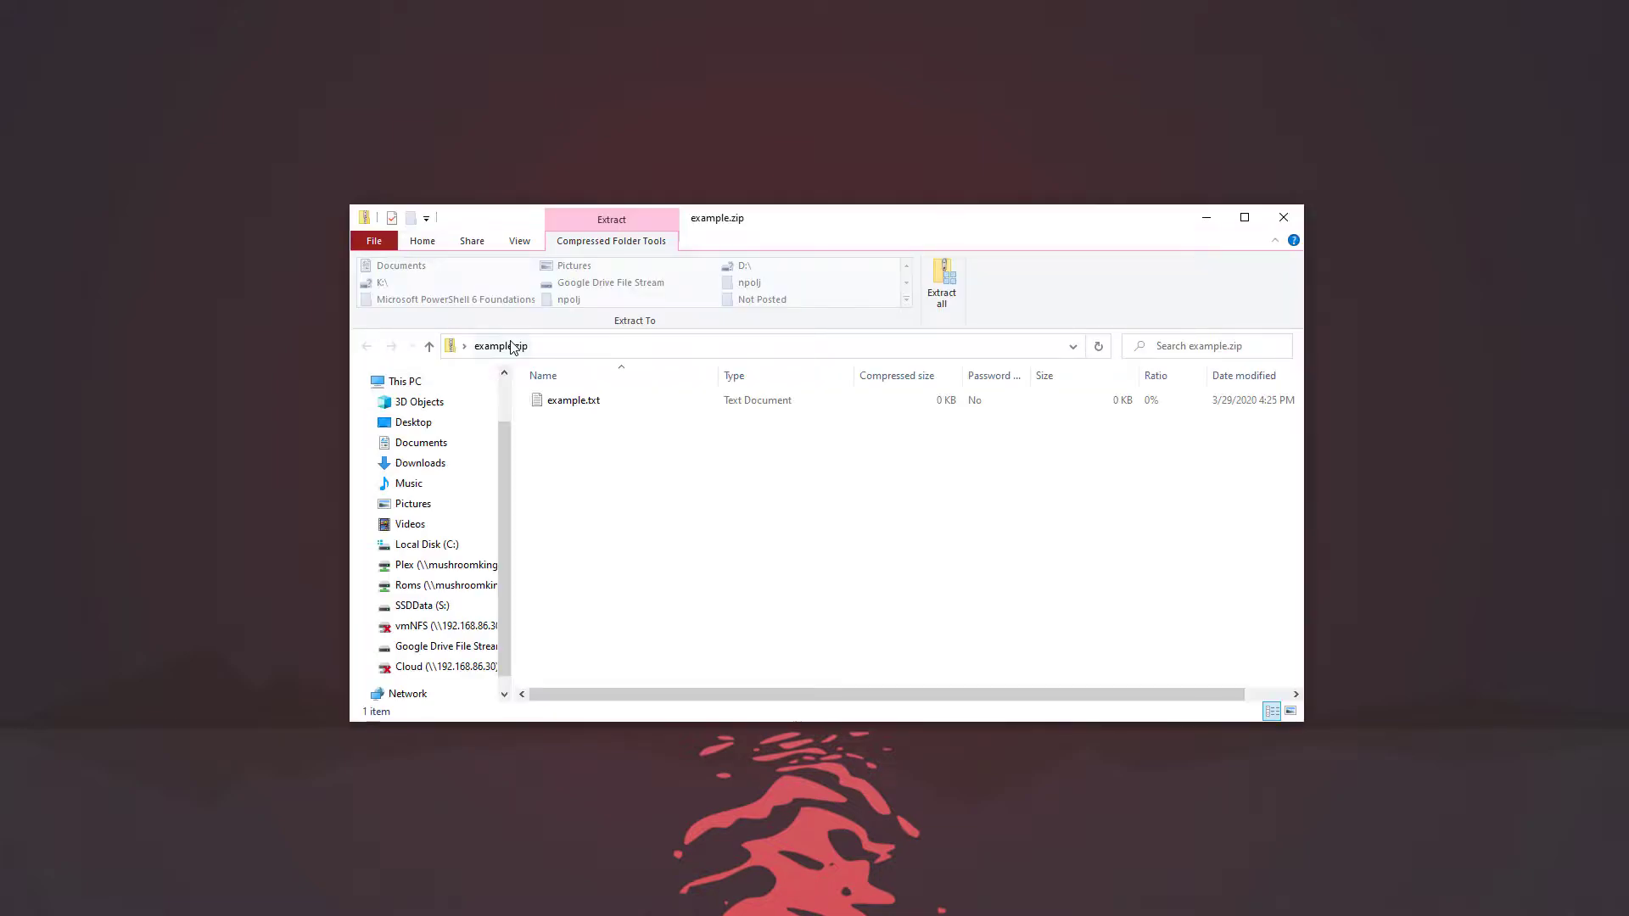
click(574, 401)
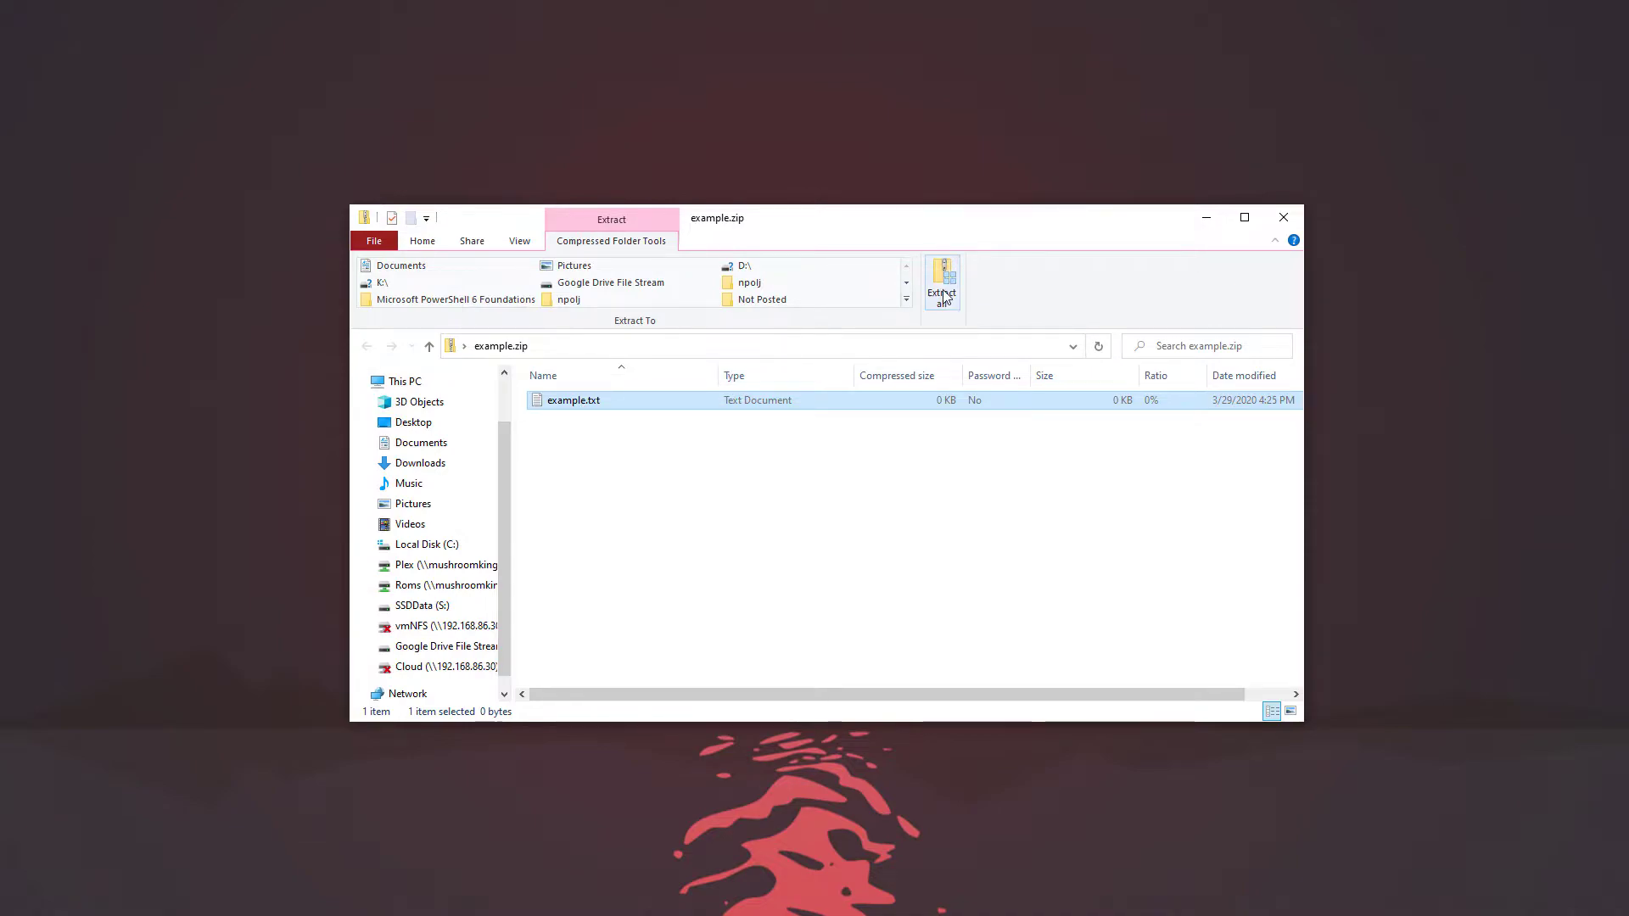
click(941, 282)
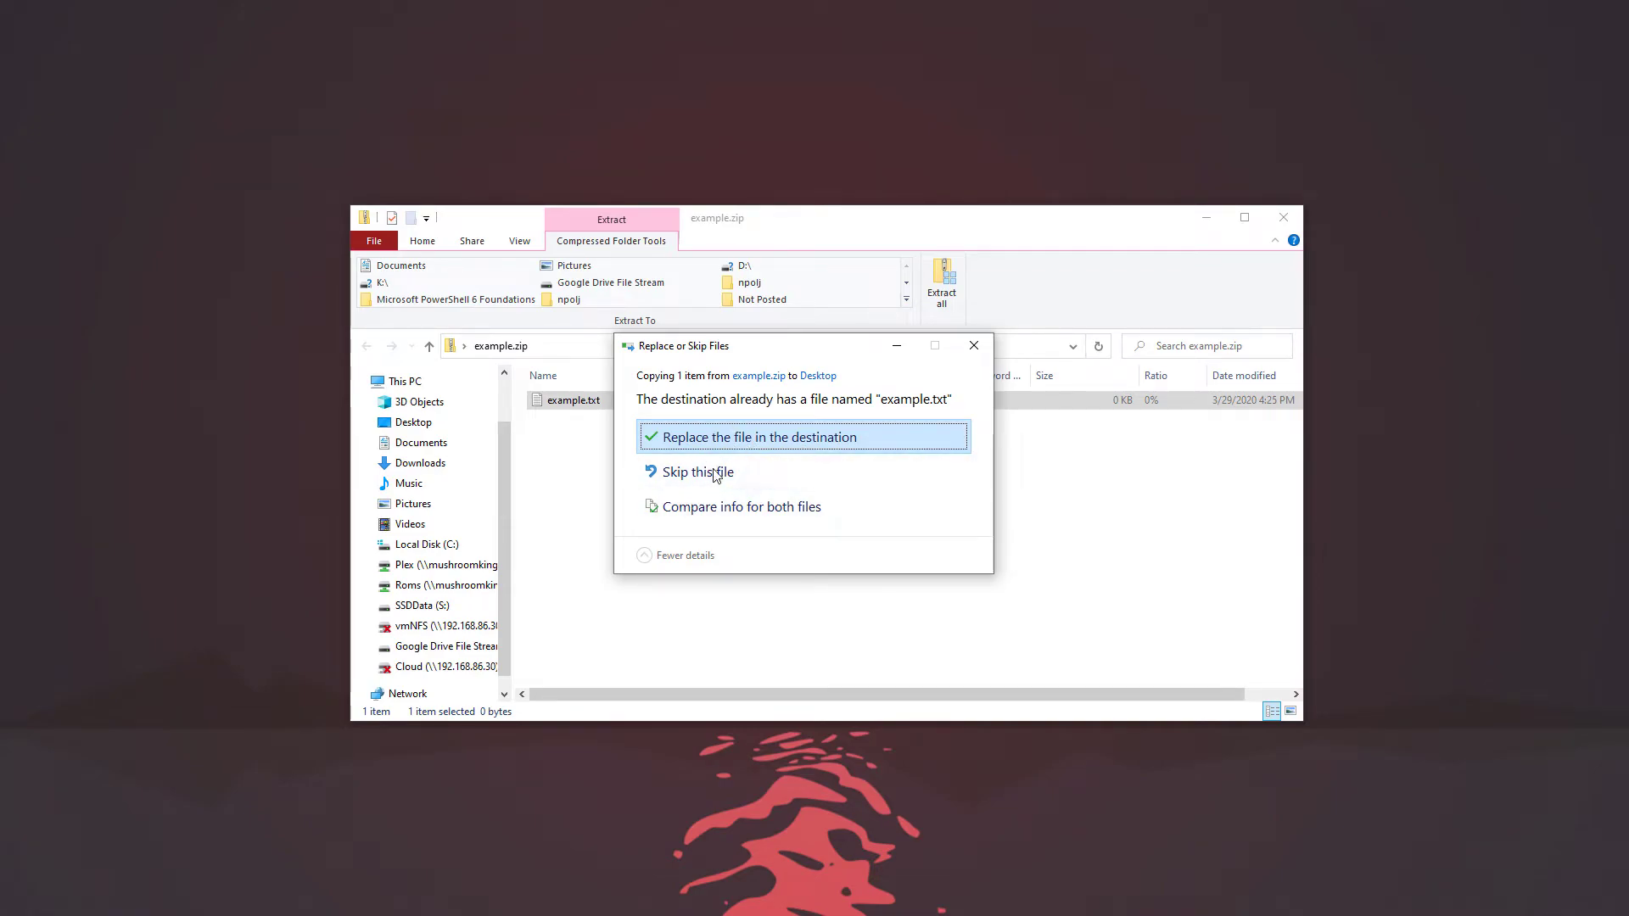
click(756, 437)
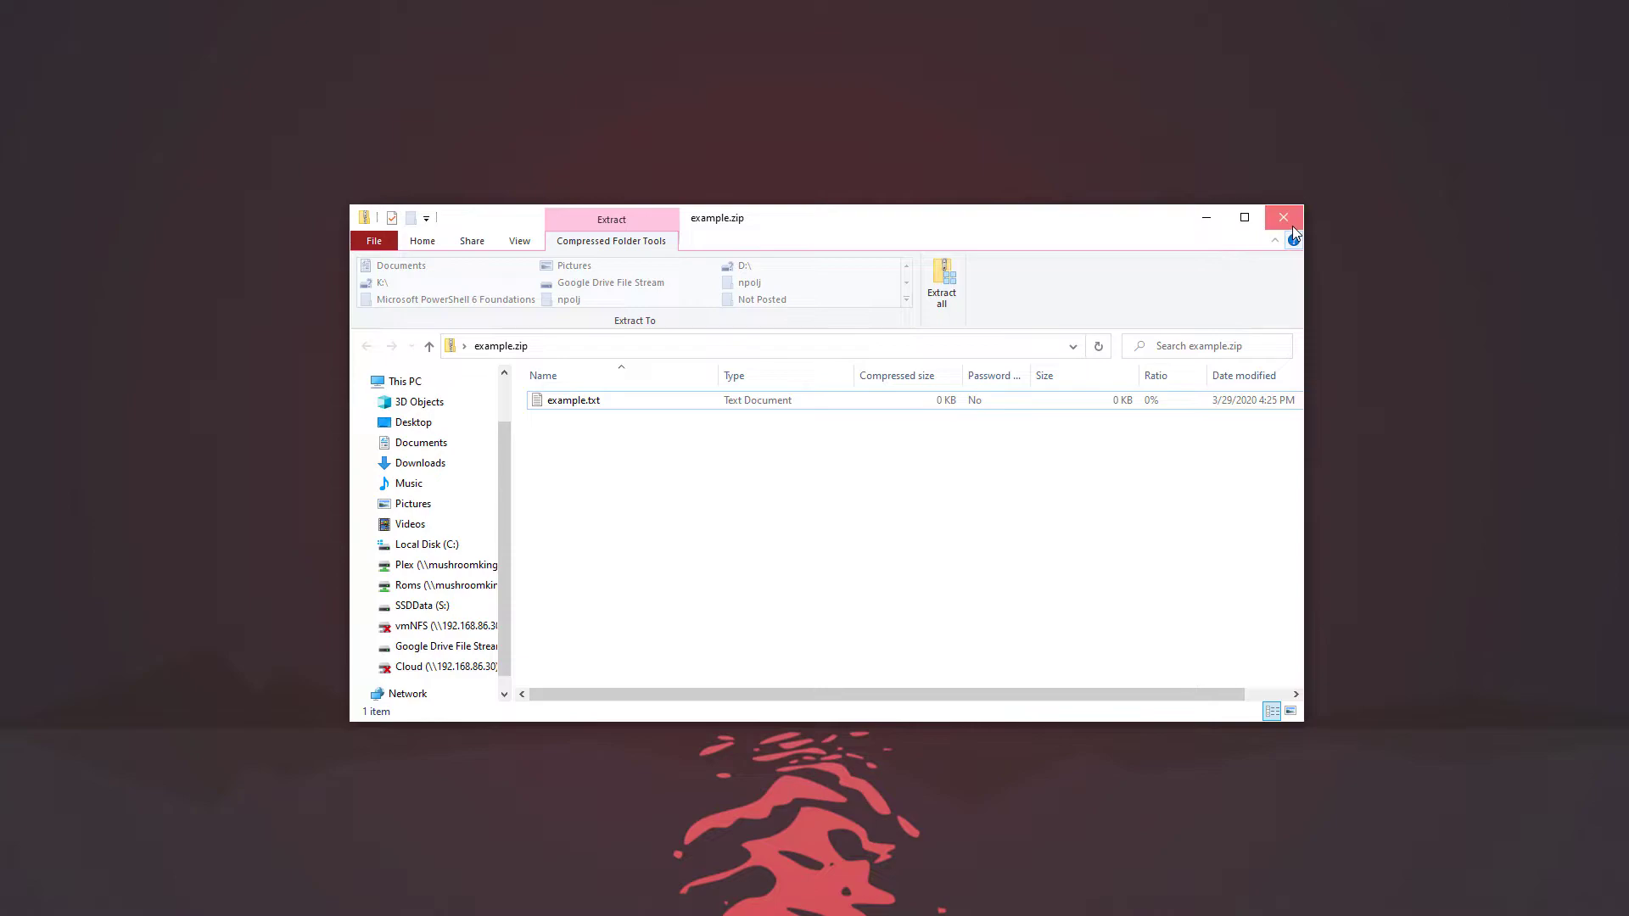
Extract all of example.zip into an example folder and close that window
click(942, 280)
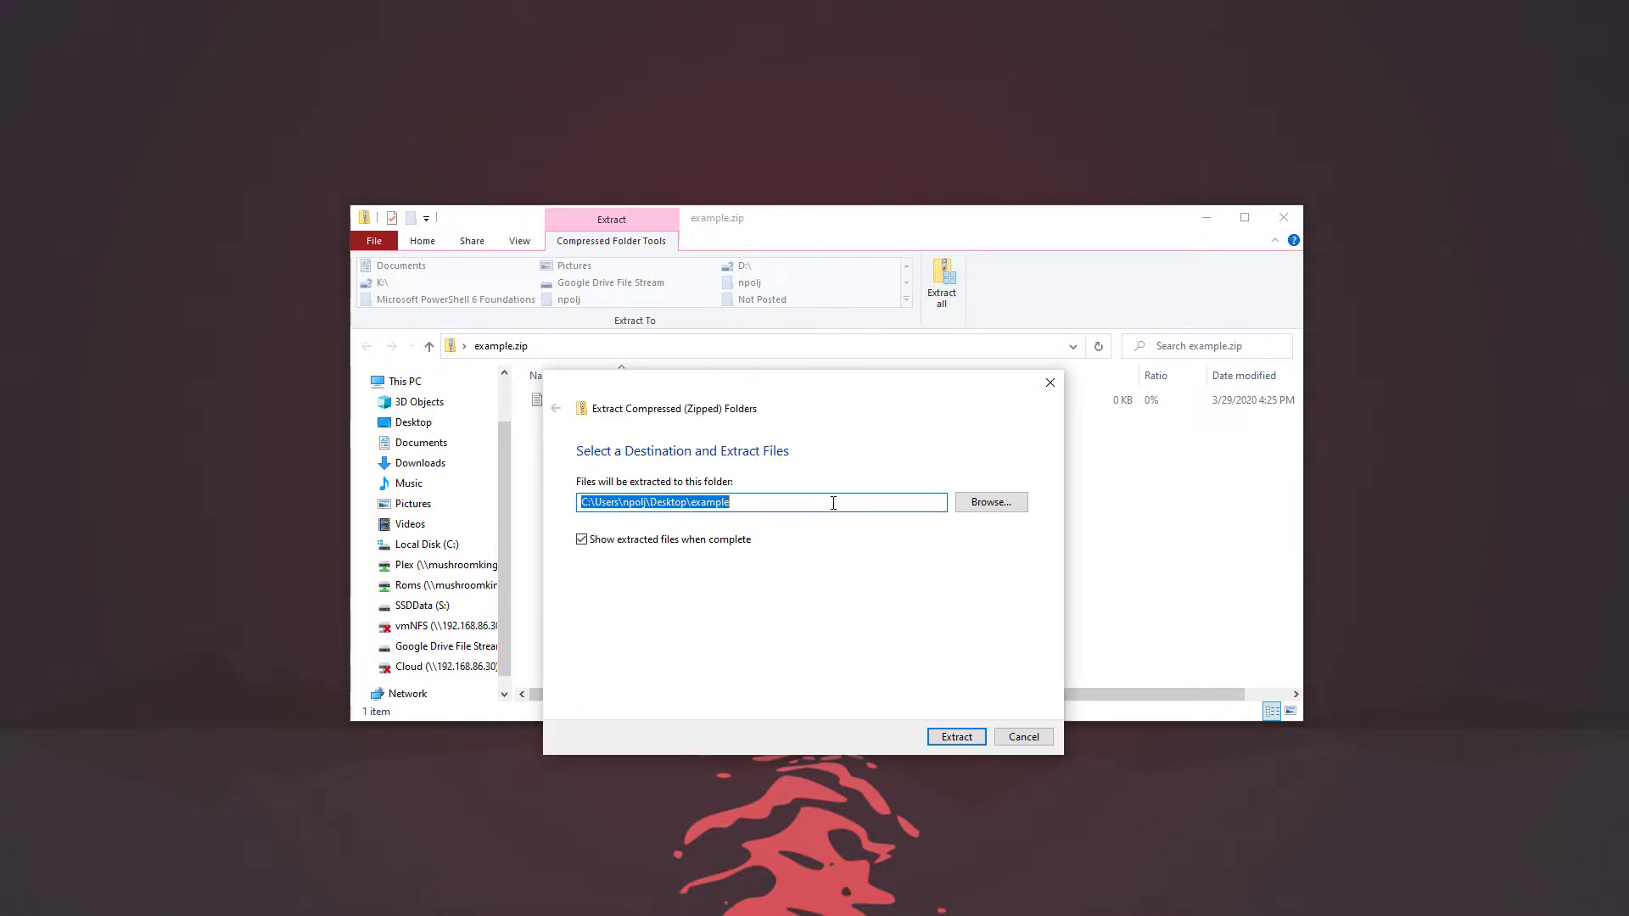
click(956, 736)
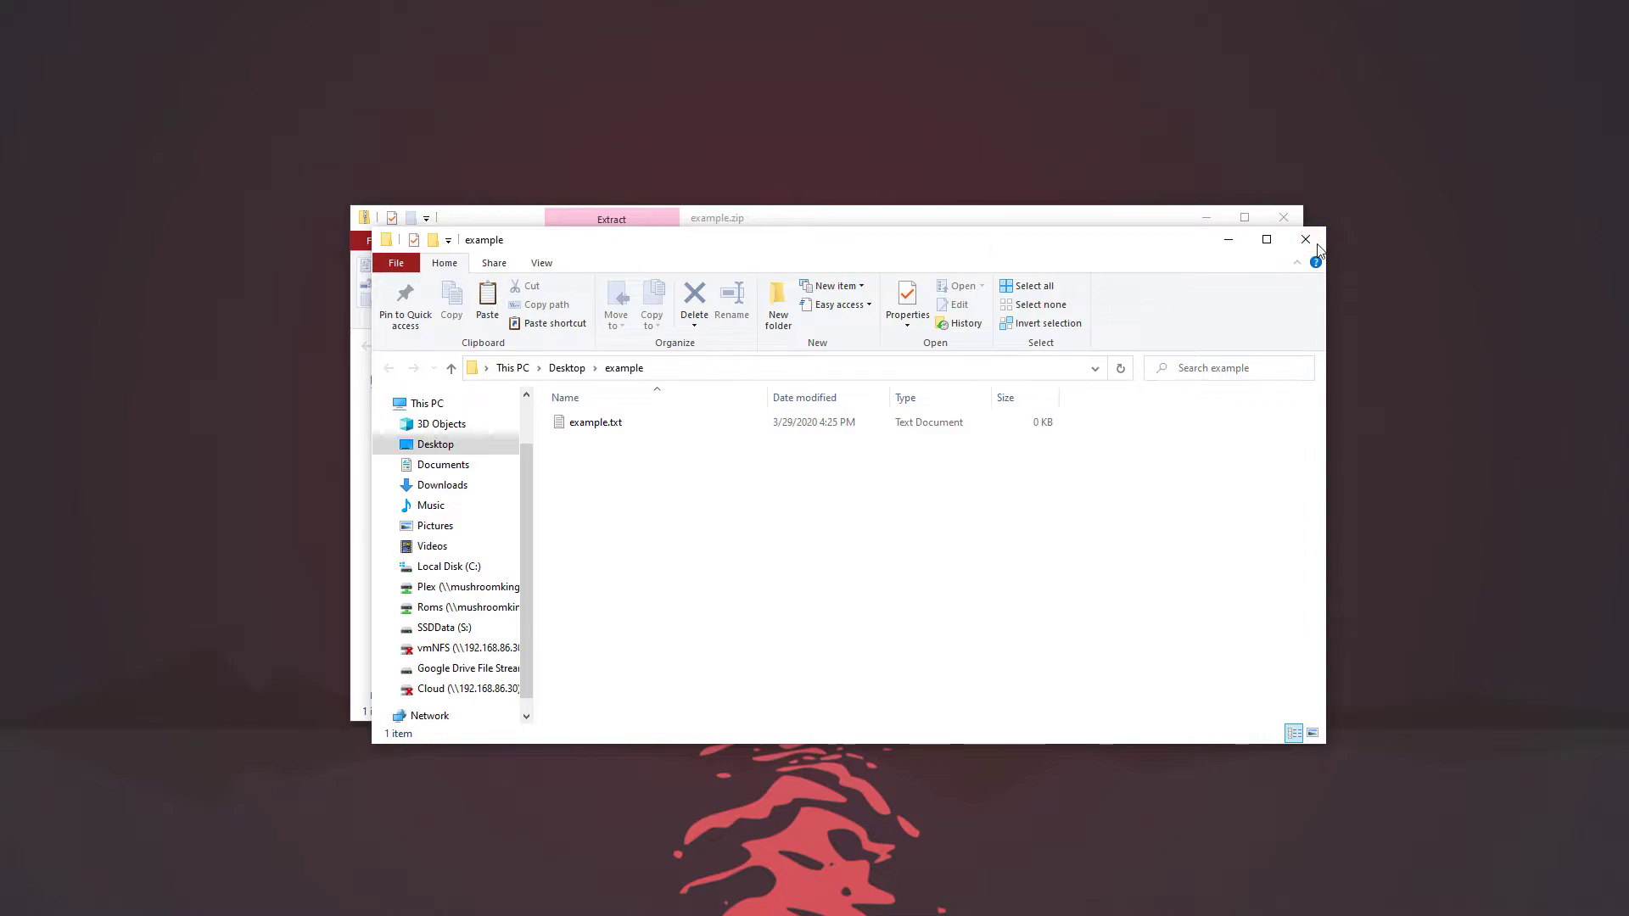
click(1306, 239)
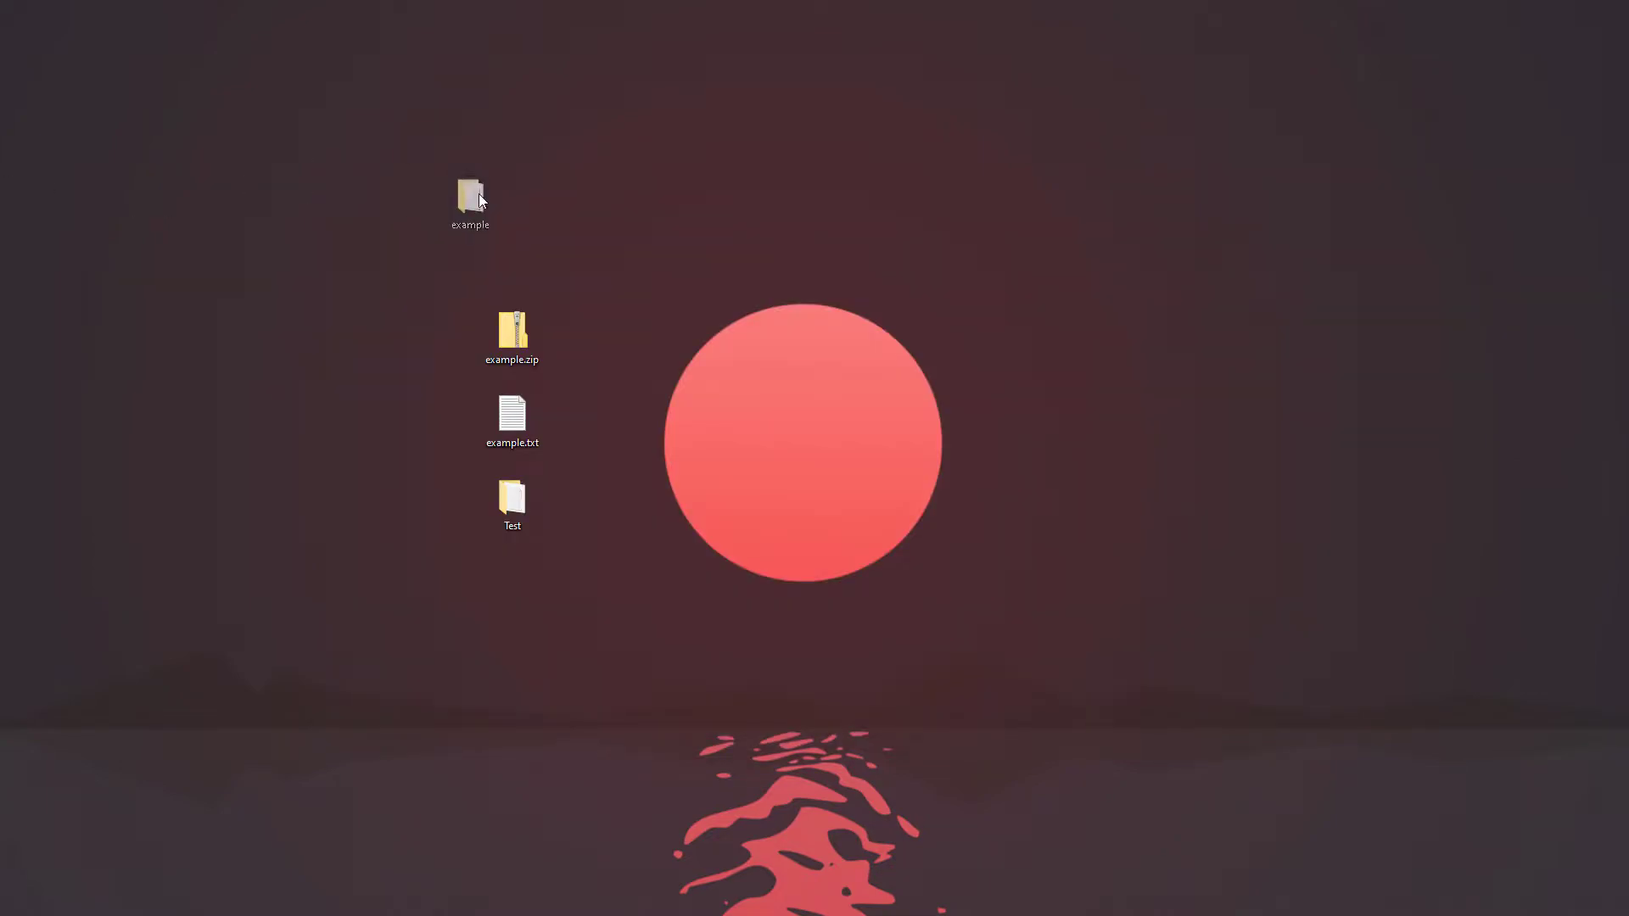
Compress the Test folder into Test.zip and open it to check its contents
double_click(469, 194)
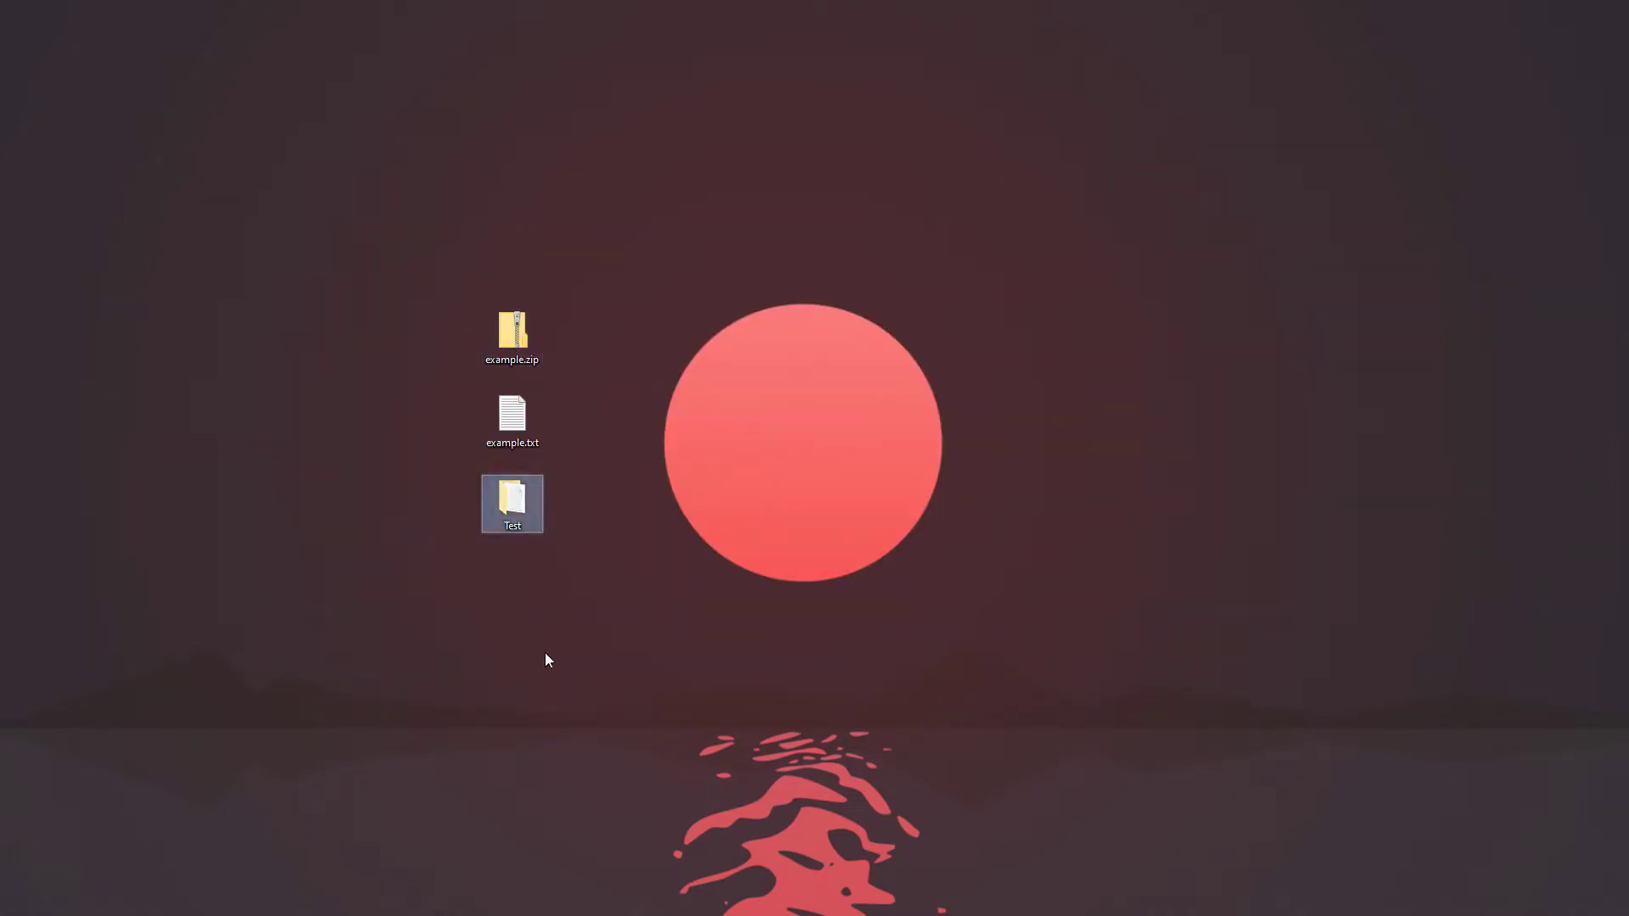
double_click(511, 498)
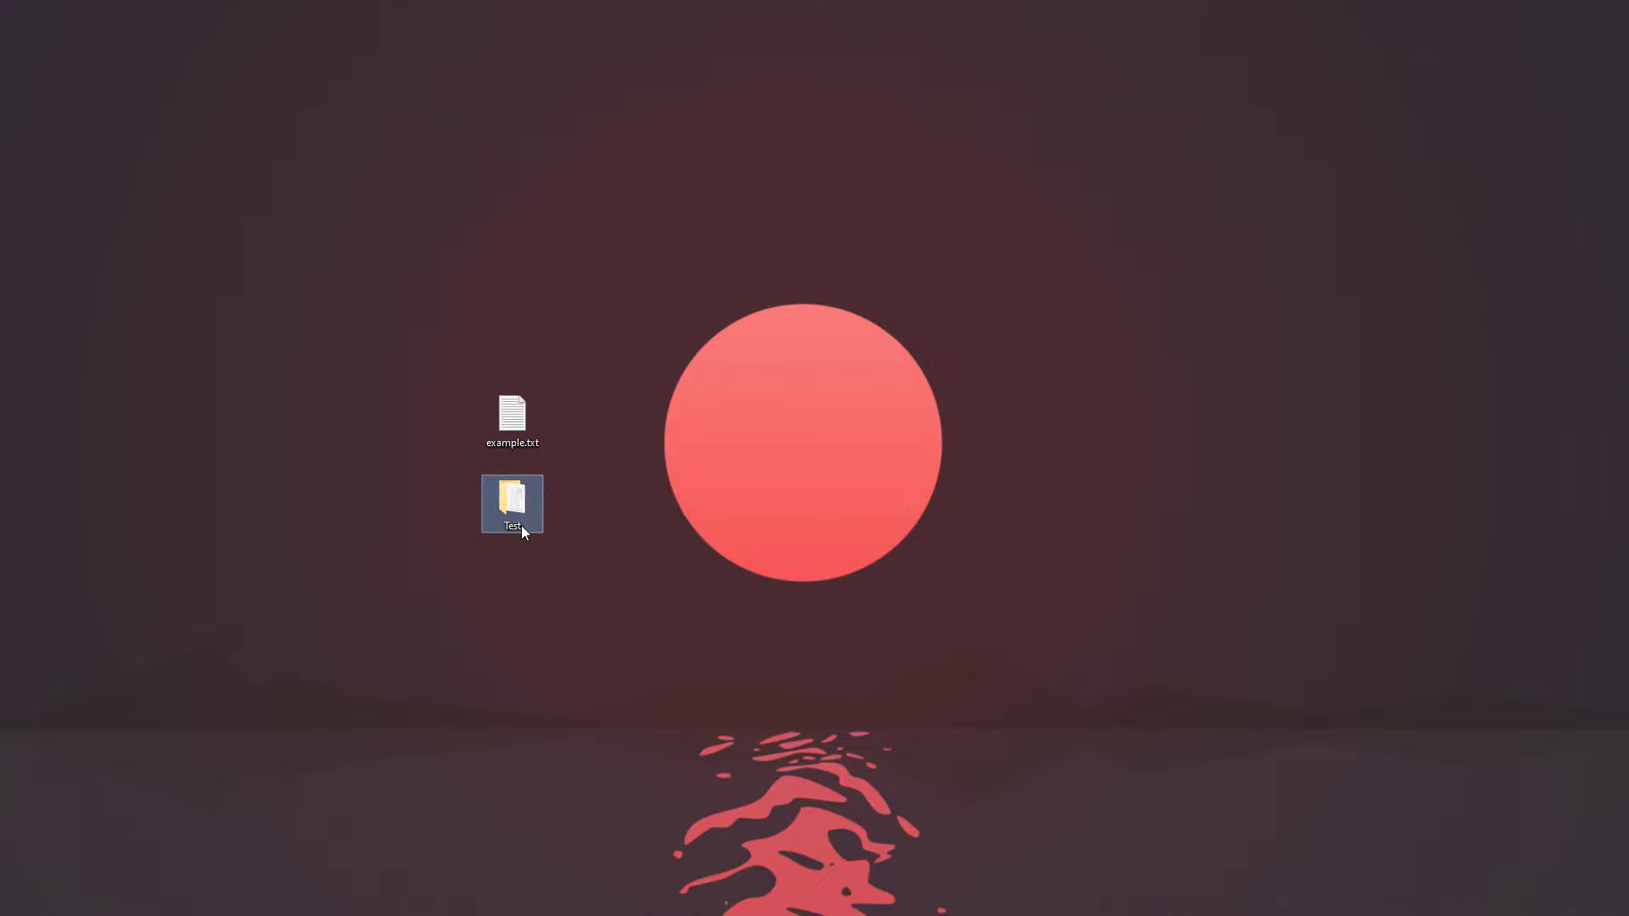
right_click(511, 503)
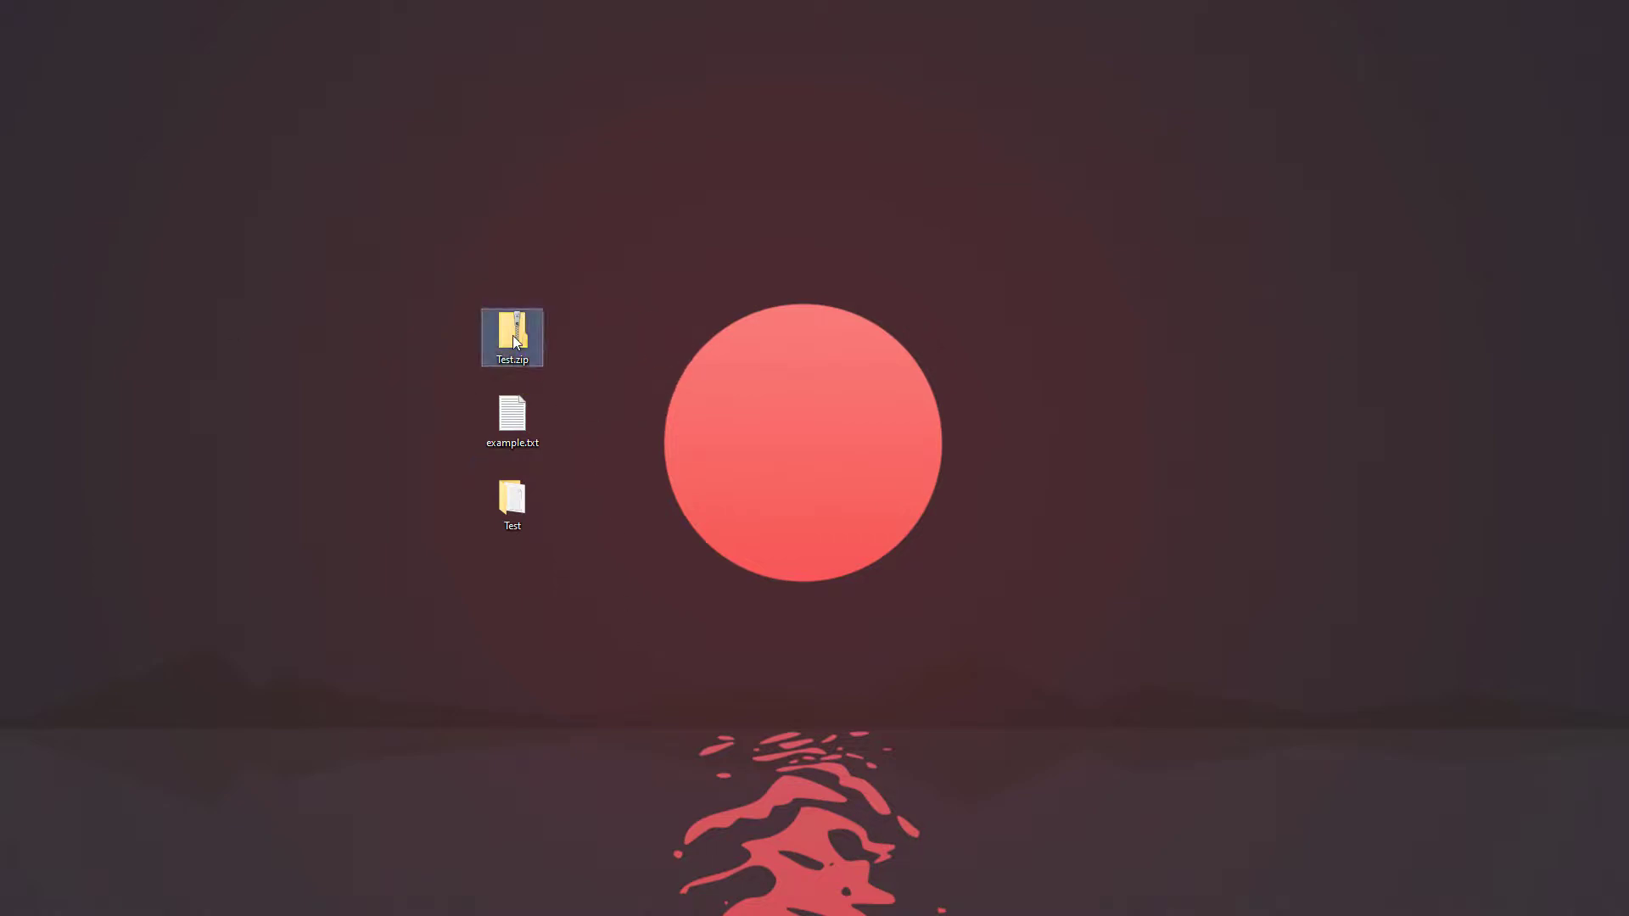
mouse_move(572, 459)
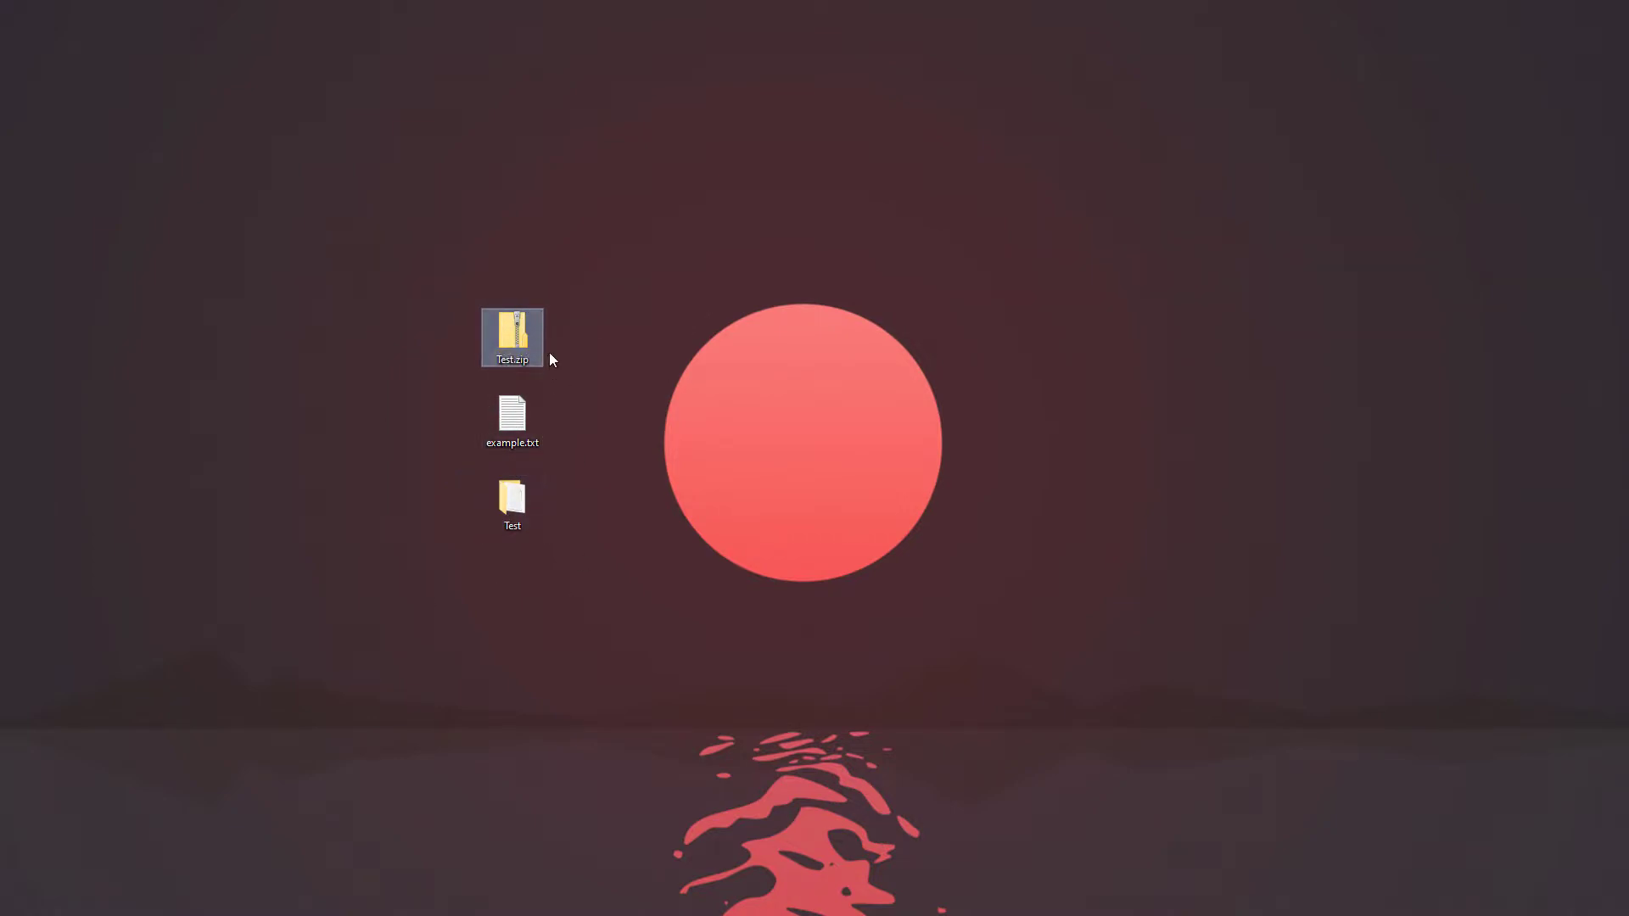
double_click(511, 332)
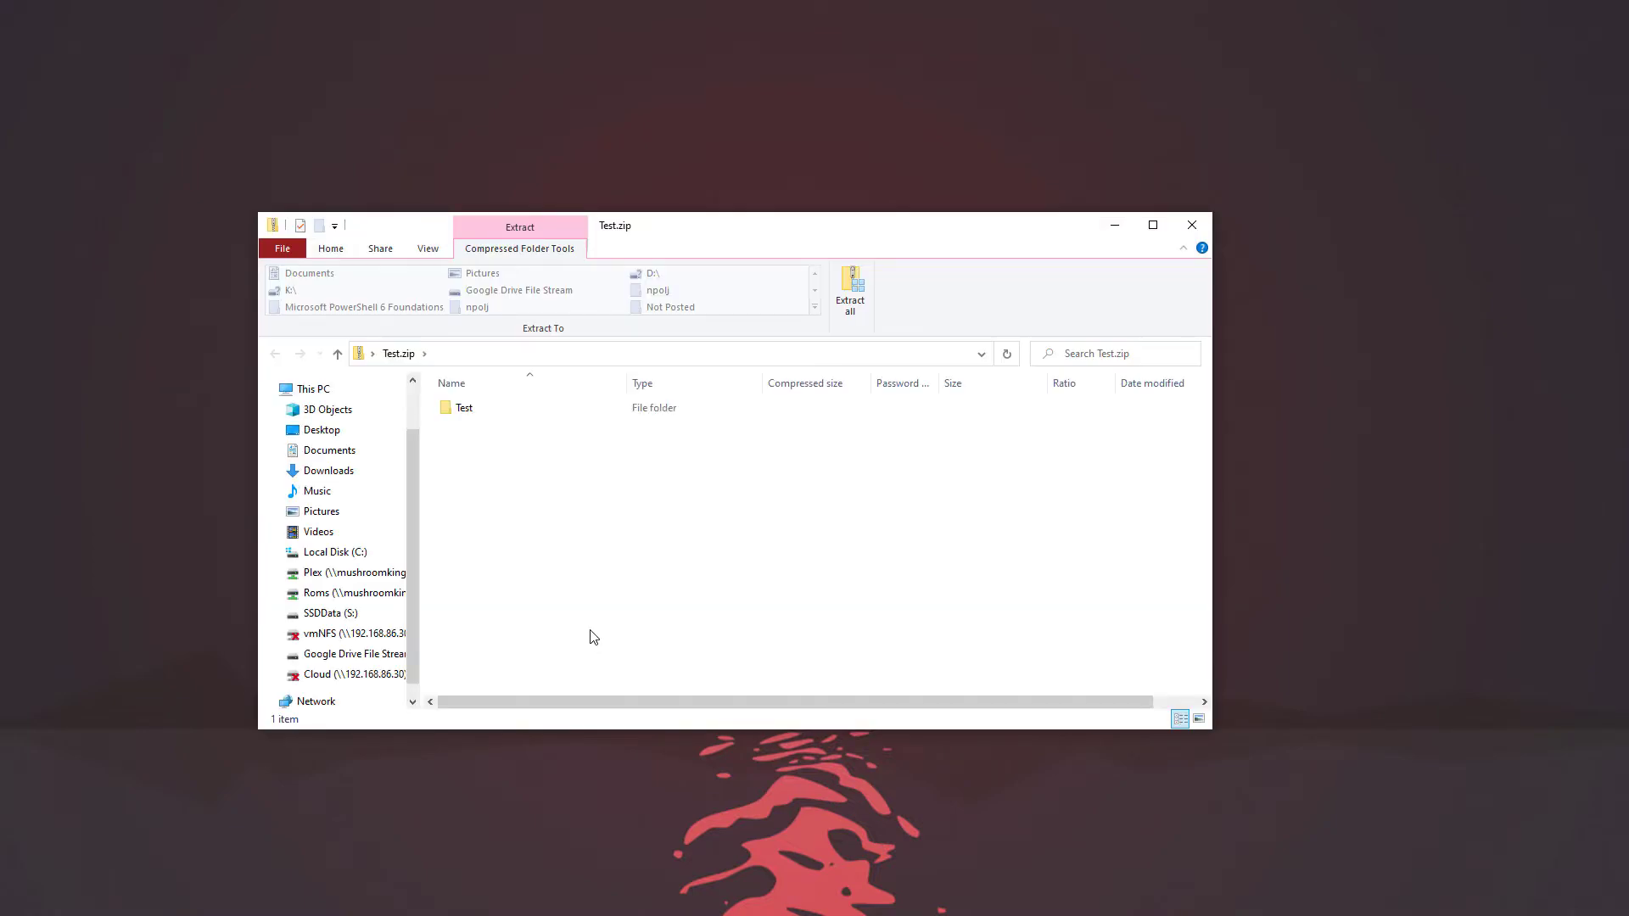
click(1191, 224)
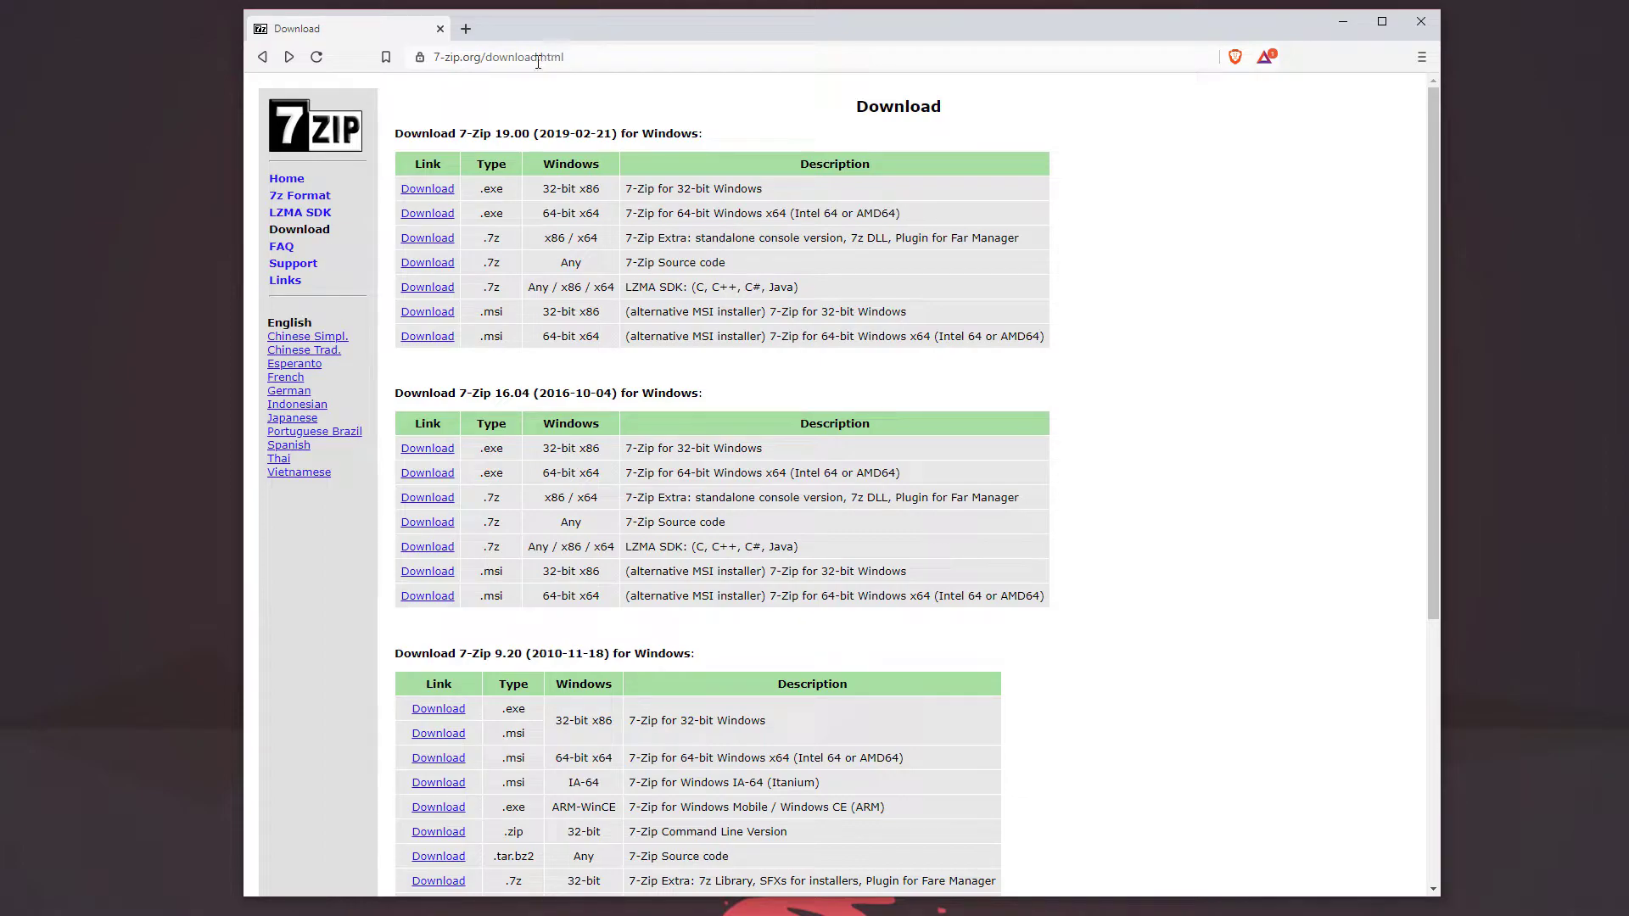
Download the 64-bit 7-Zip 19.00 MSI from 7-zip.org and launch the installer
click(539, 57)
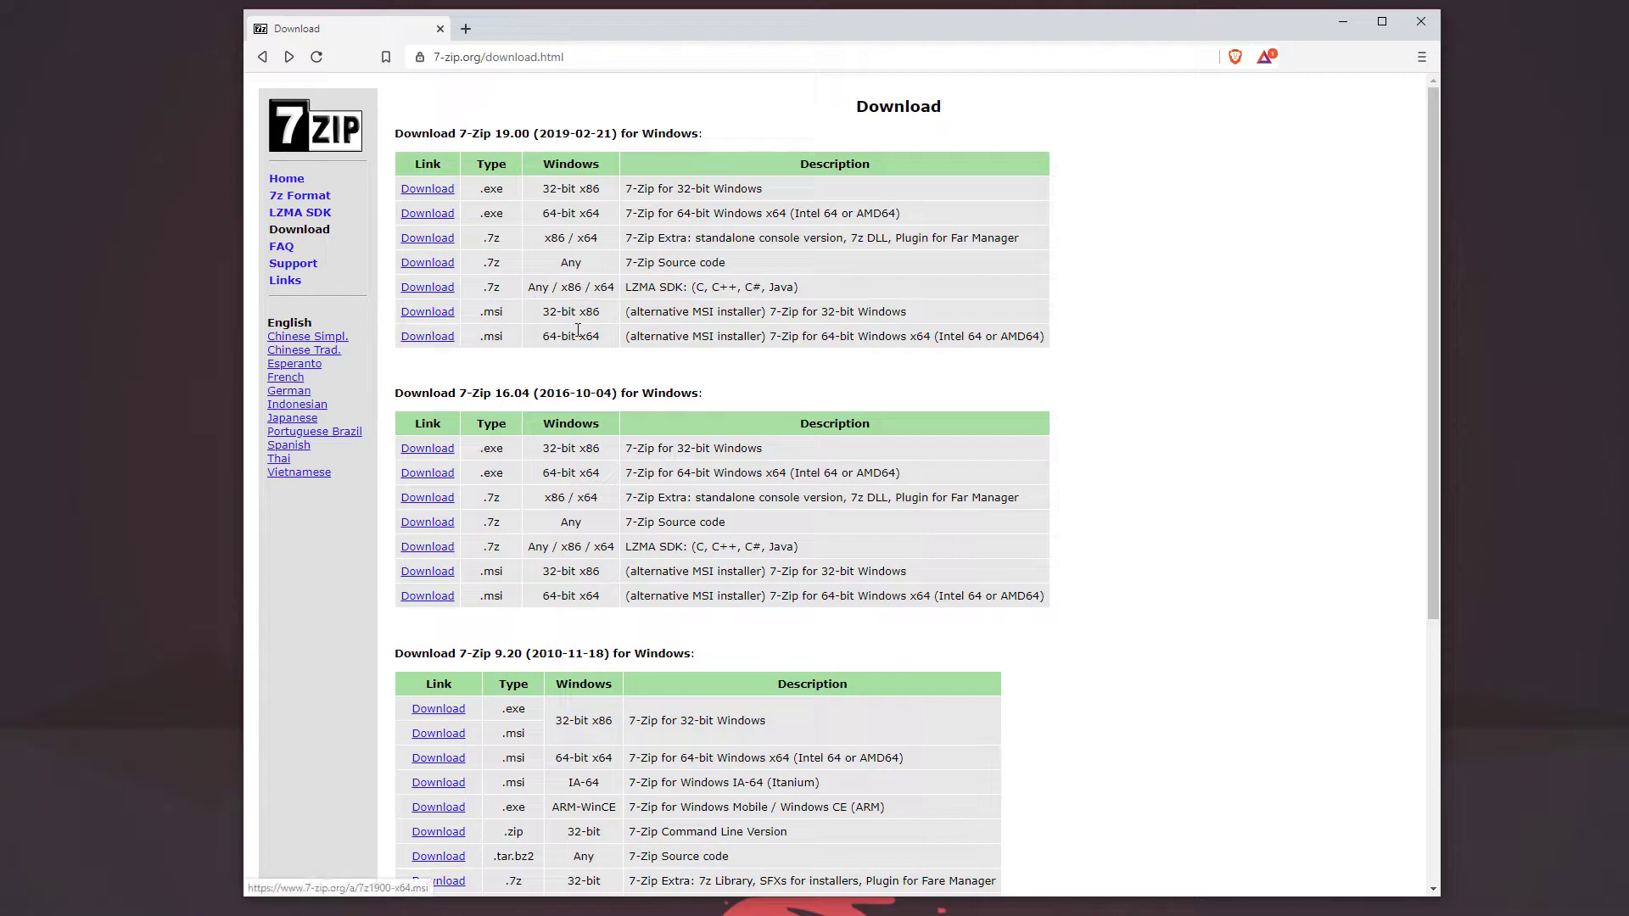
double_click(570, 336)
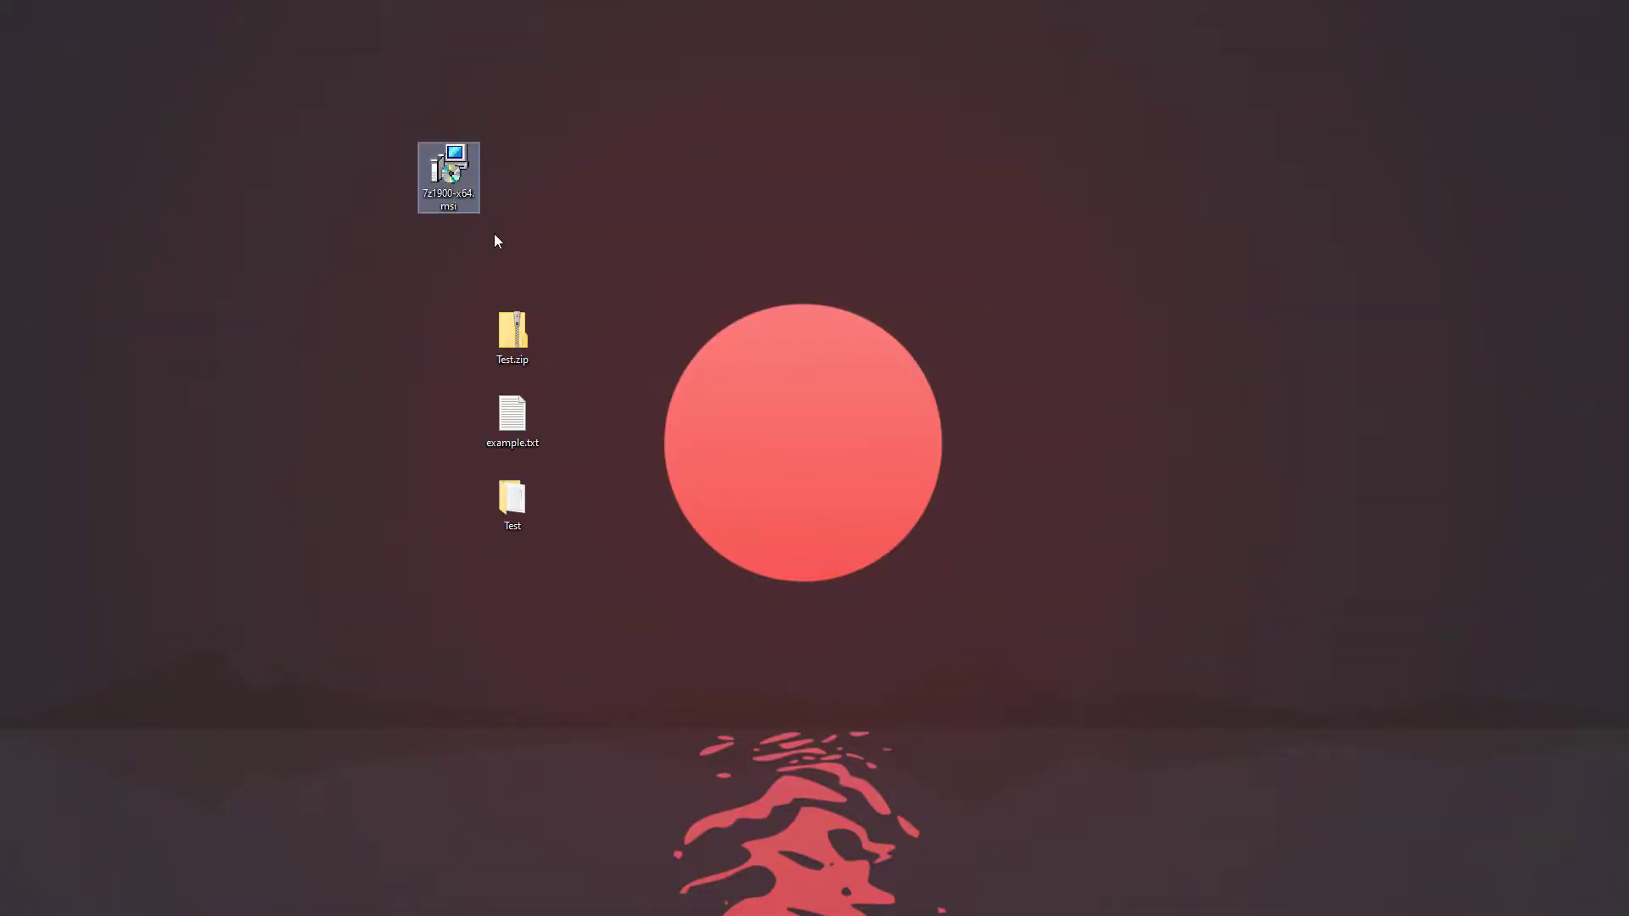
double_click(448, 170)
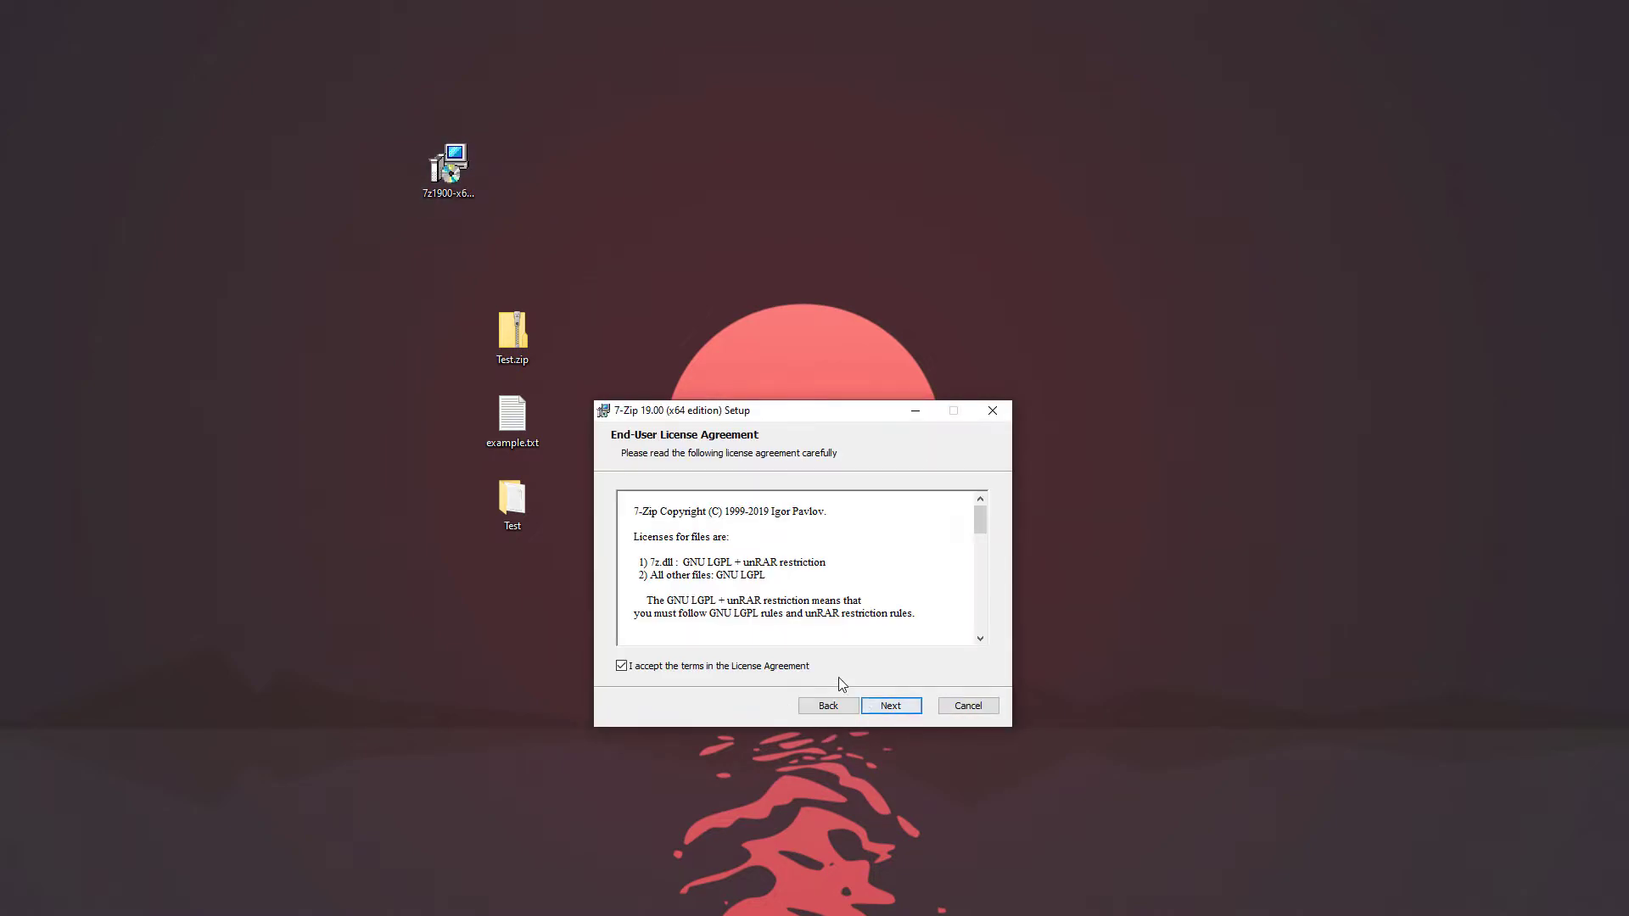
Advance through the 7-Zip 19.00 x64 setup wizard, install, and close when complete
click(890, 705)
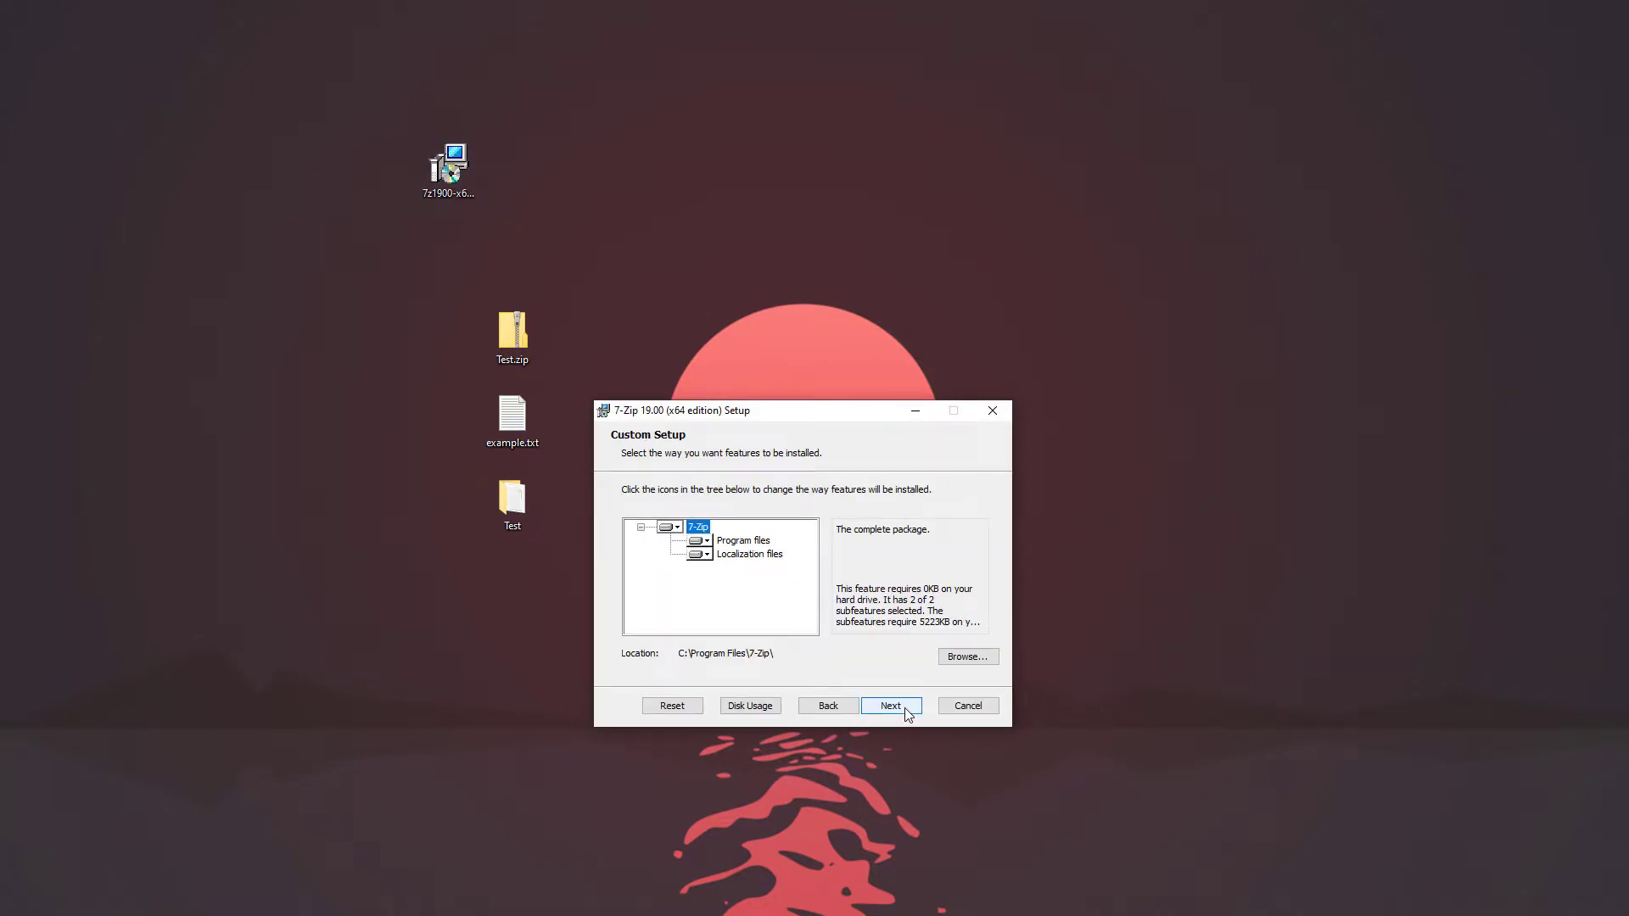
click(891, 706)
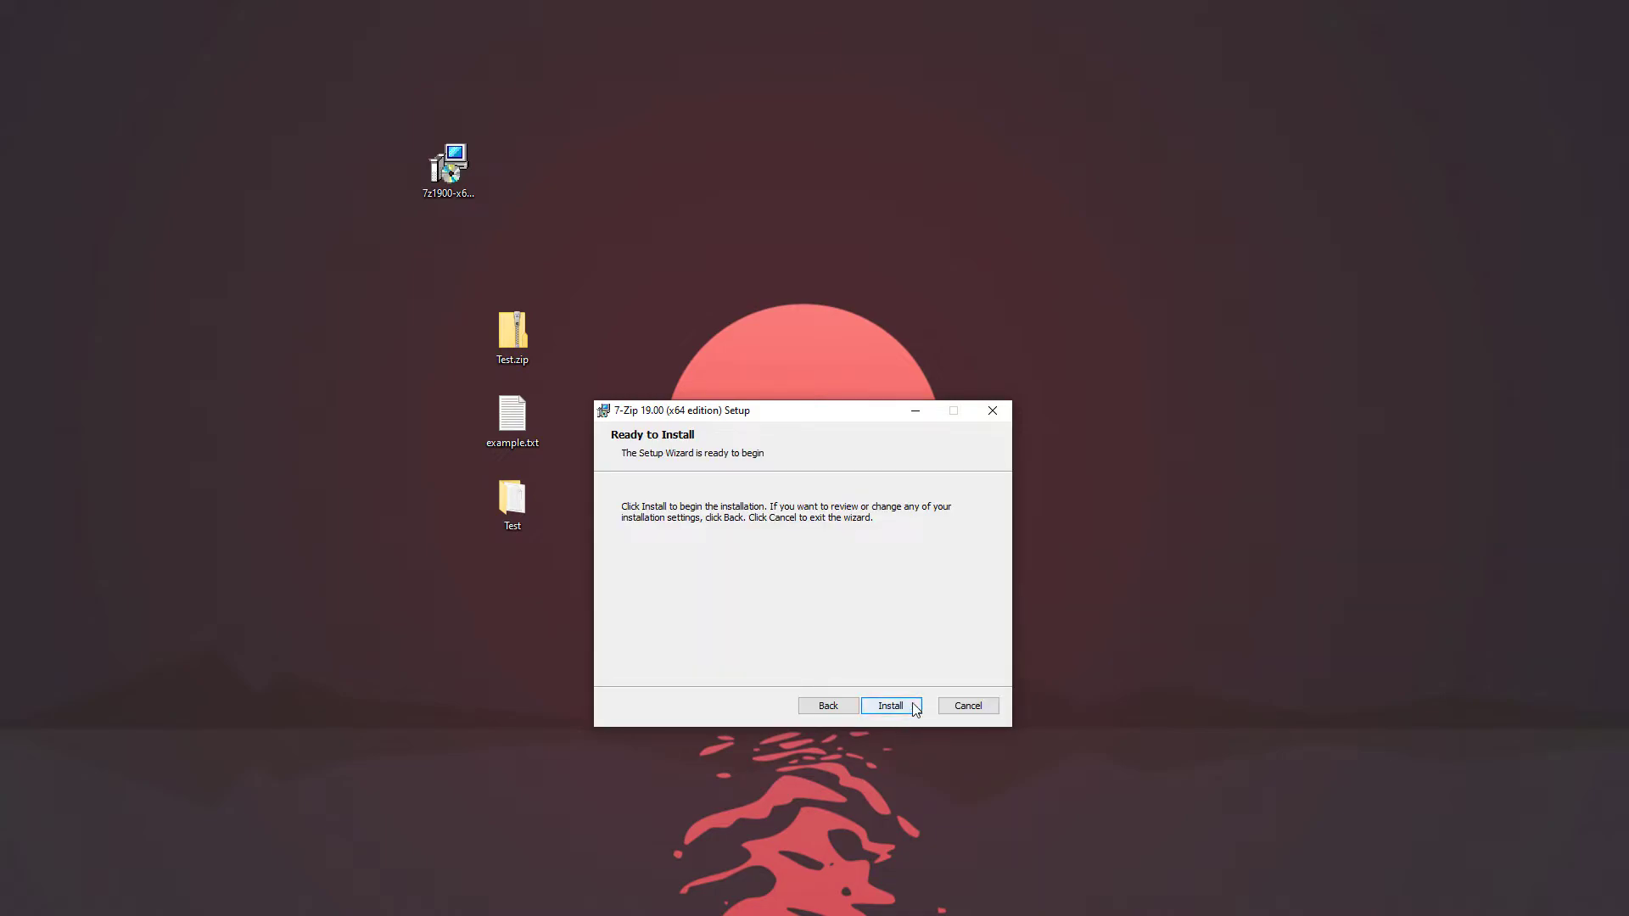
click(891, 705)
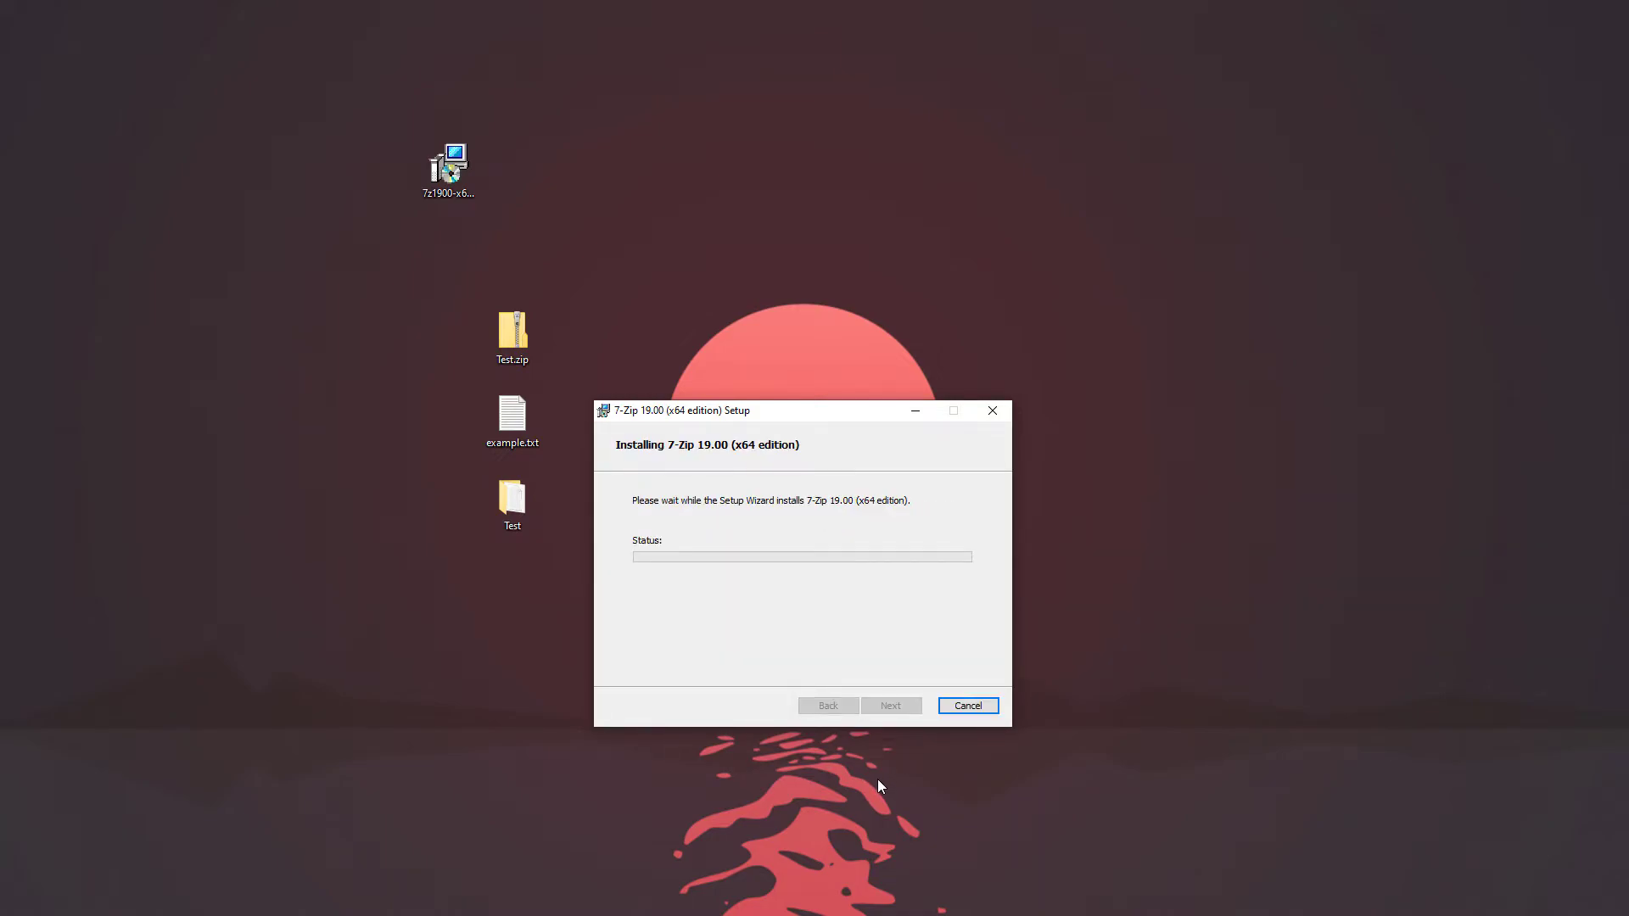
mouse_move(573, 606)
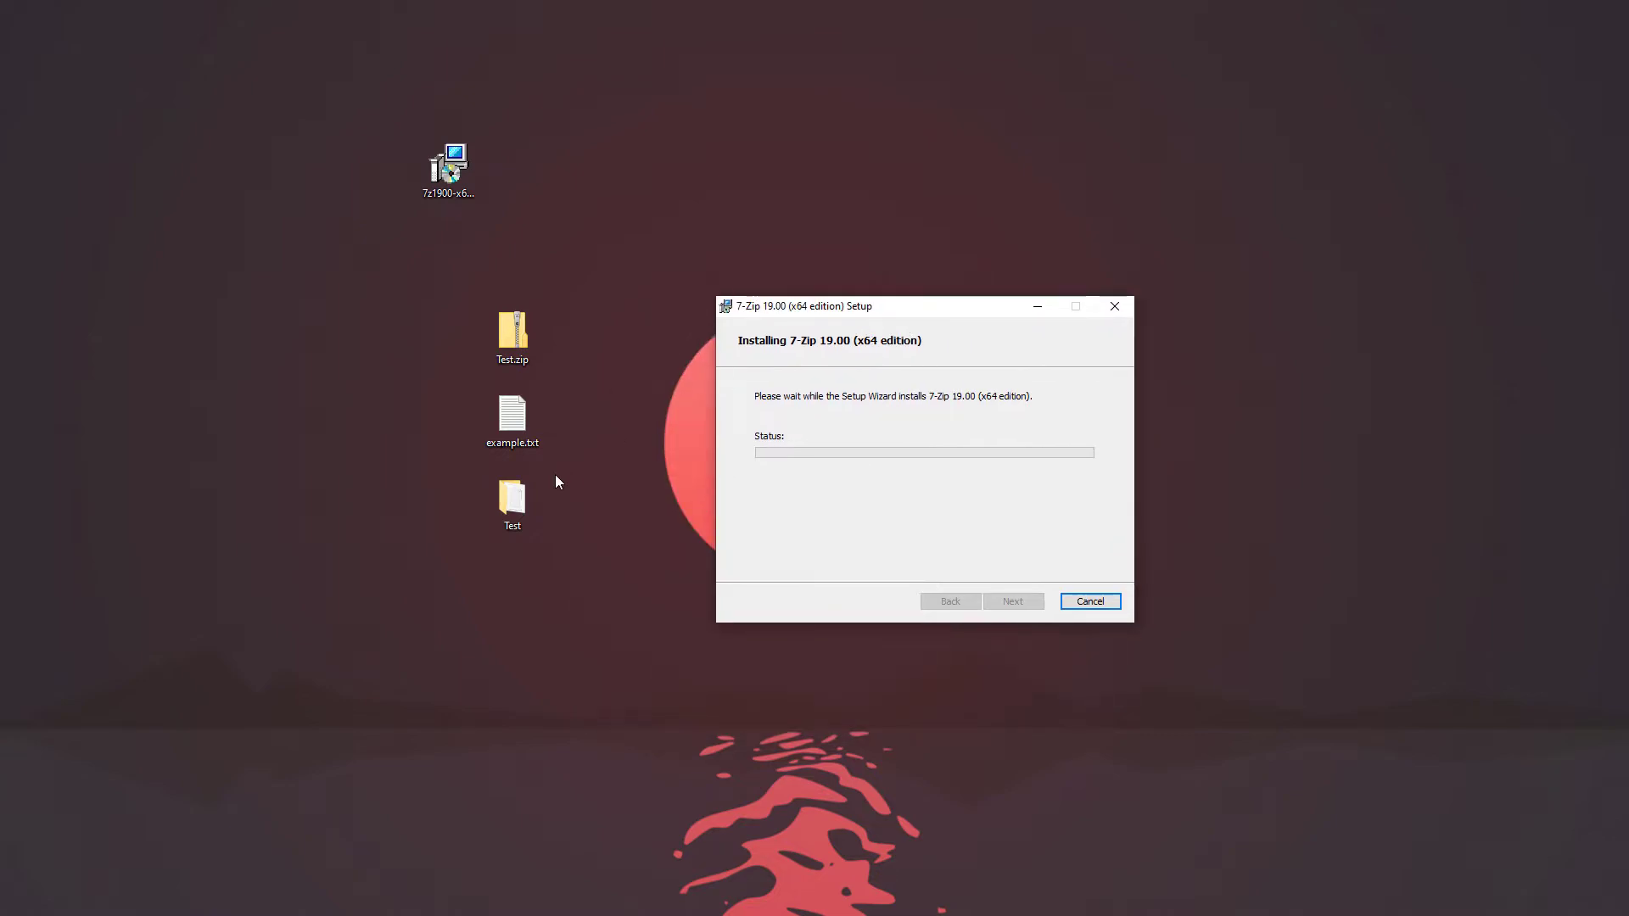
click(512, 331)
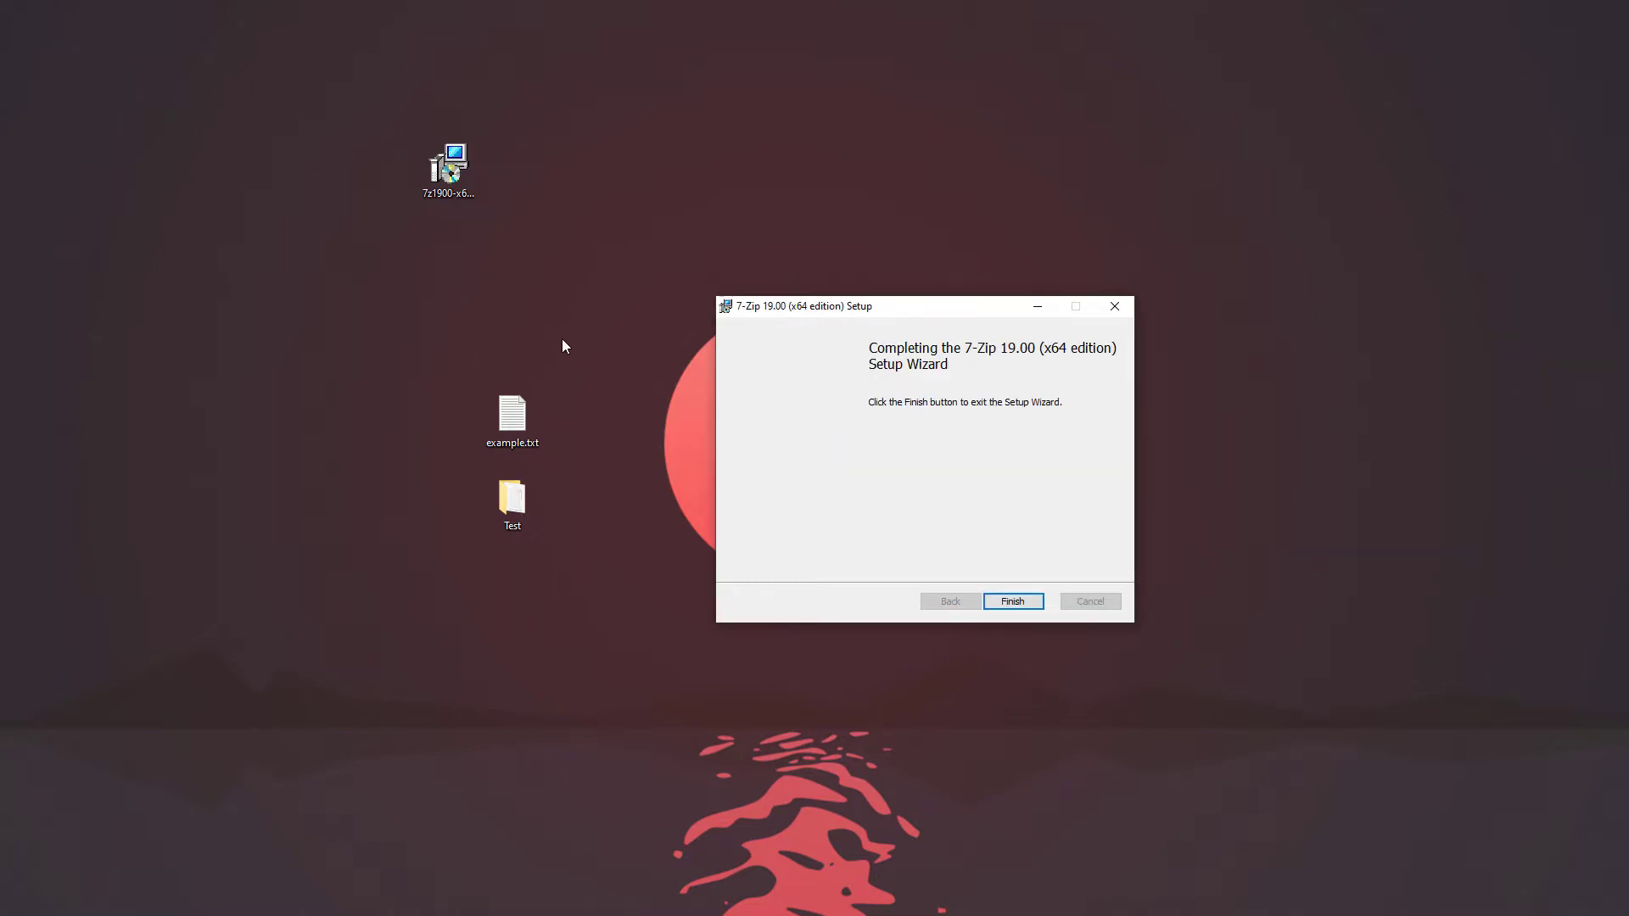
click(1013, 601)
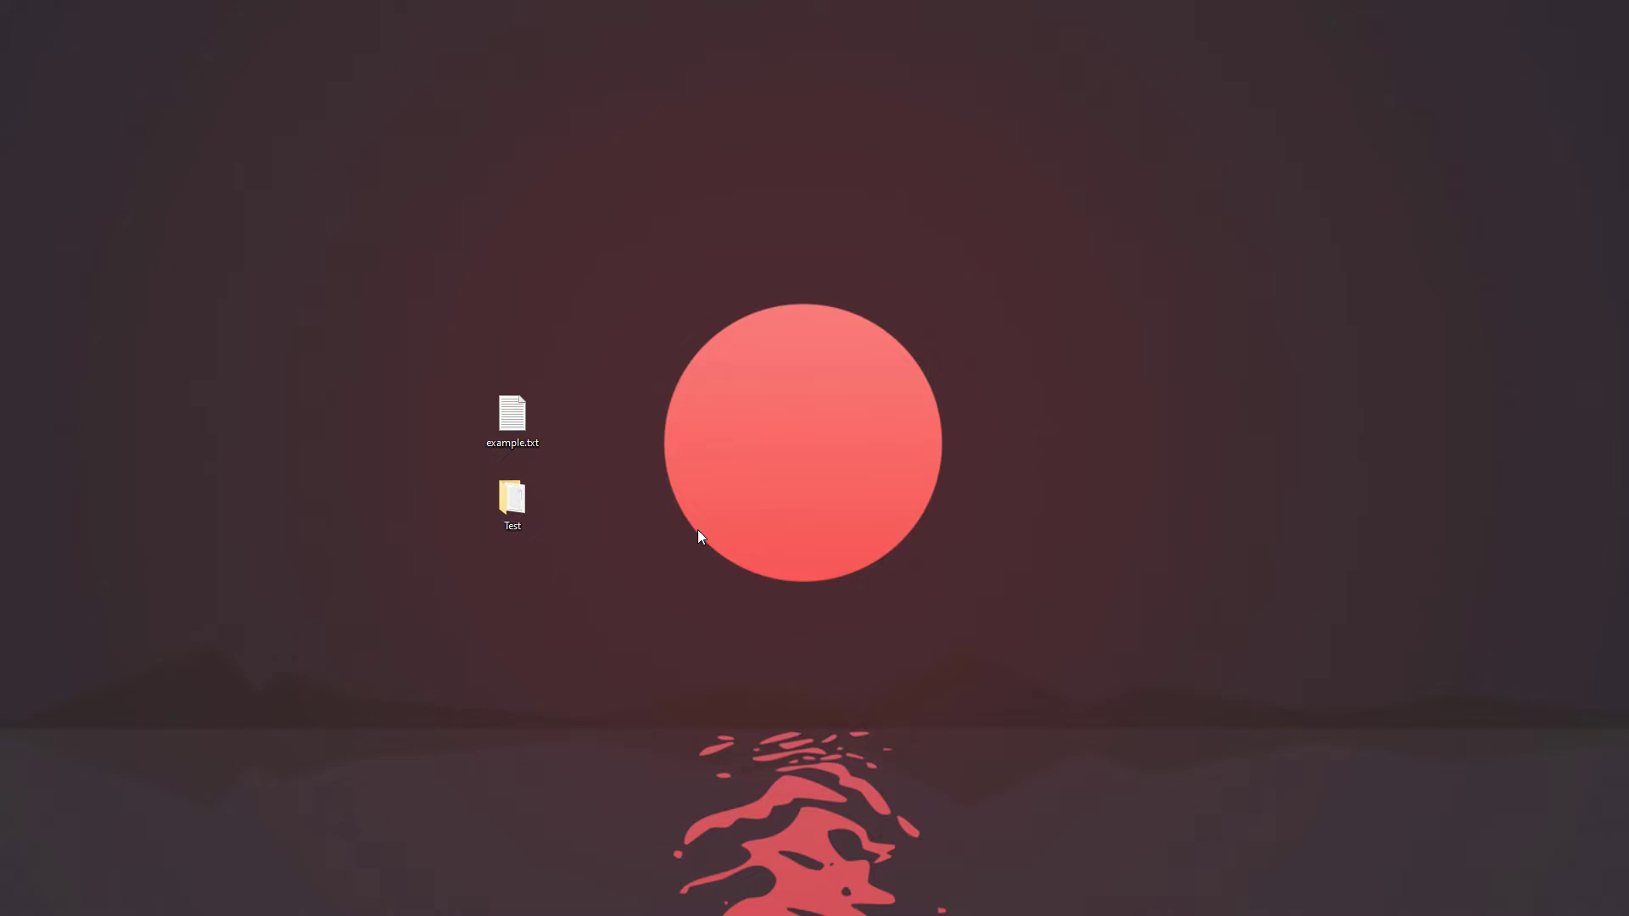
mouse_move(606, 366)
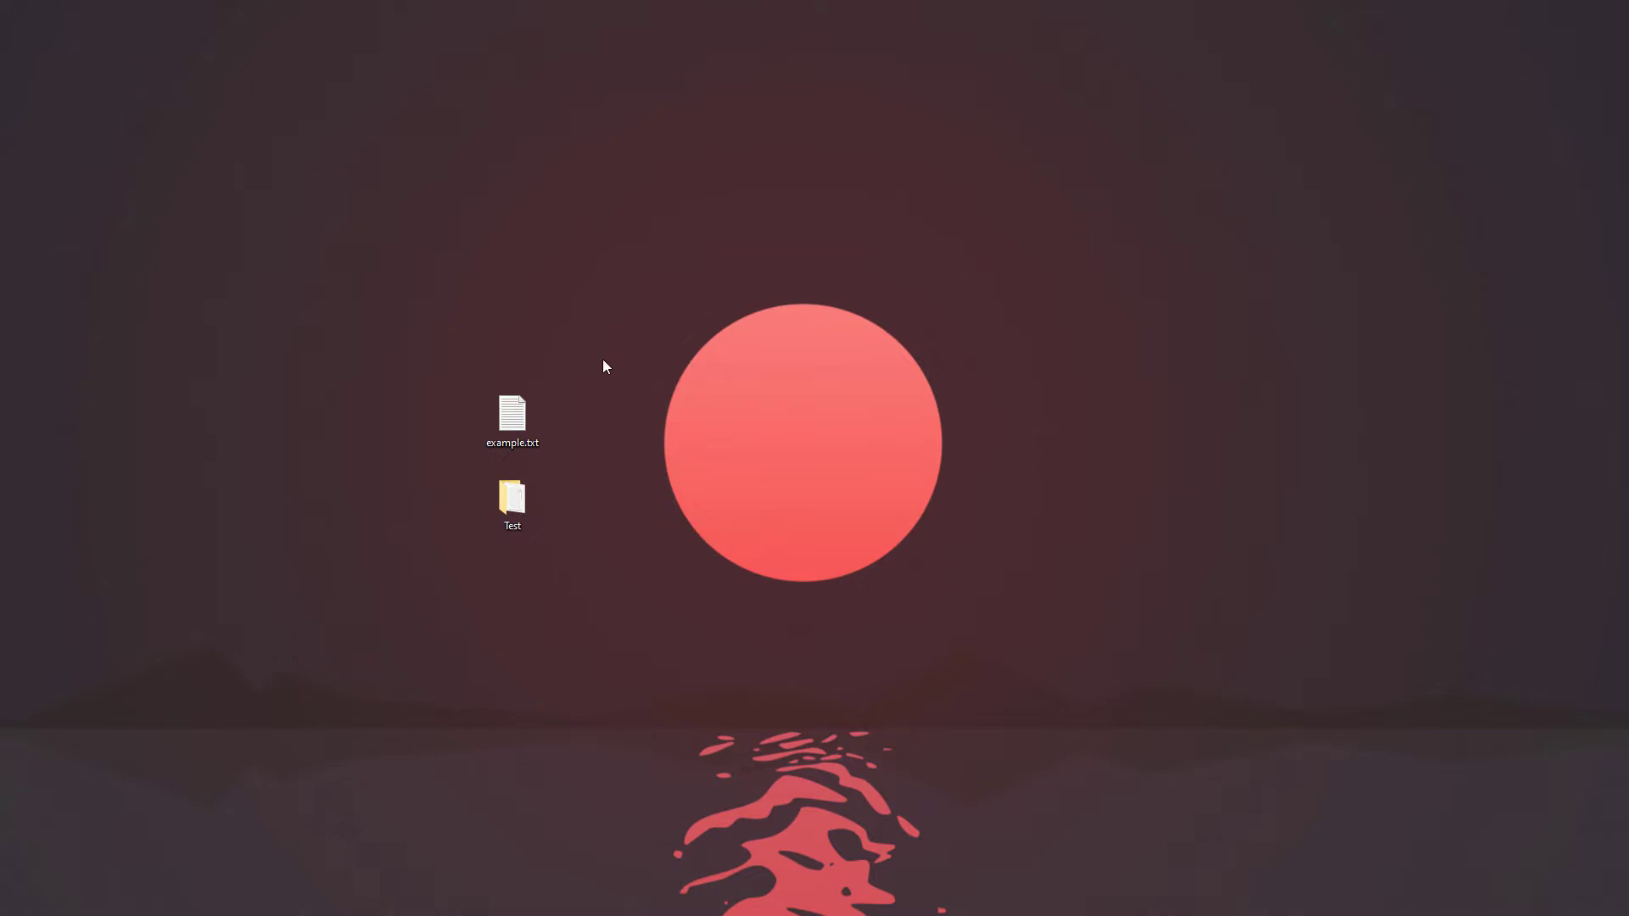
Open the context menu for example.txt to reach the new 7-Zip entries
right_click(511, 419)
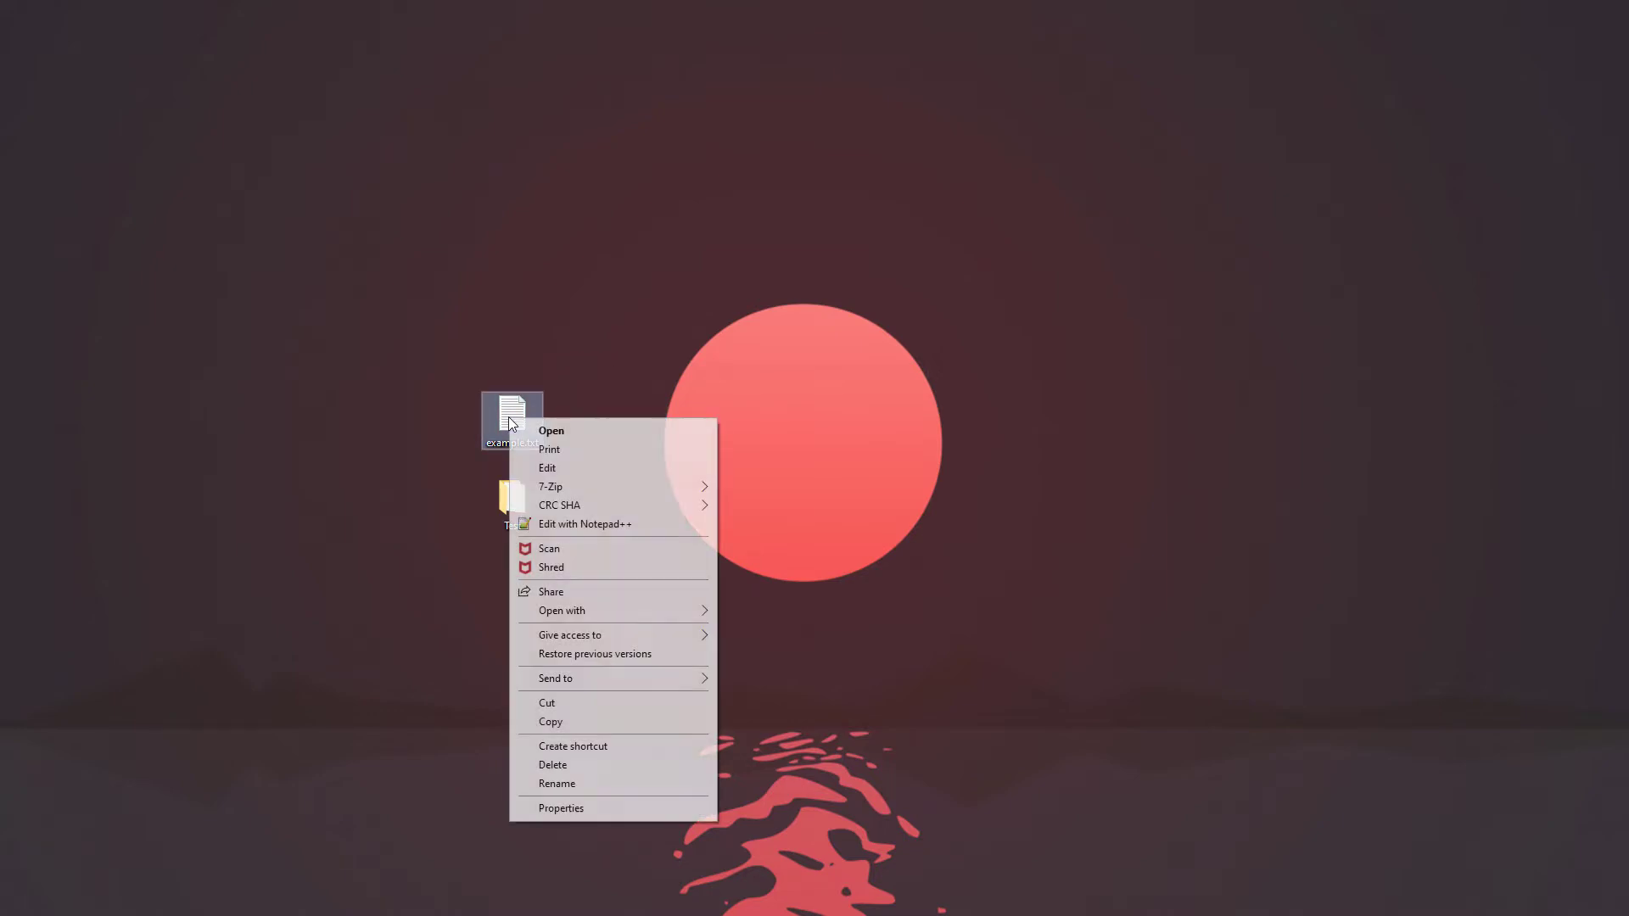
mouse_move(573, 489)
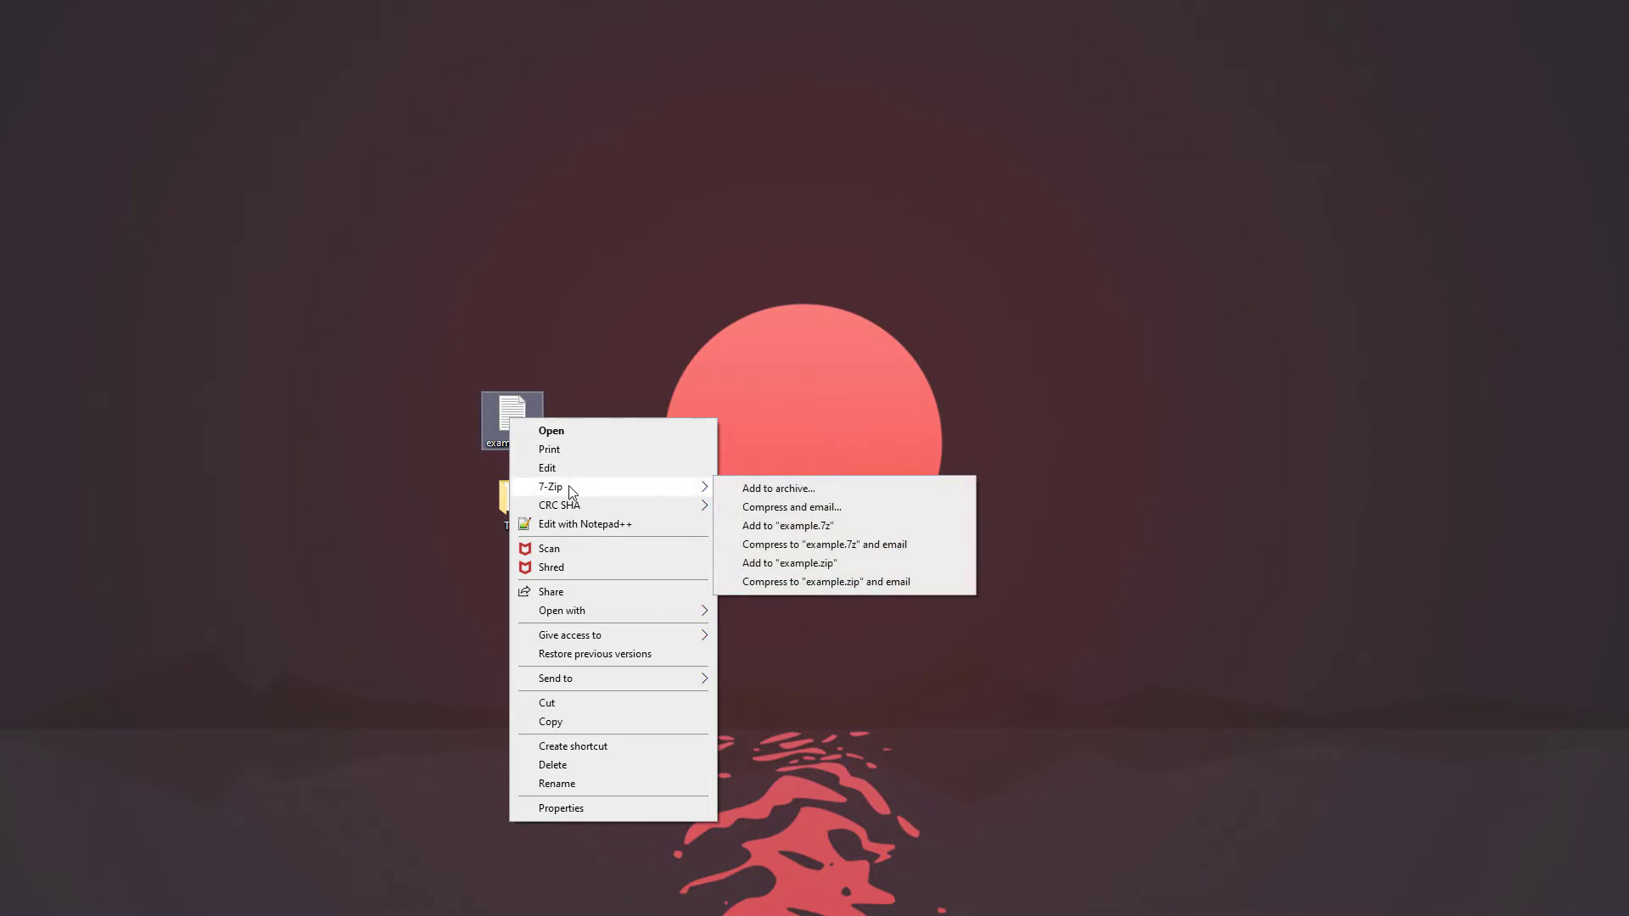
mouse_move(716, 493)
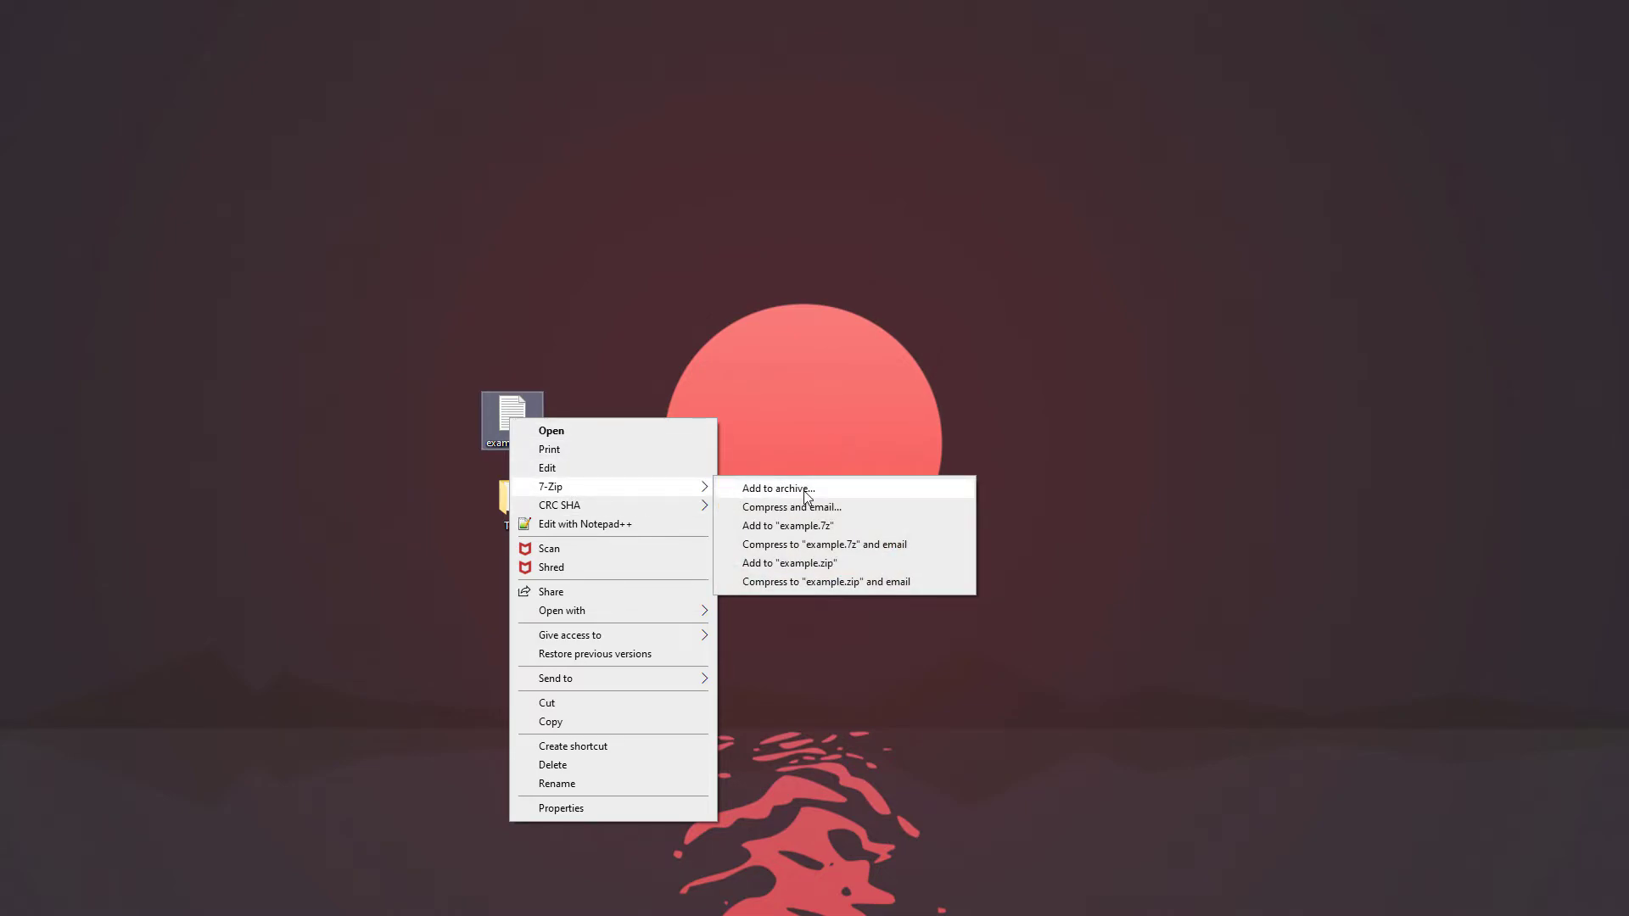
mouse_move(827, 585)
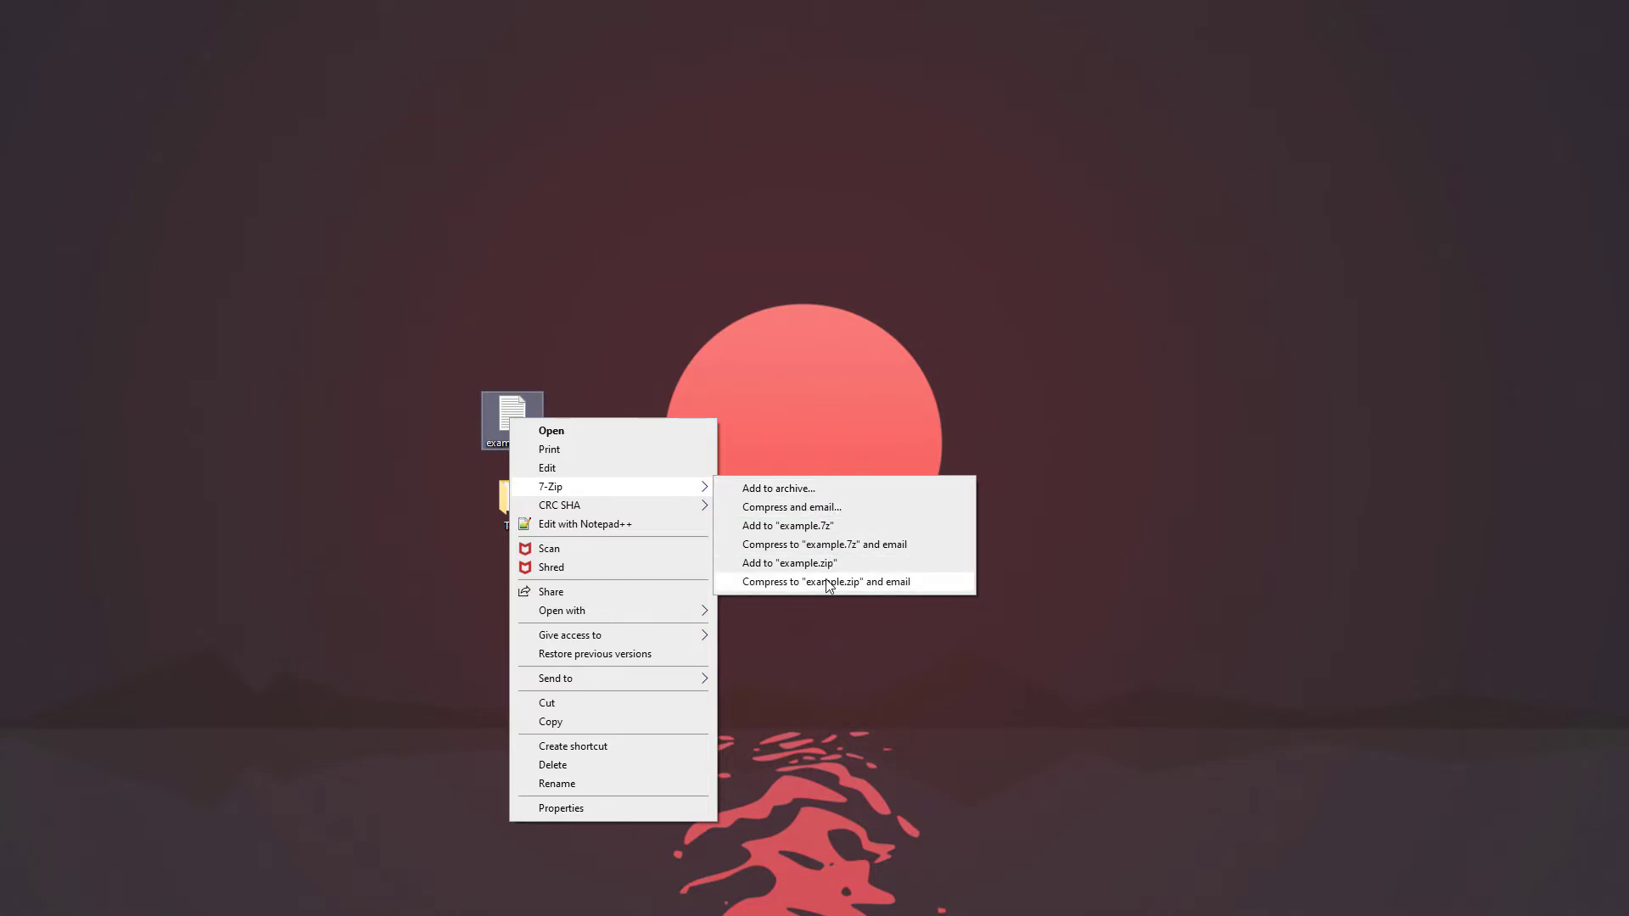
mouse_move(816, 507)
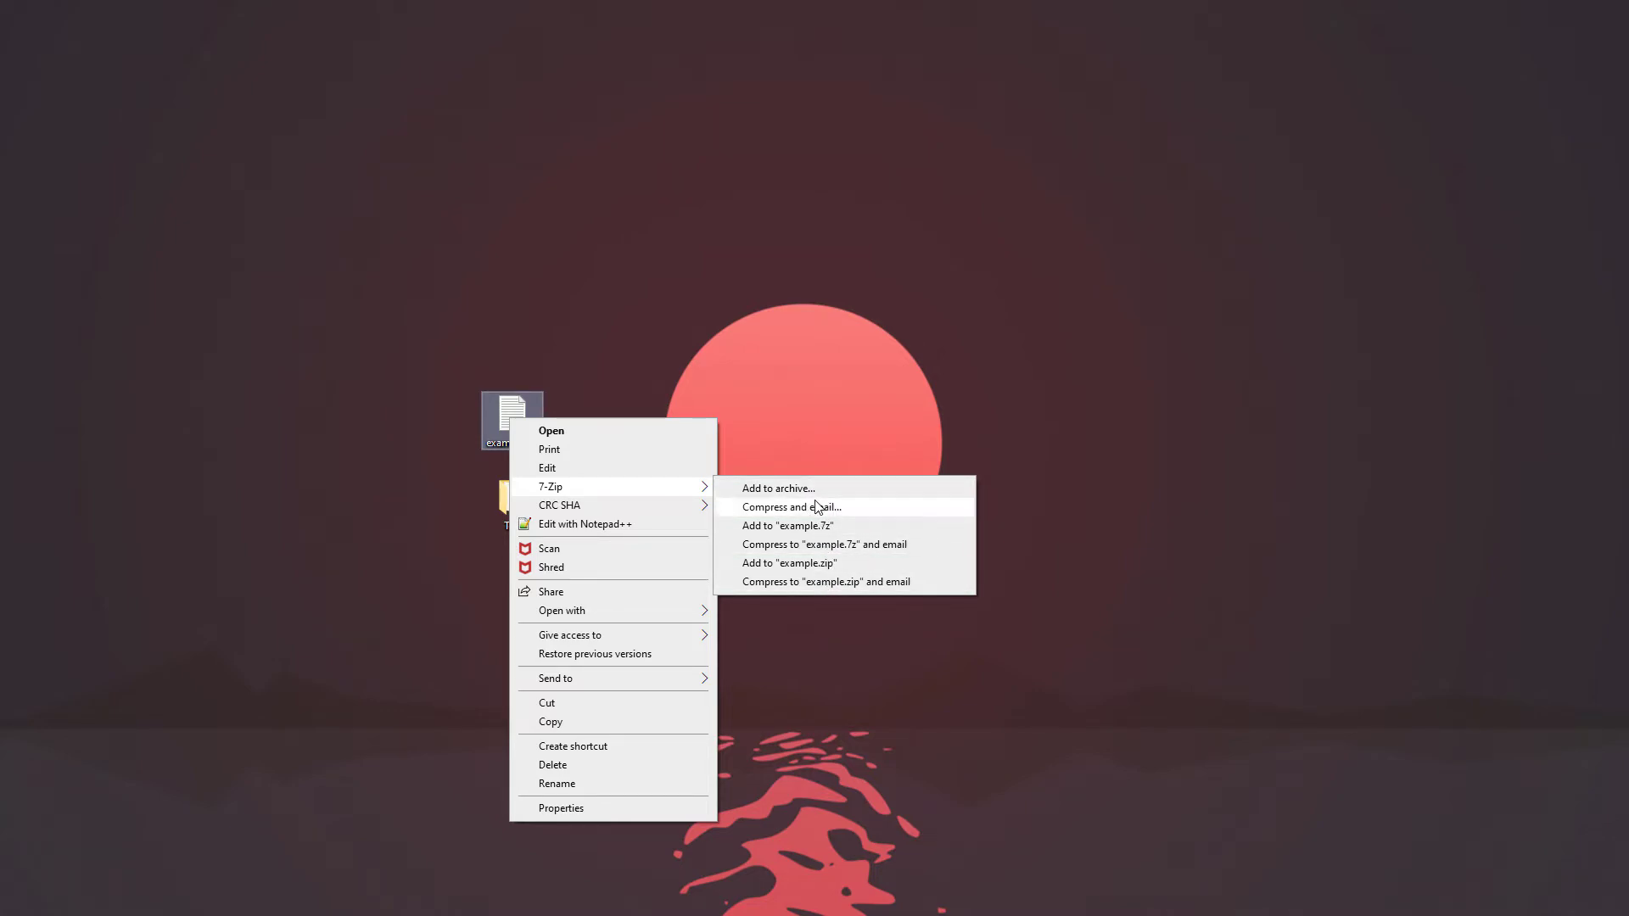
mouse_move(776, 564)
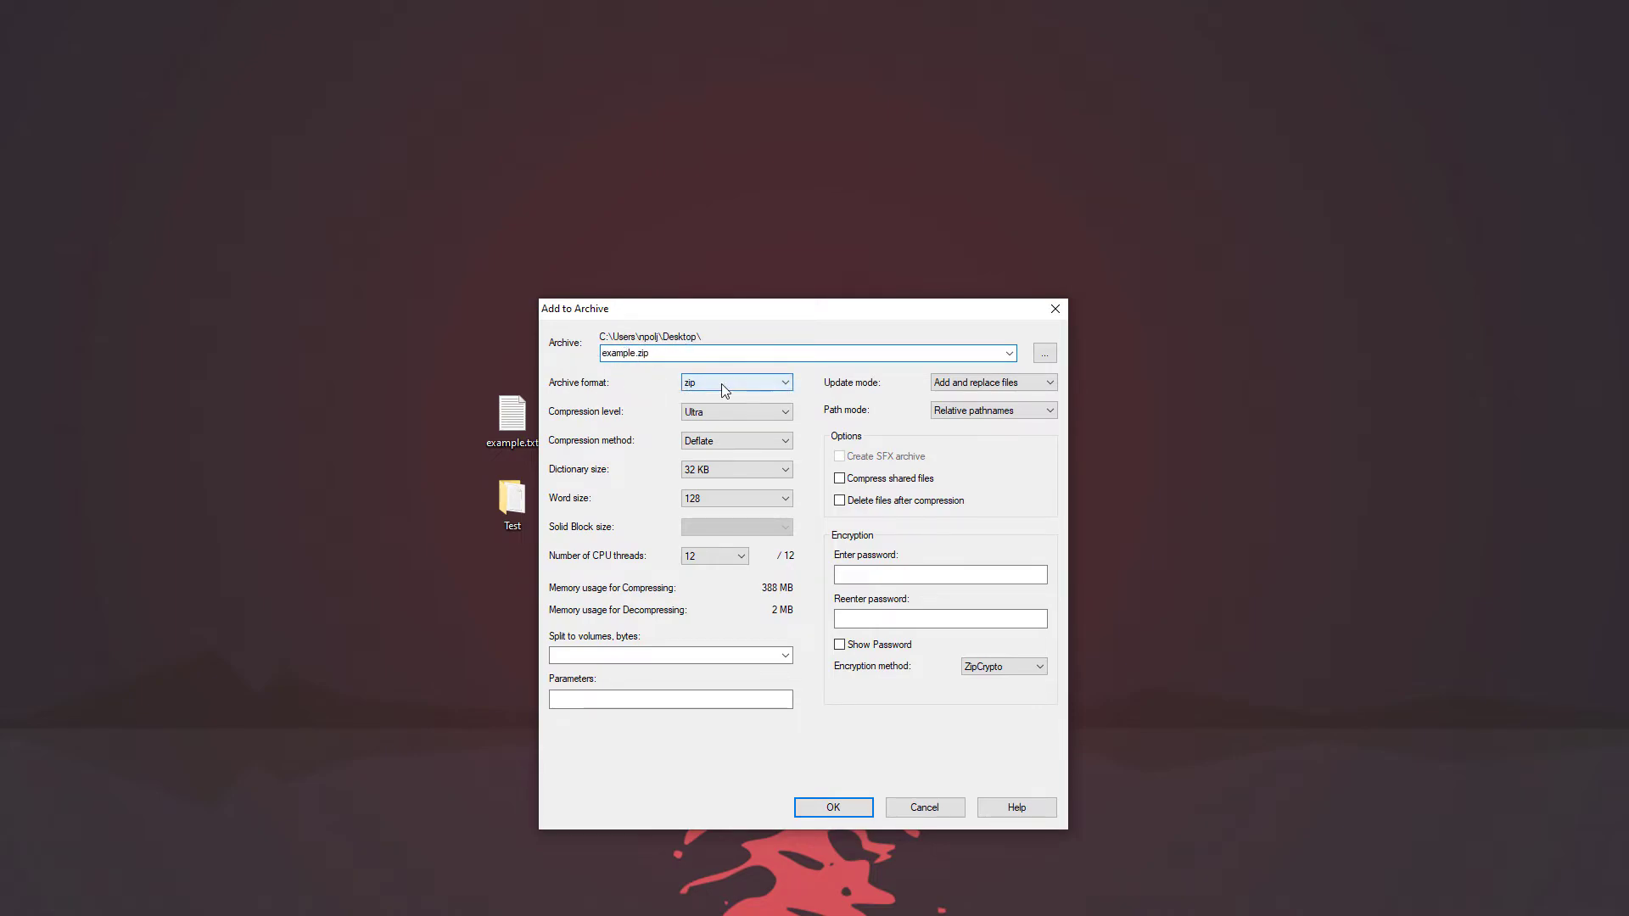
Create example.zip using zip format, Ultra compression, and no password
click(781, 382)
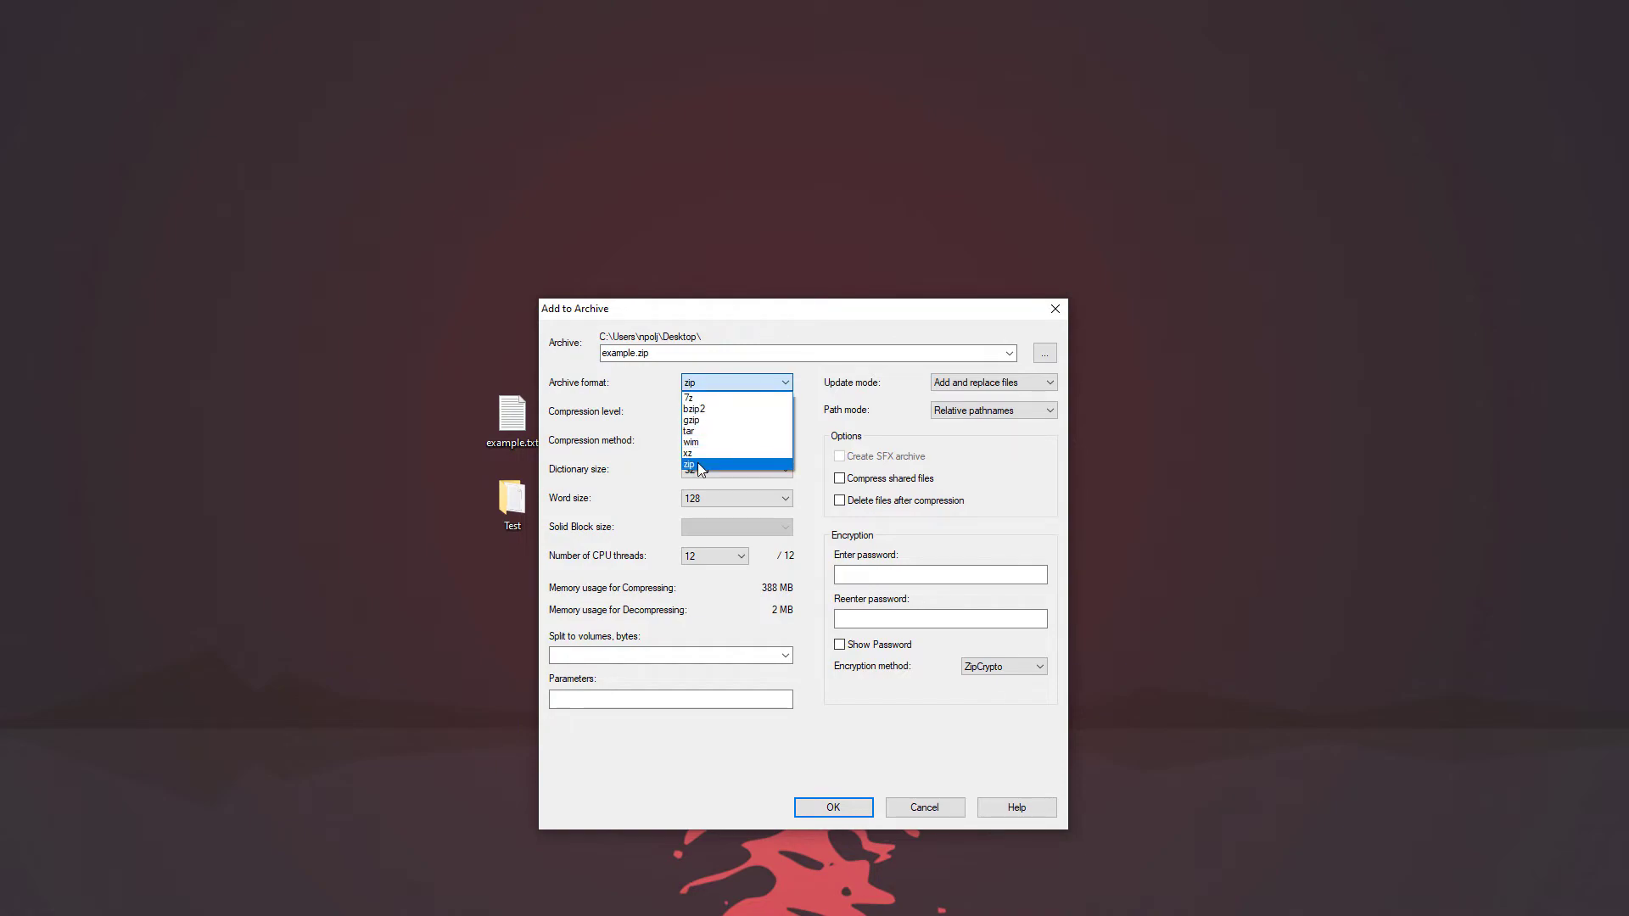
click(688, 465)
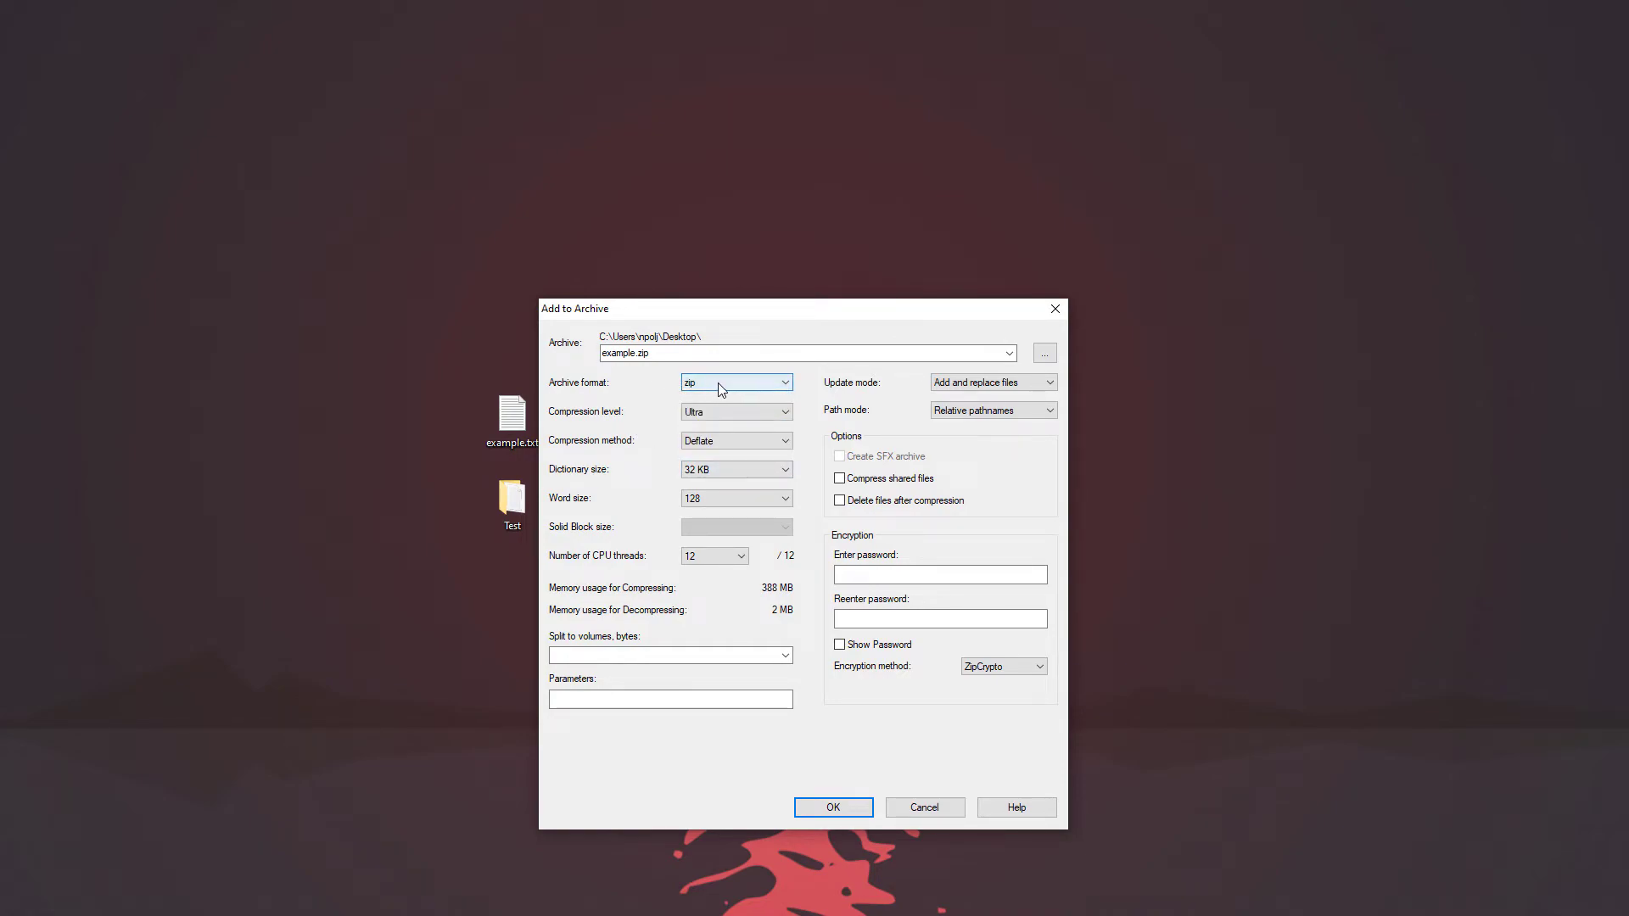
click(736, 411)
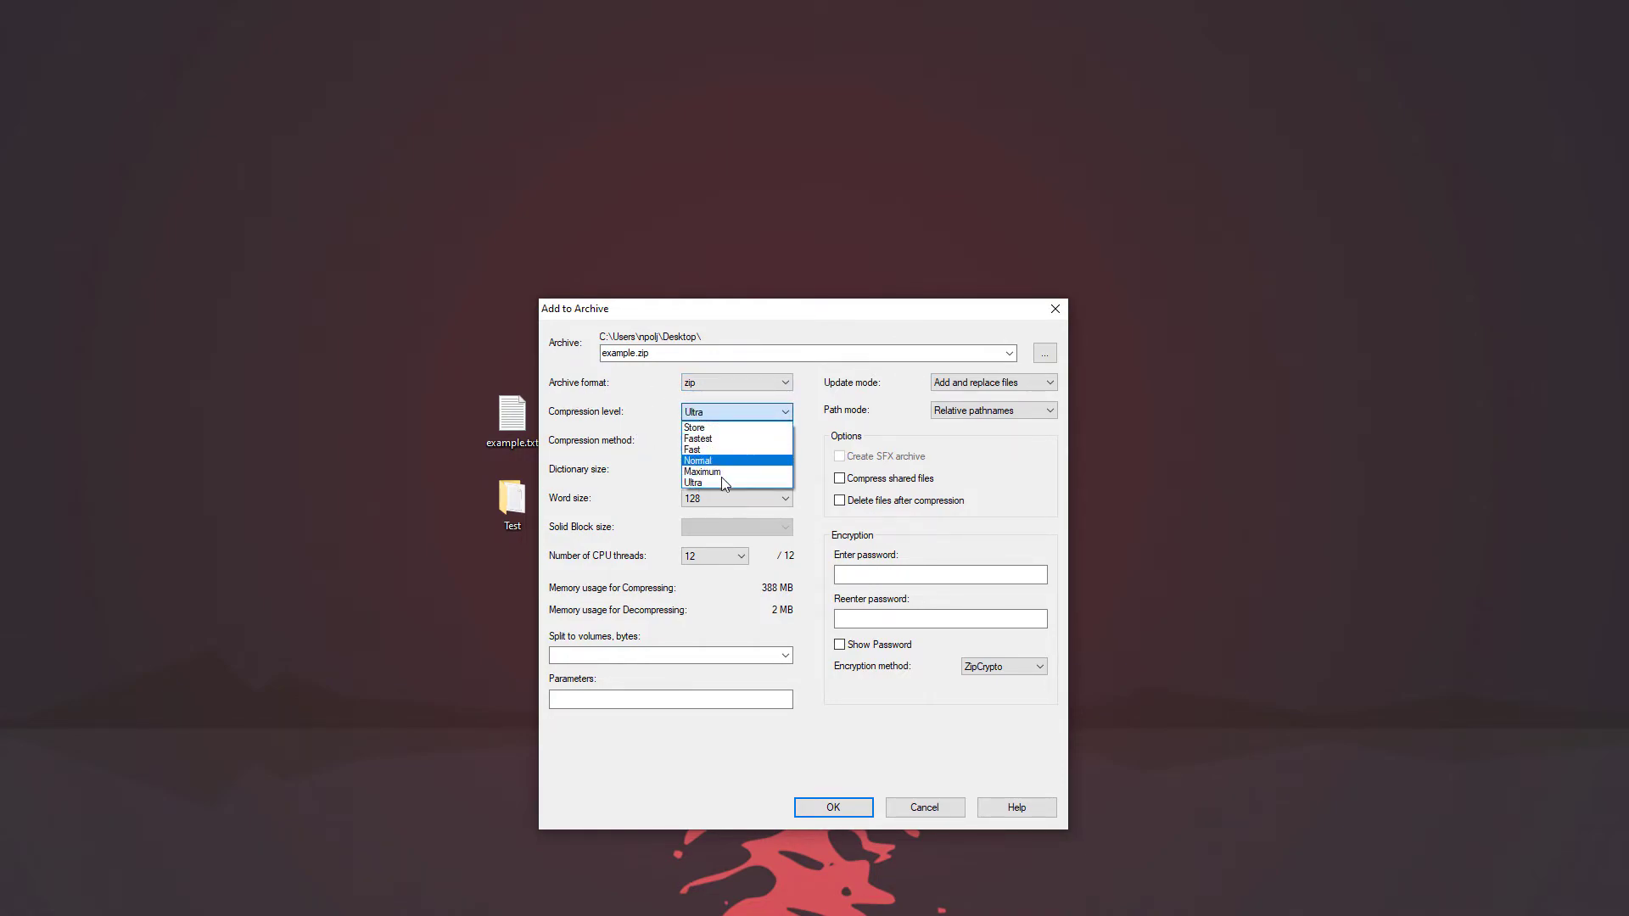
click(693, 482)
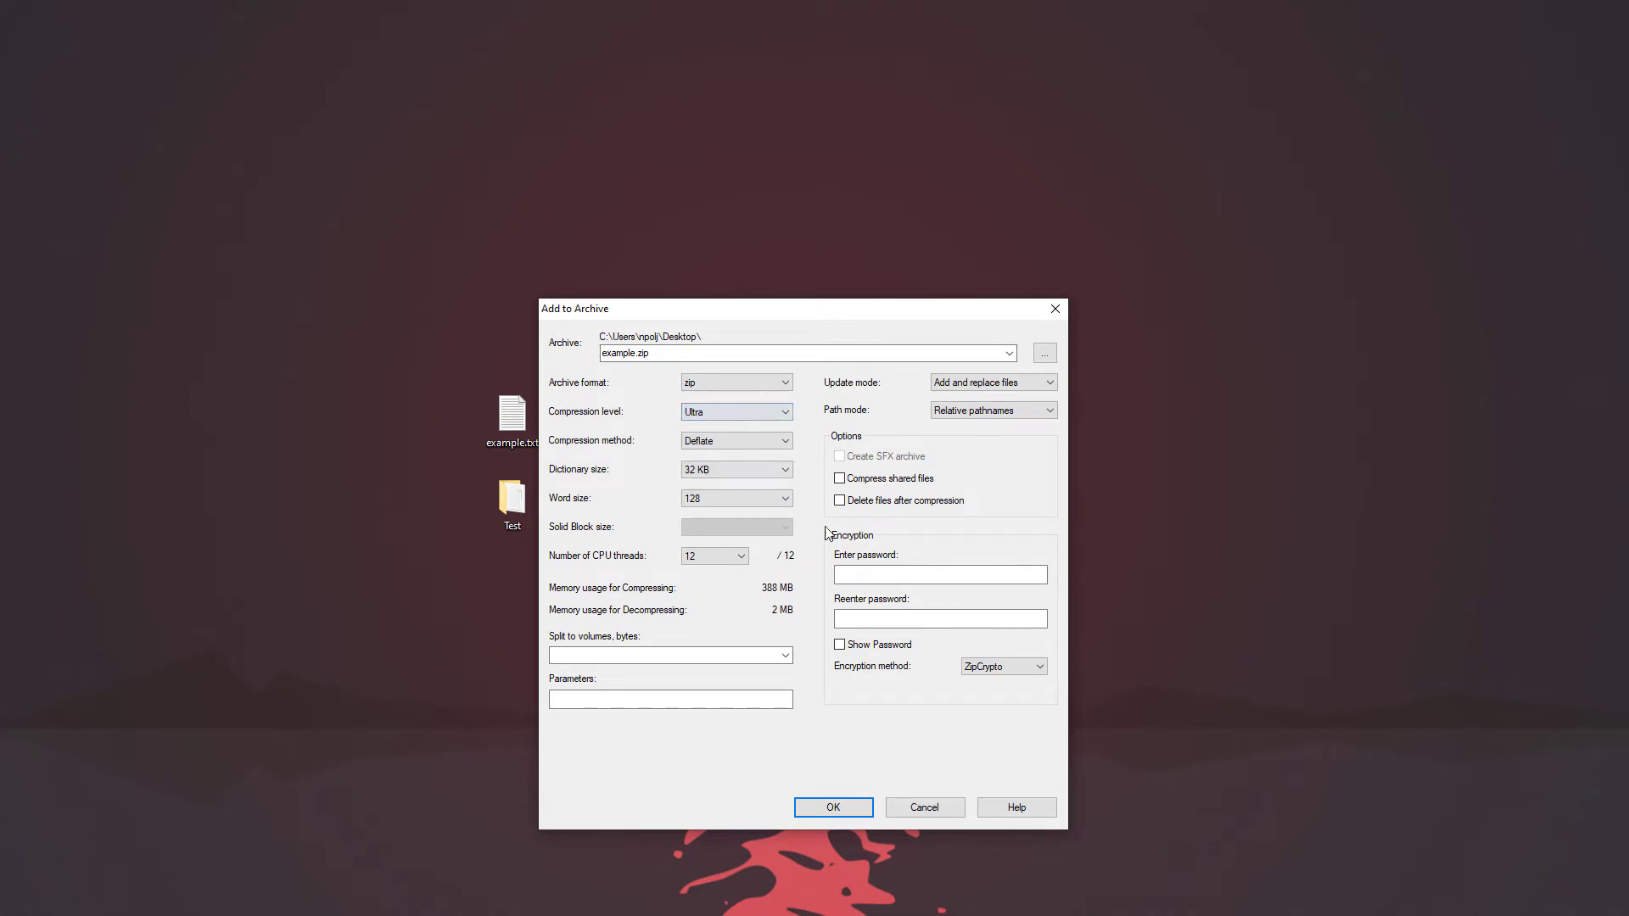
click(940, 575)
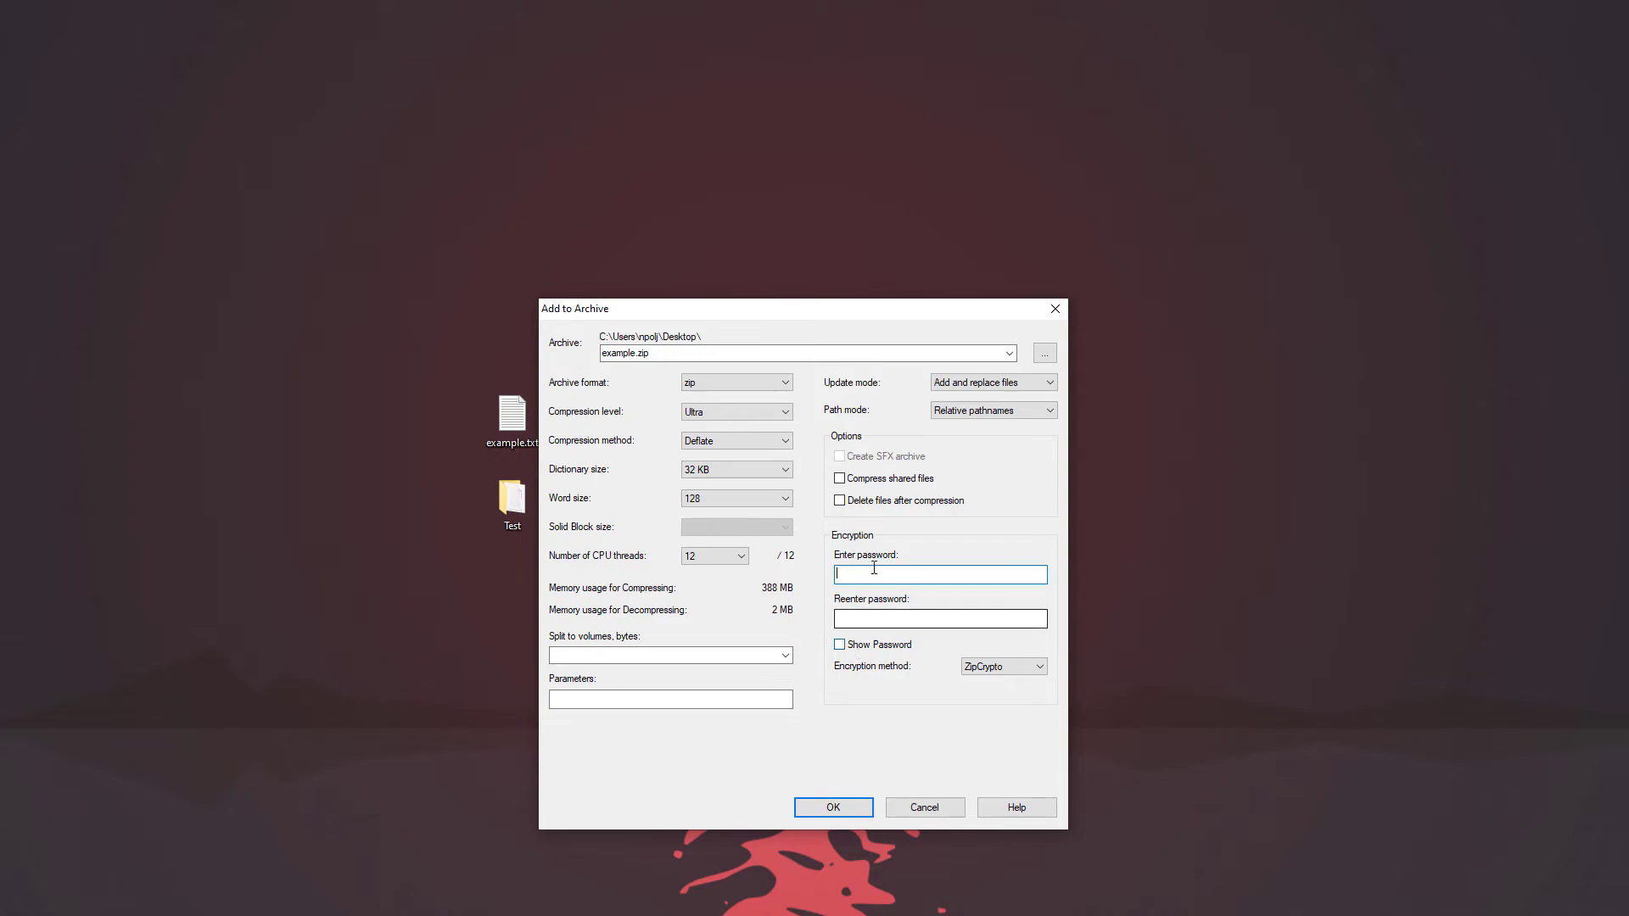
mouse_move(812, 602)
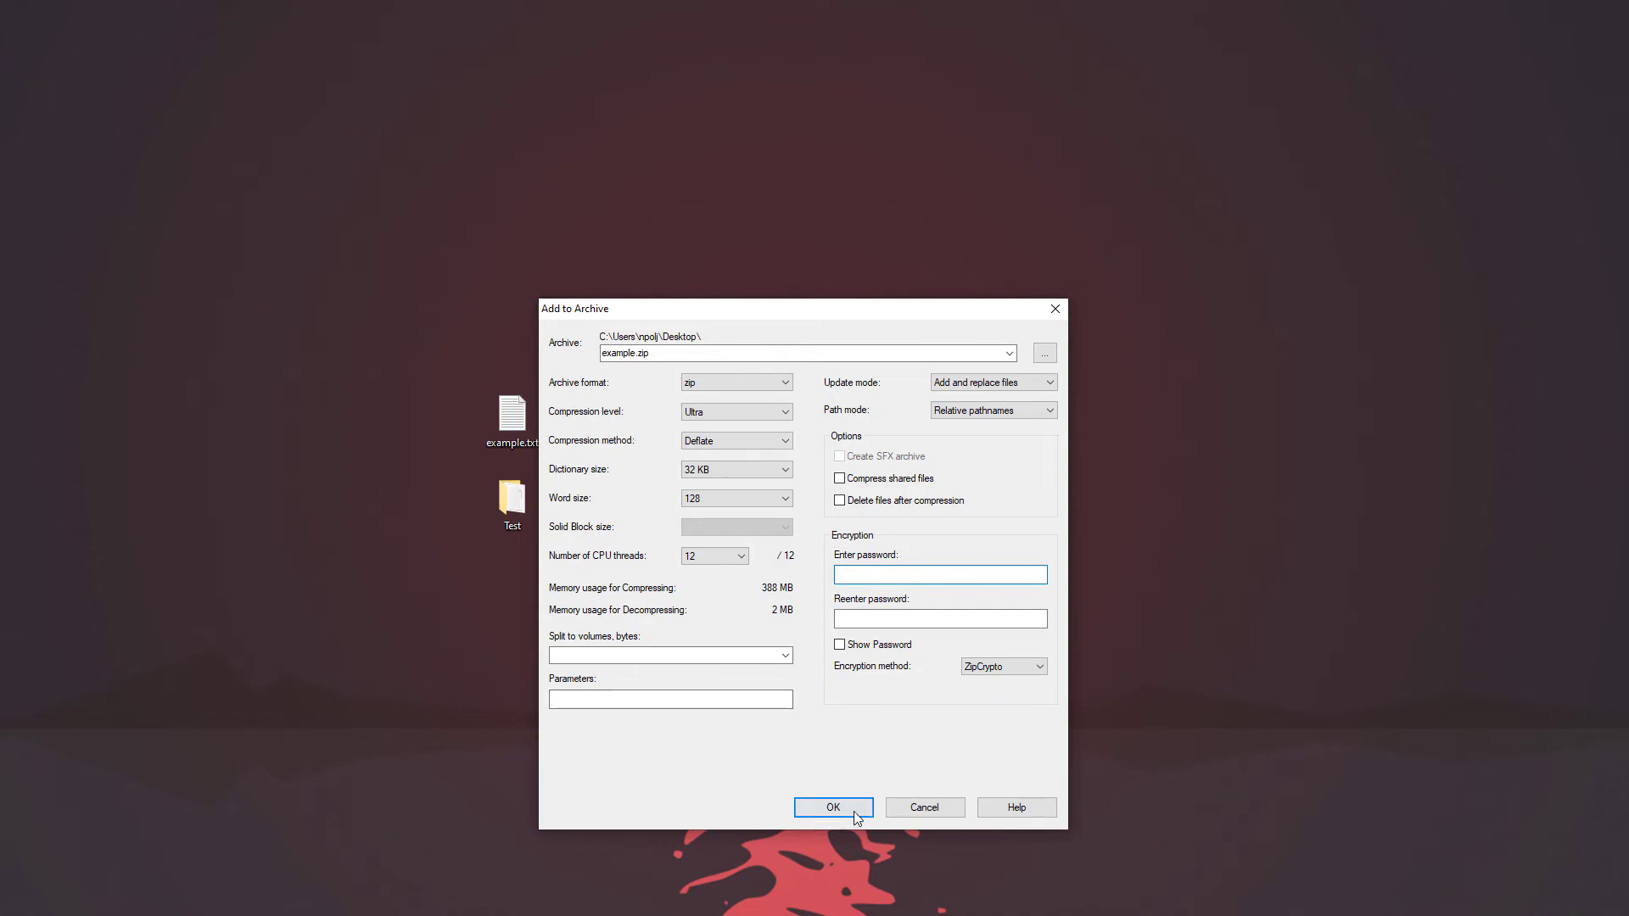
click(833, 808)
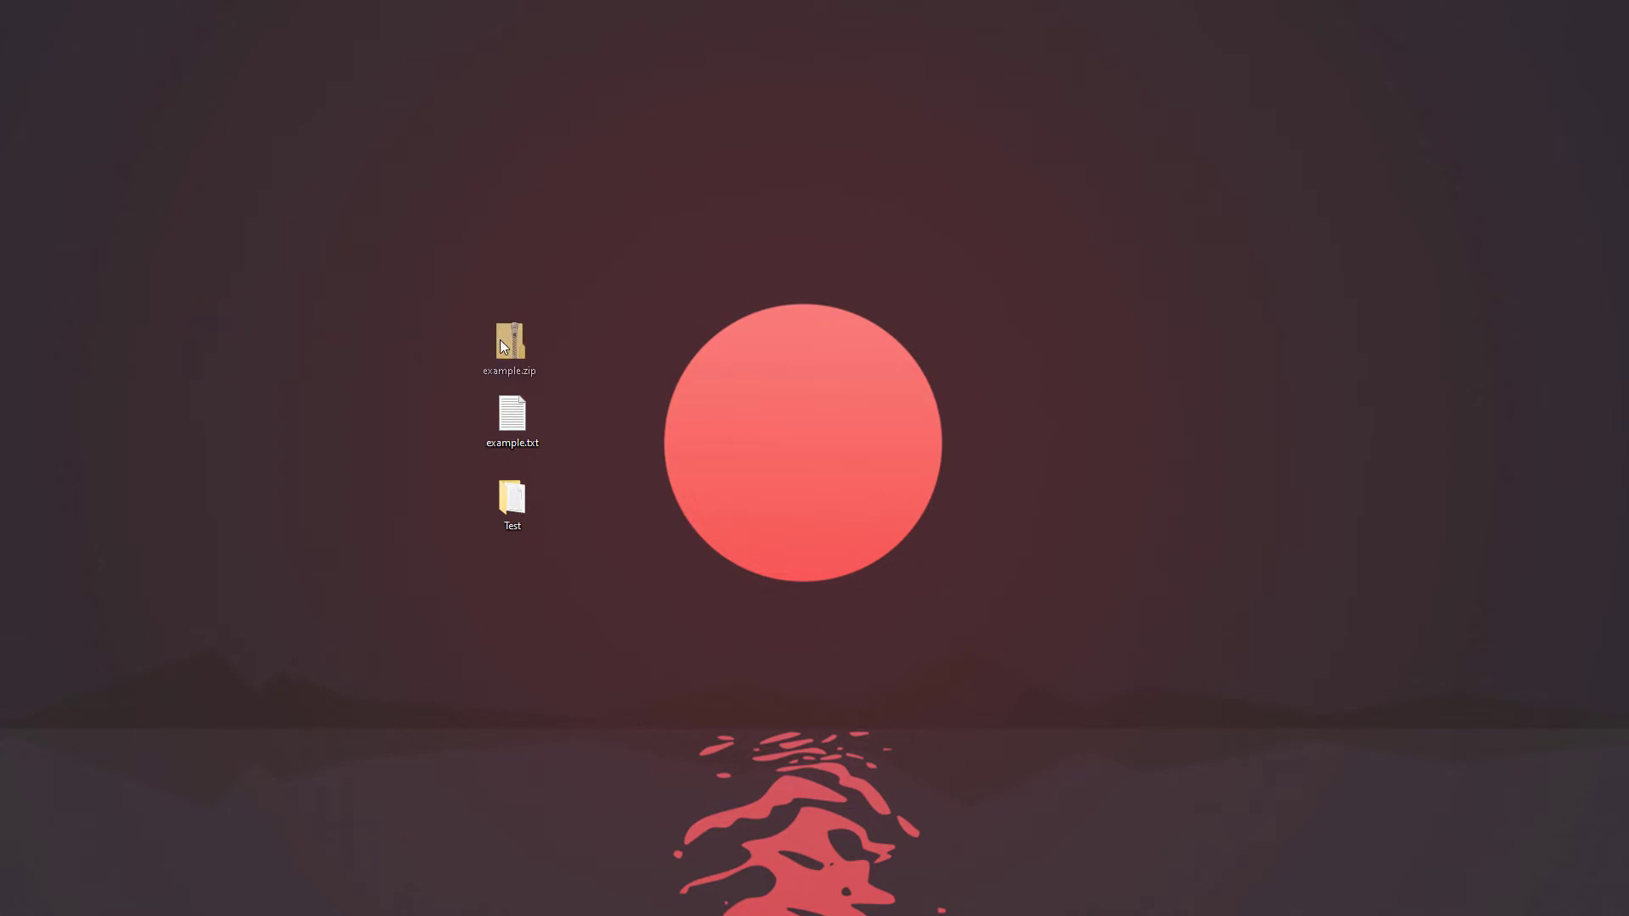
click(511, 339)
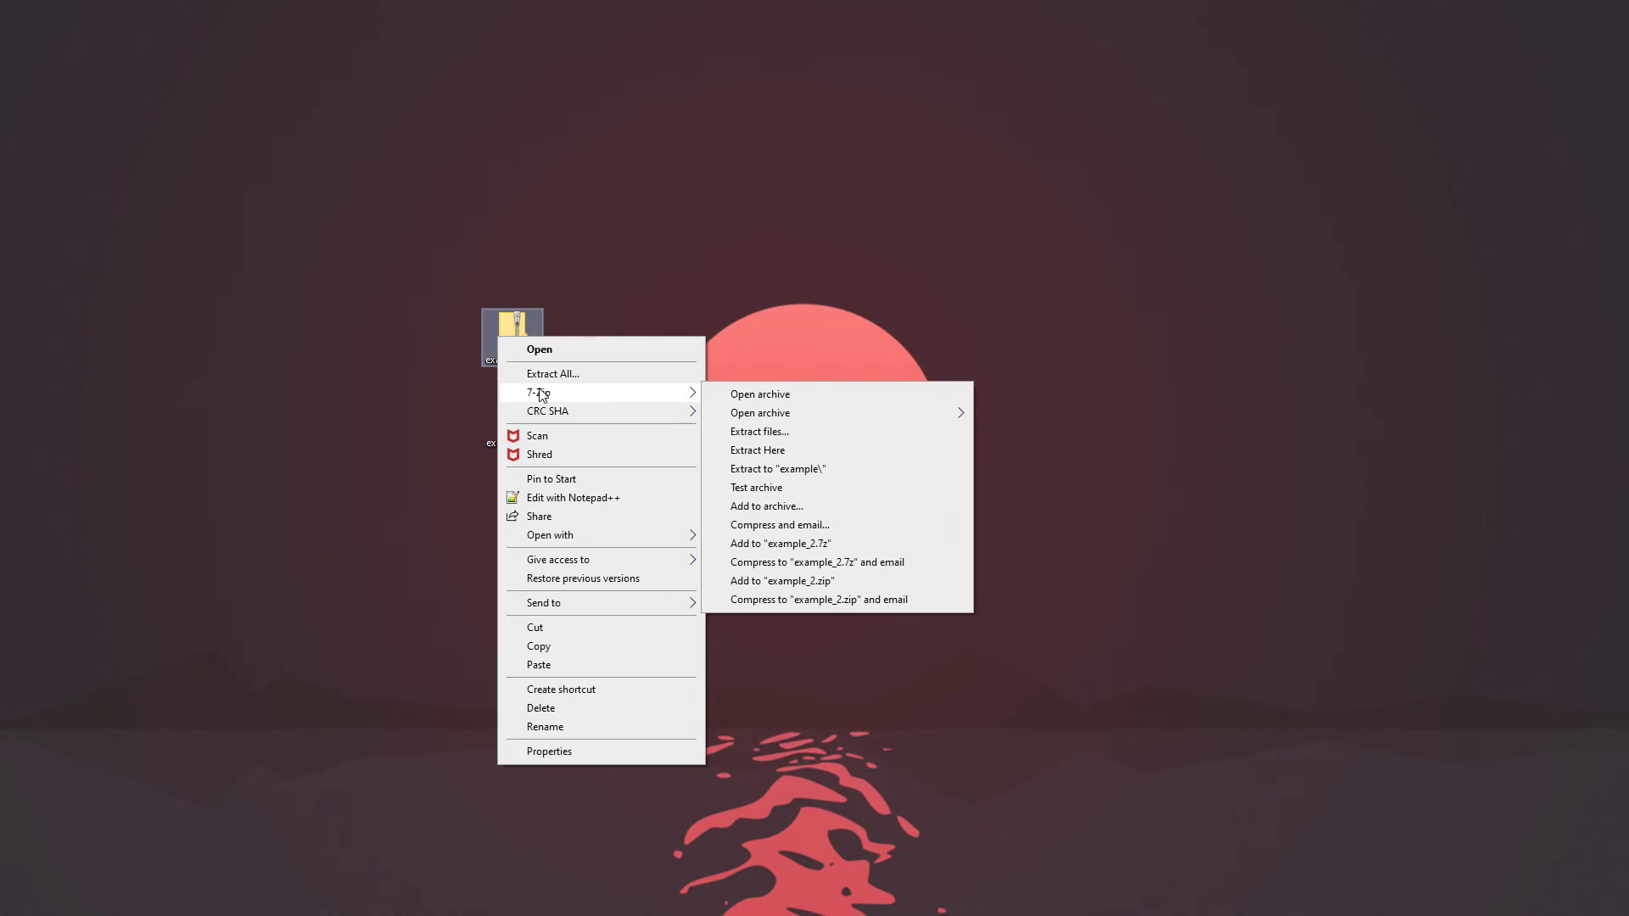
mouse_move(572, 394)
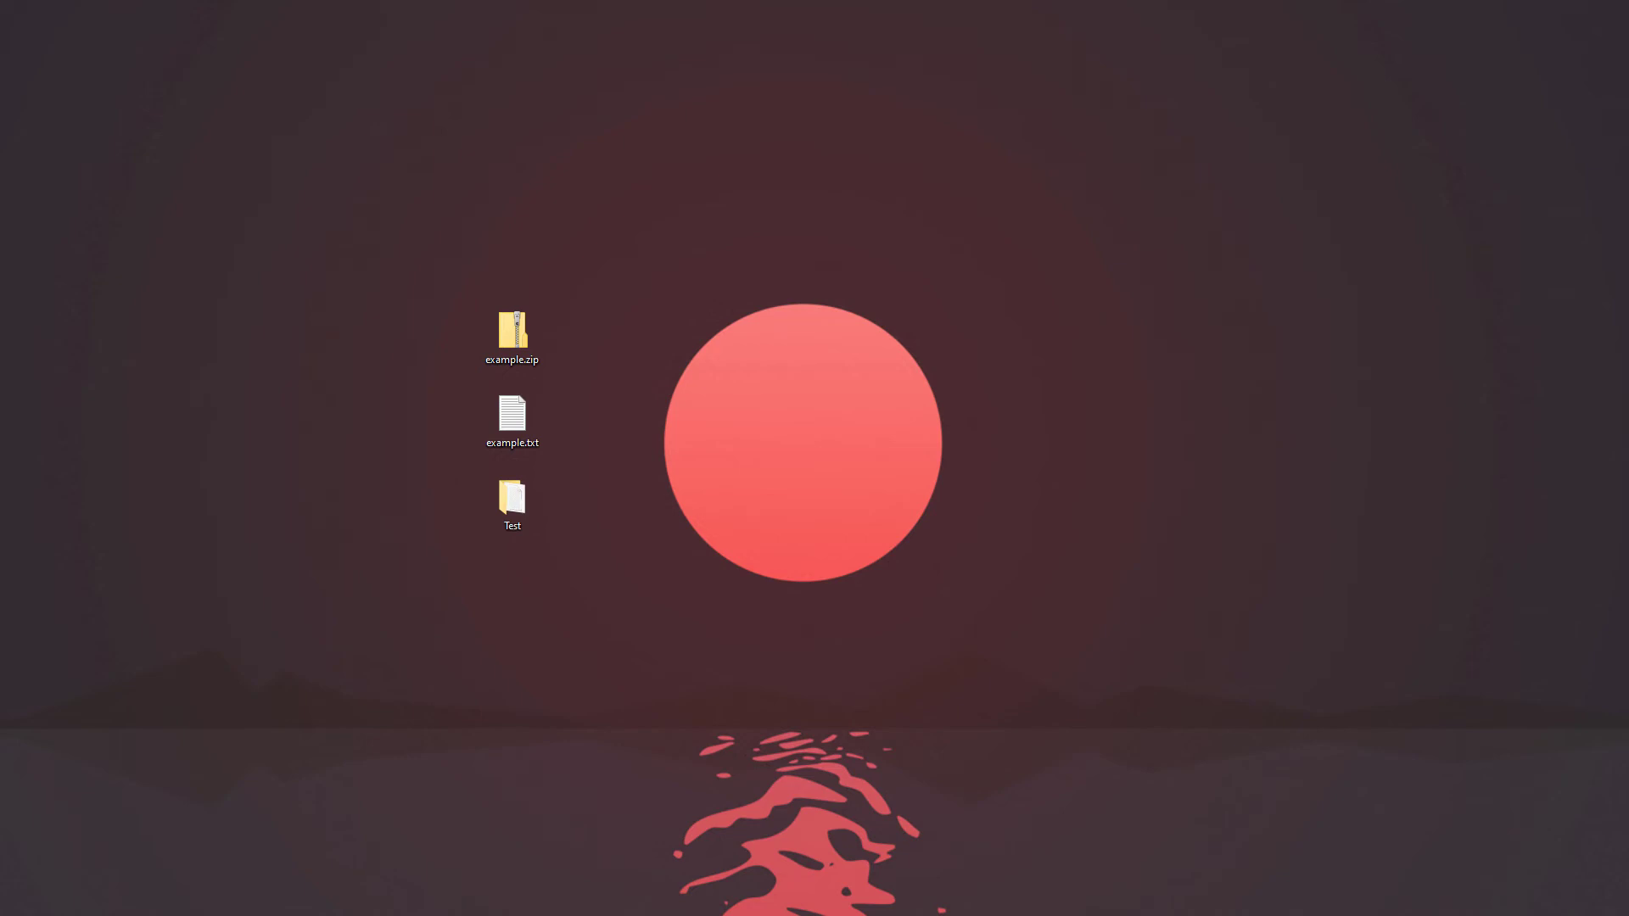
Extract example.txt from example.zip to the Desktop, replace the existing file, and close
double_click(513, 336)
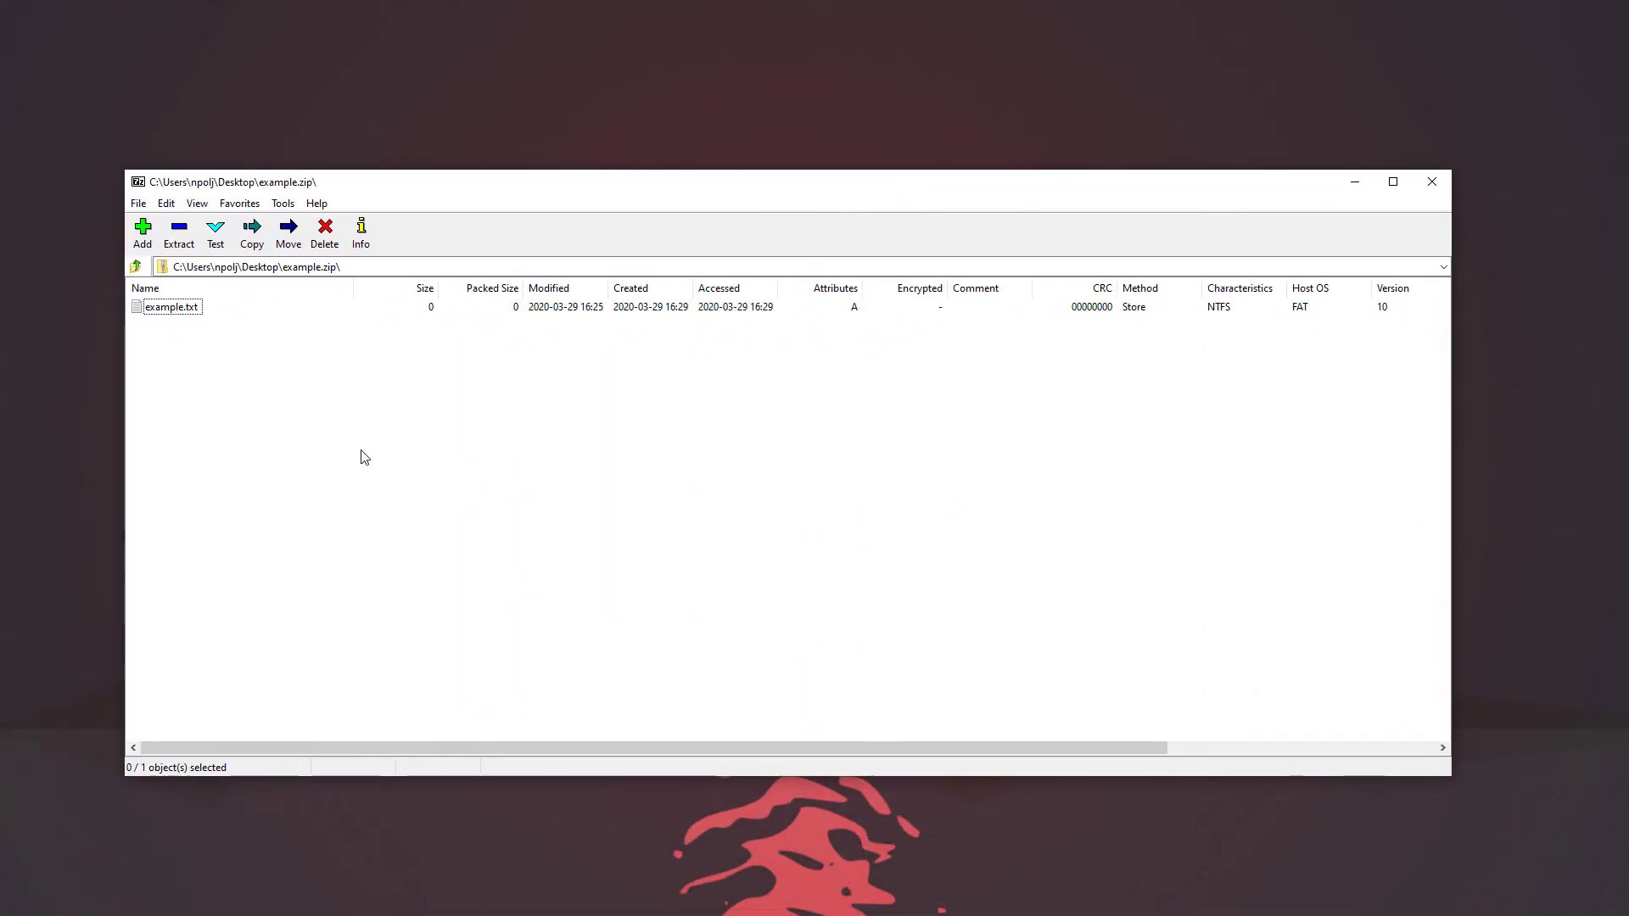
click(171, 307)
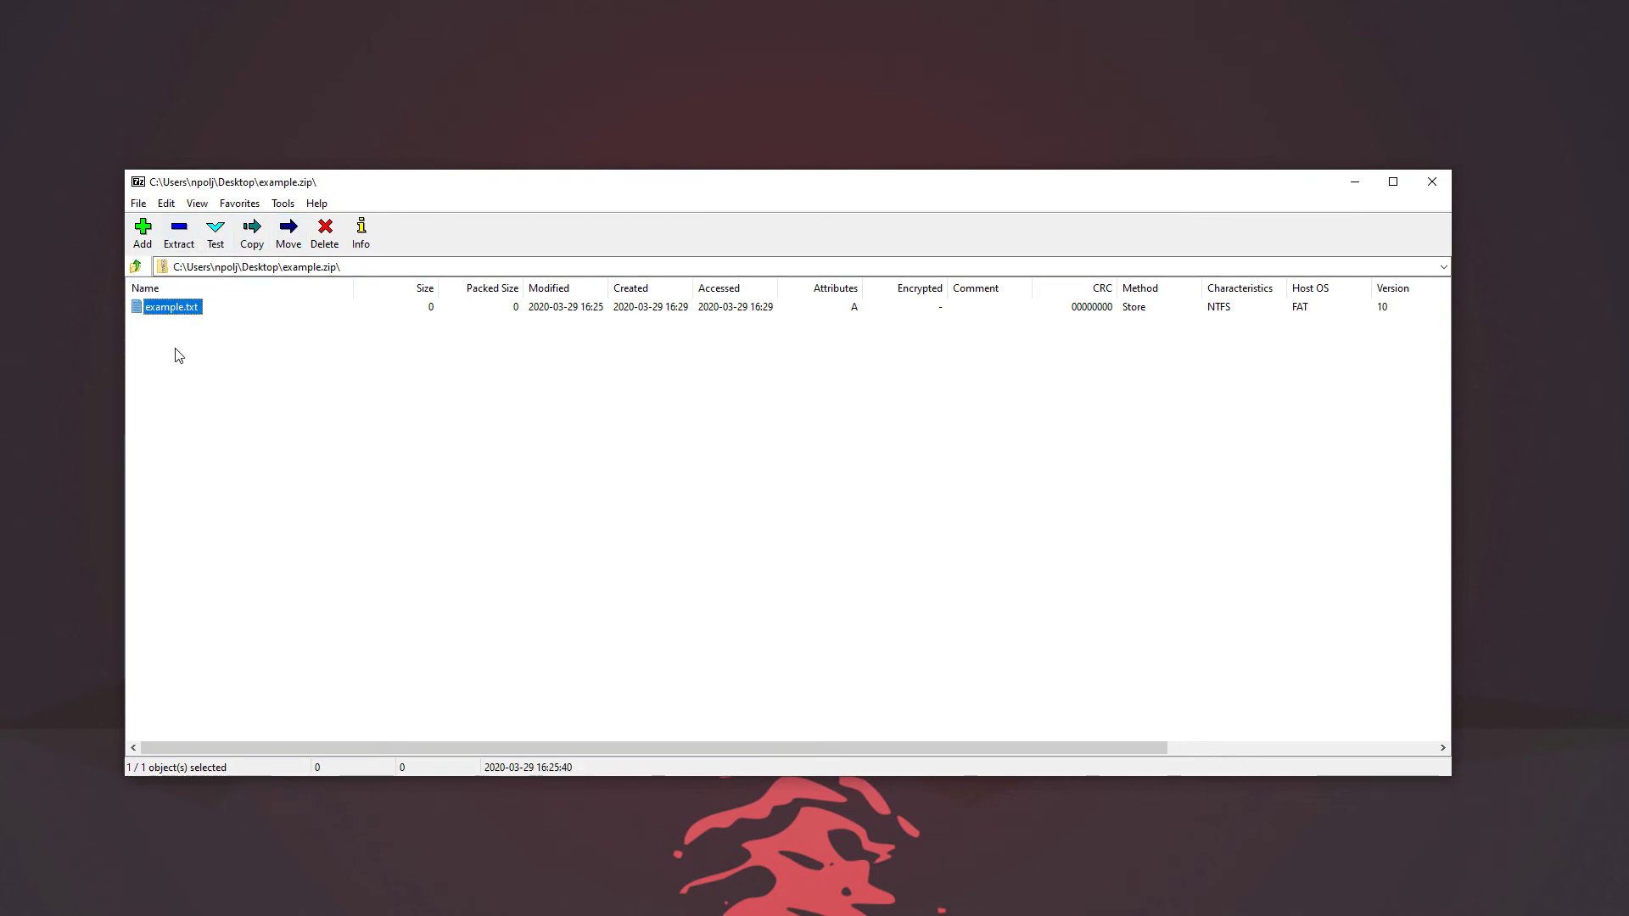
click(251, 233)
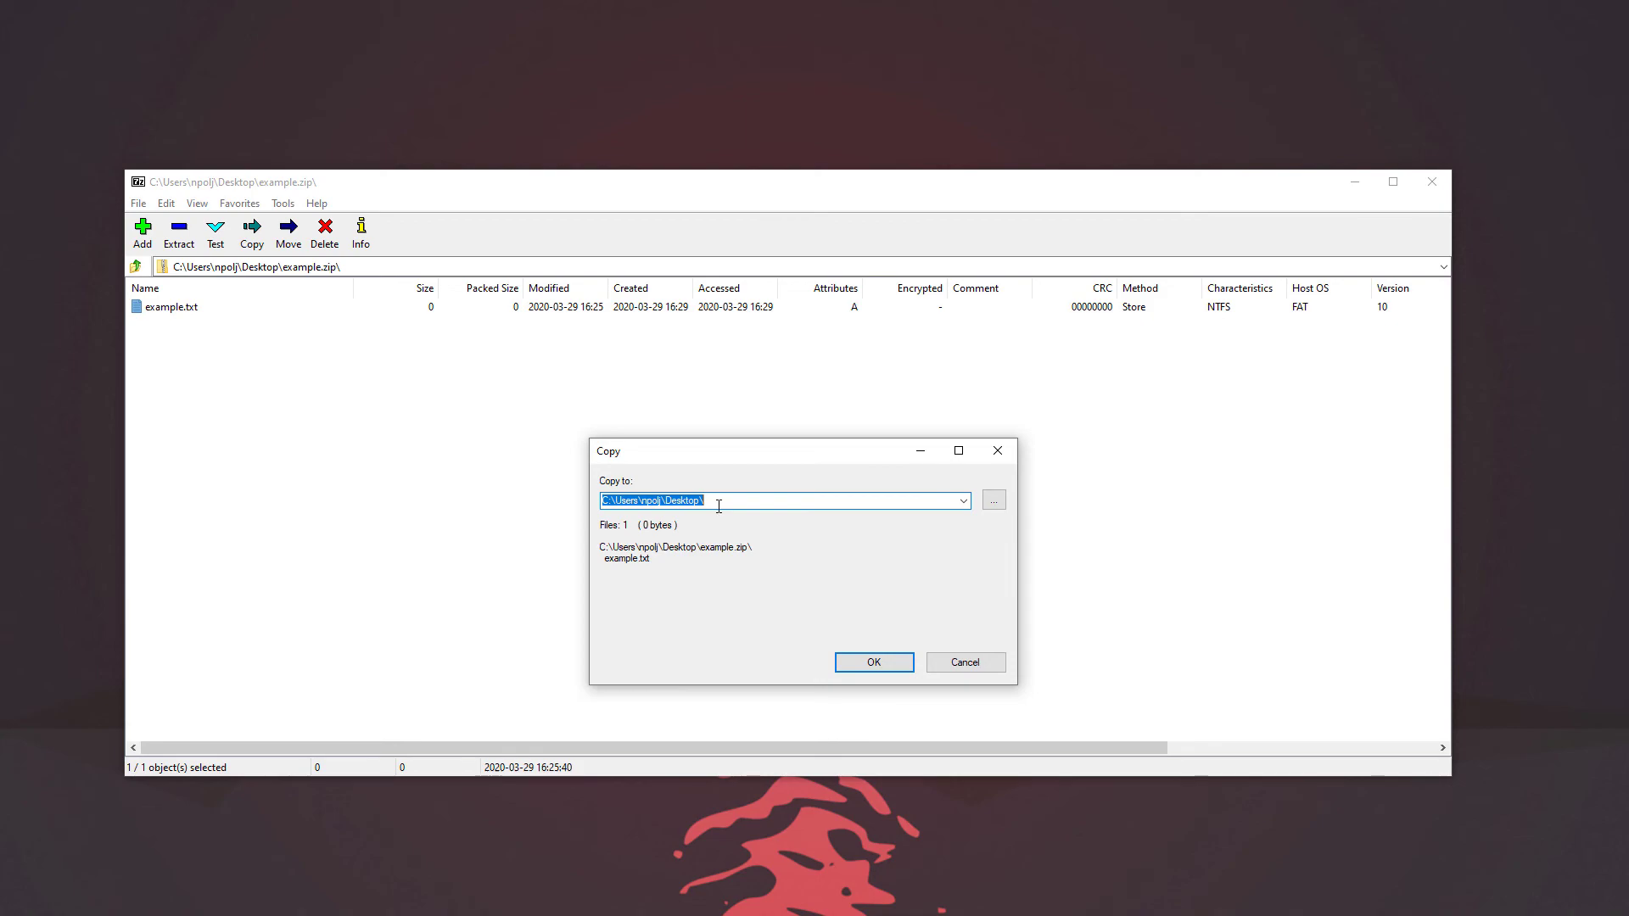
click(873, 662)
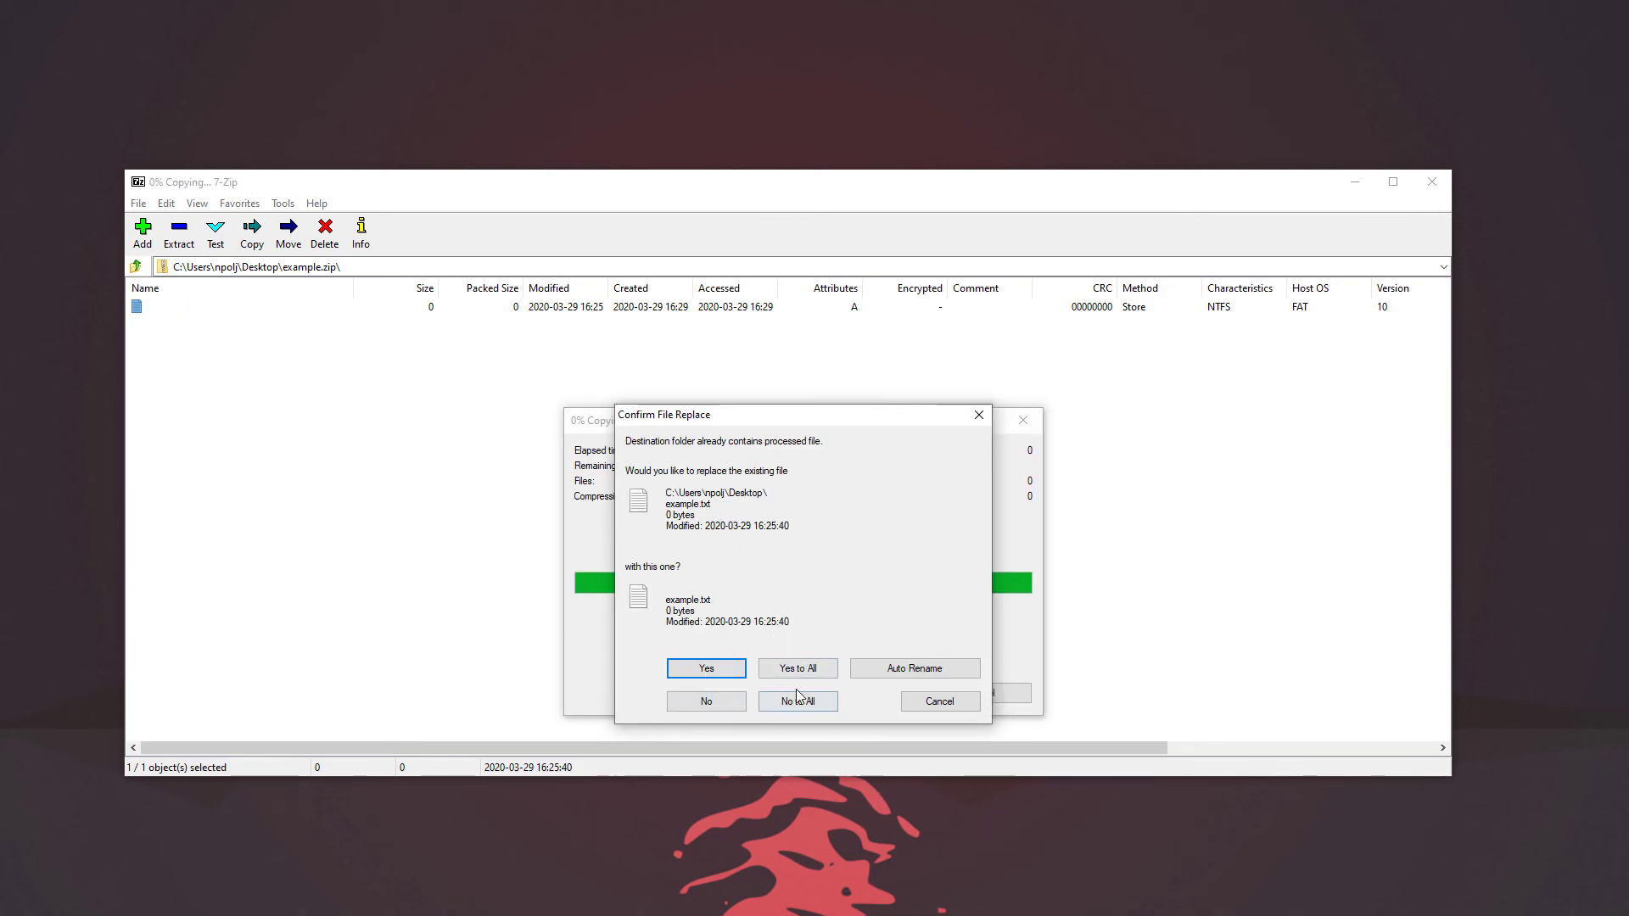
click(706, 668)
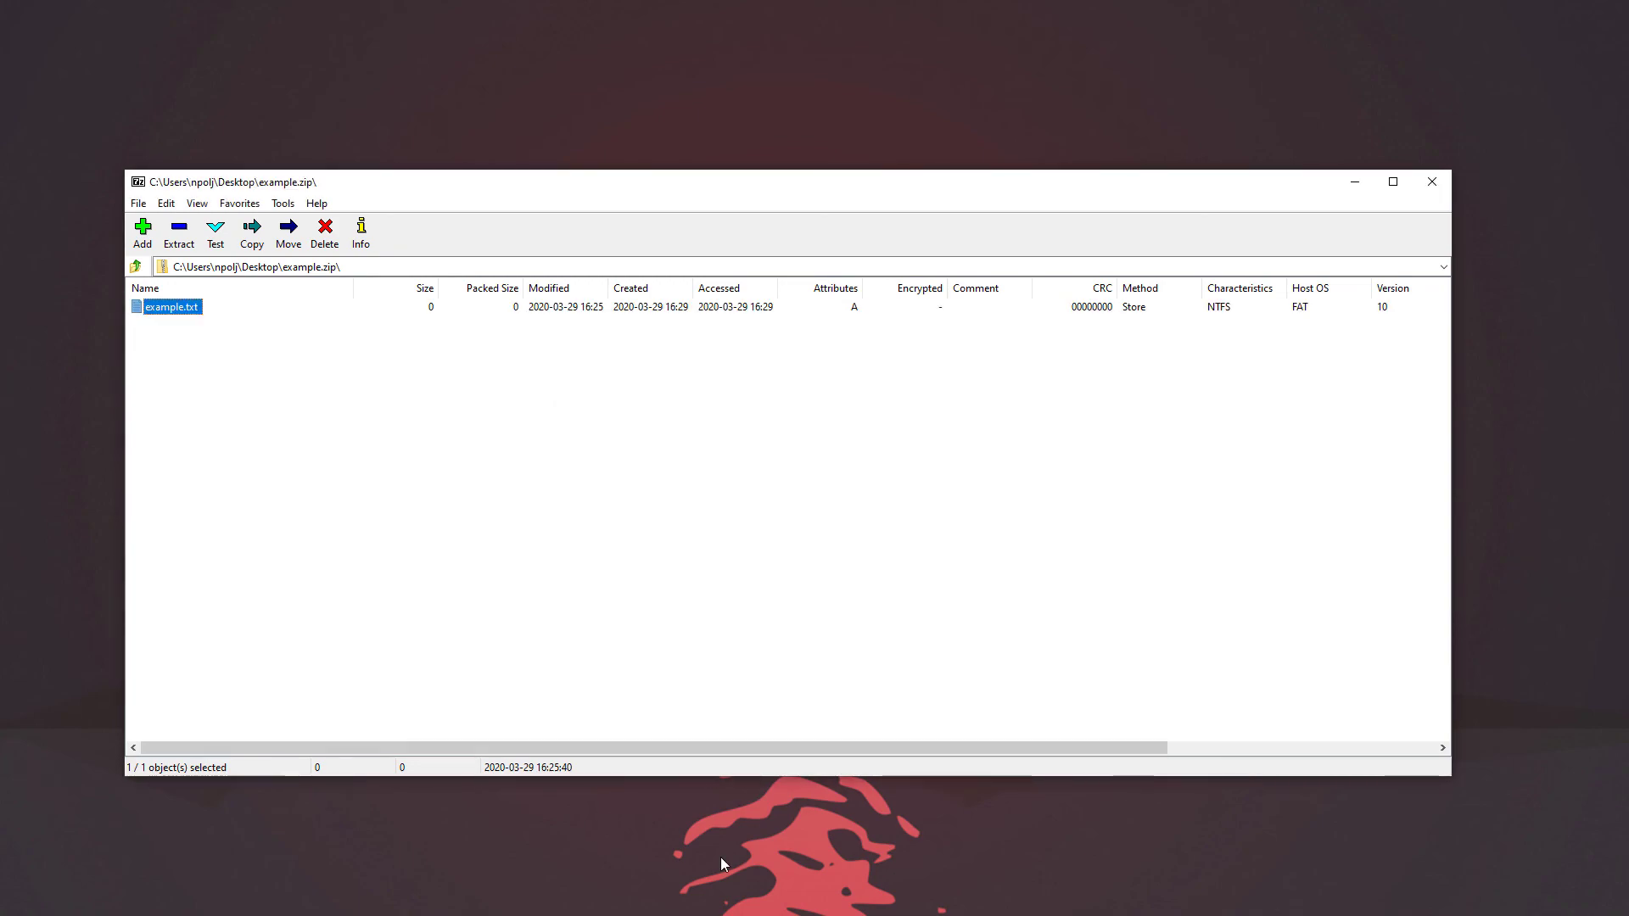
click(1431, 182)
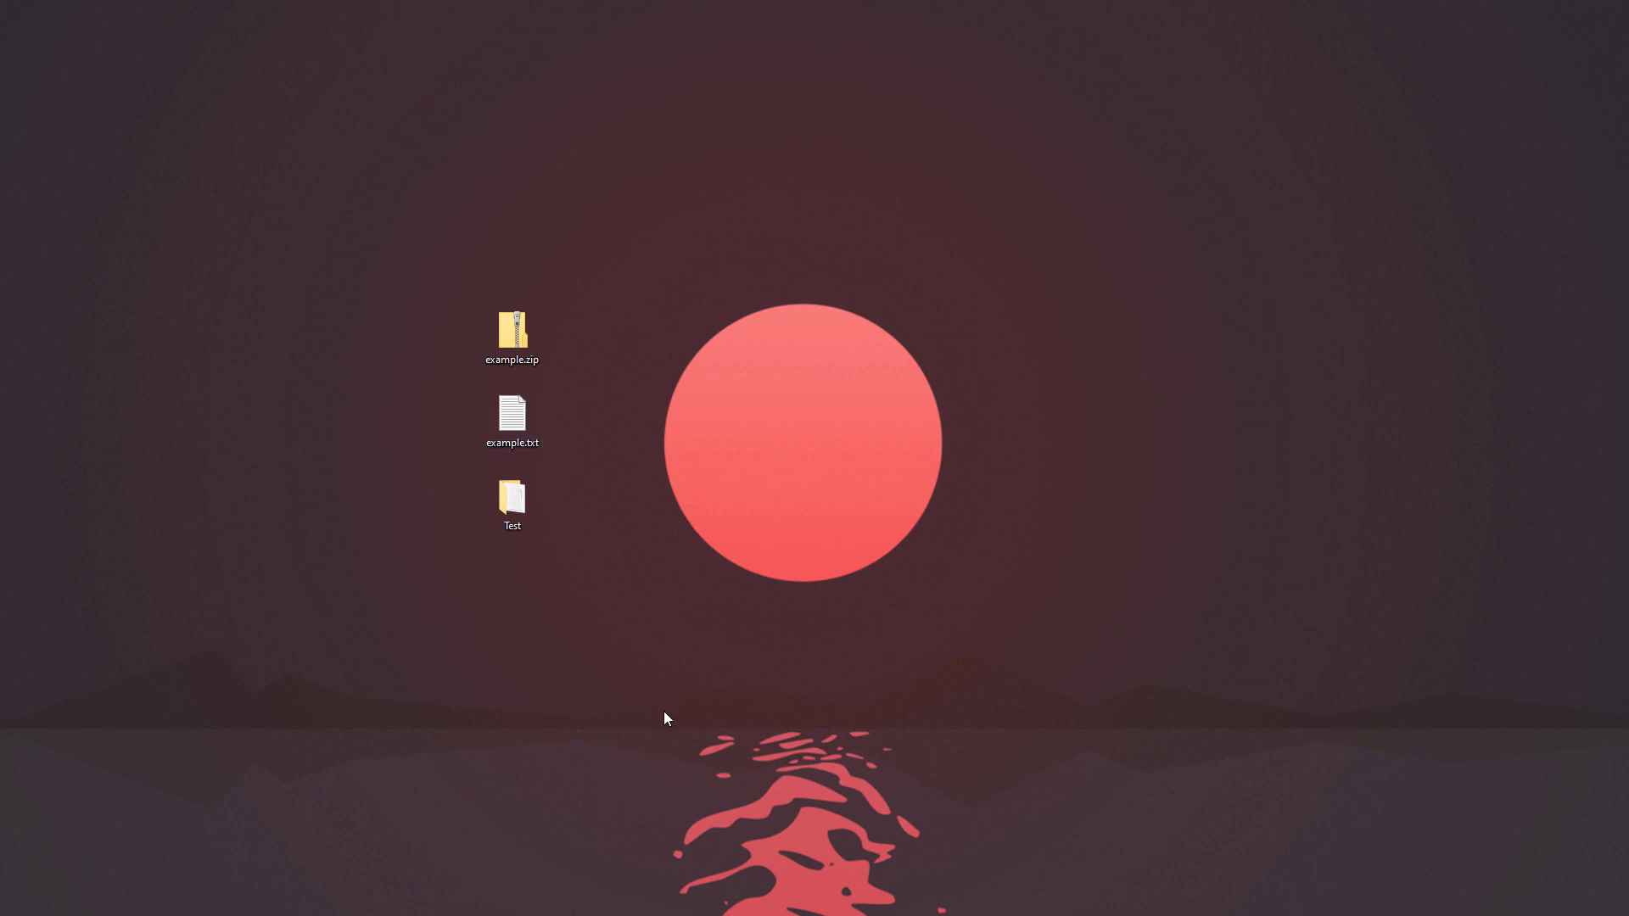
mouse_move(701, 617)
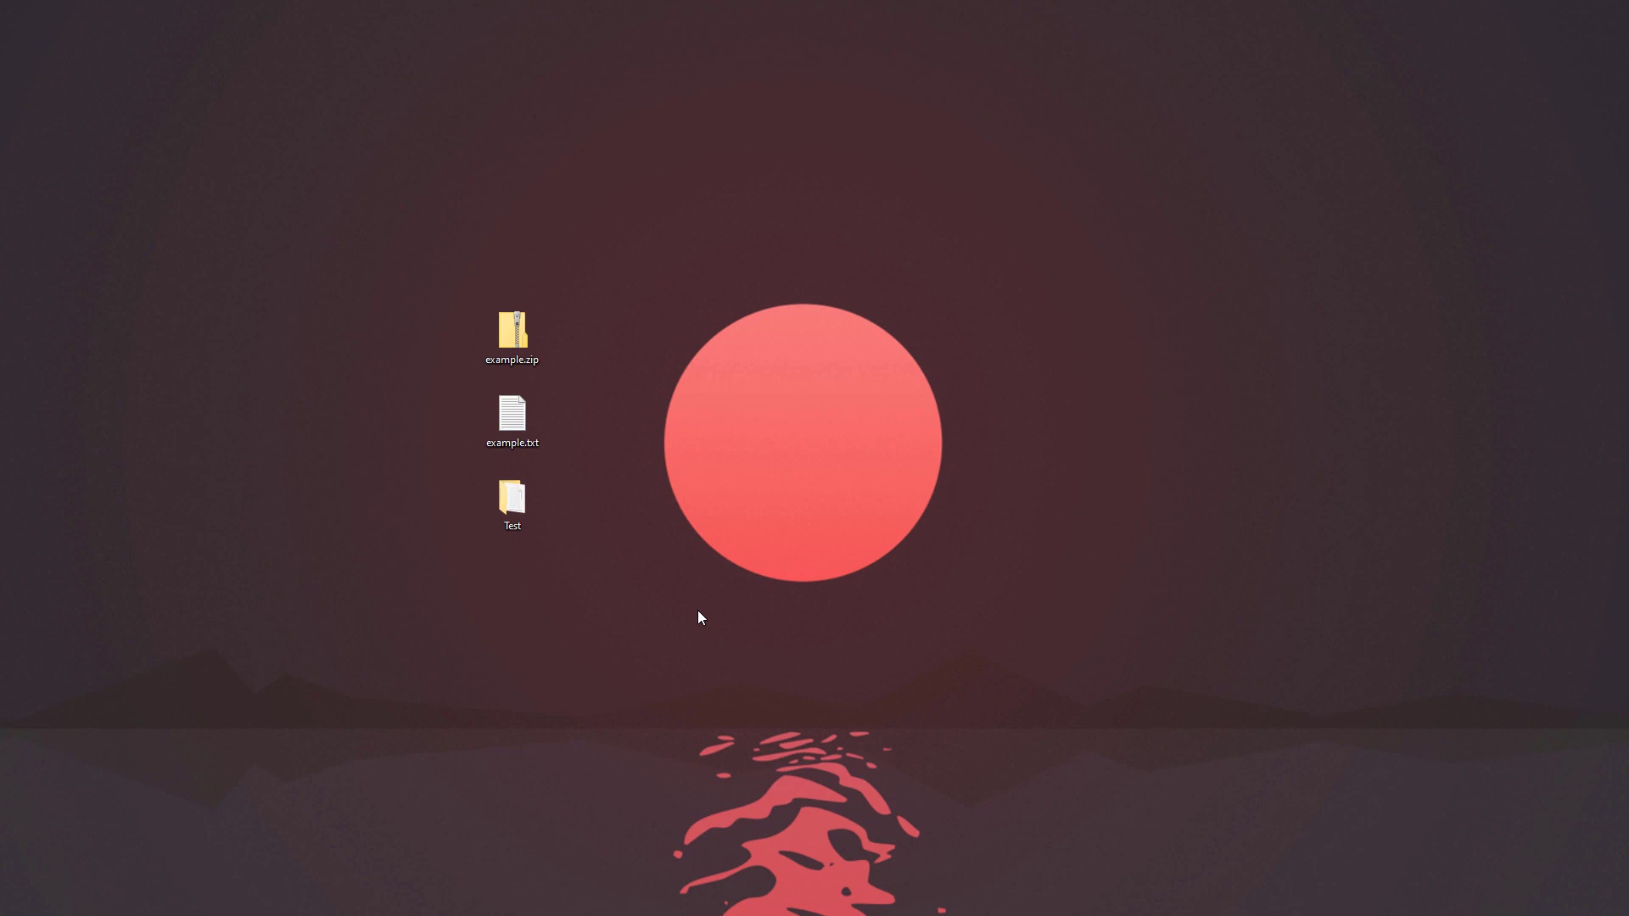
mouse_move(686, 615)
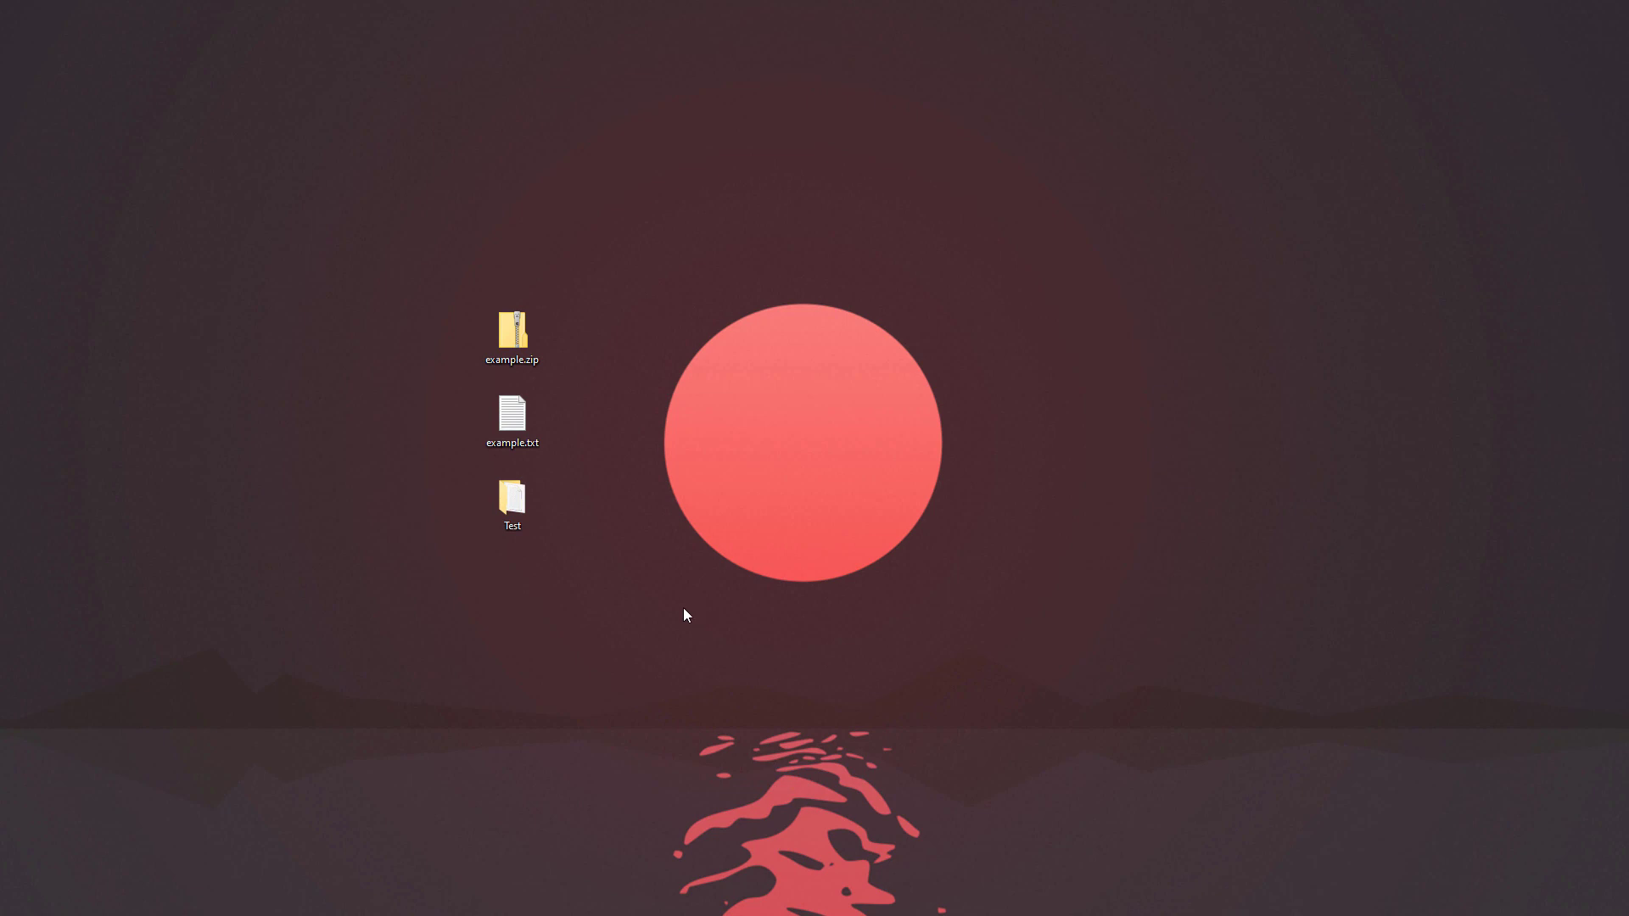